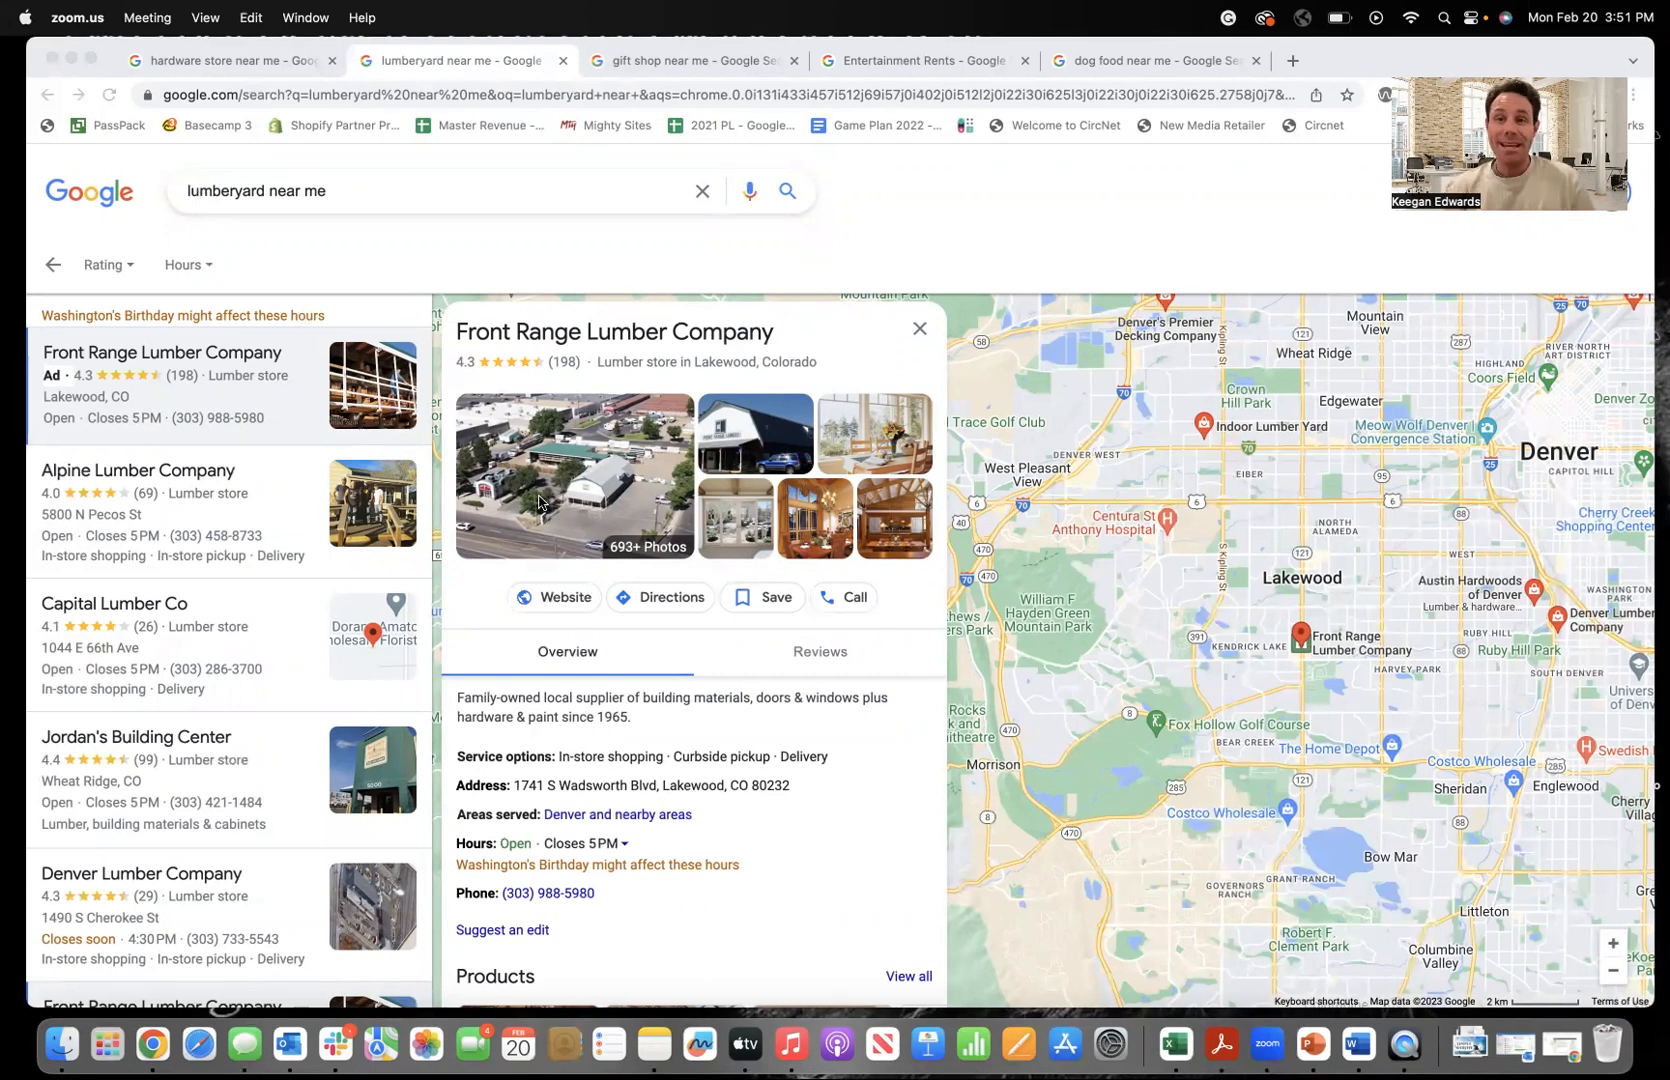
mouse_move(528, 468)
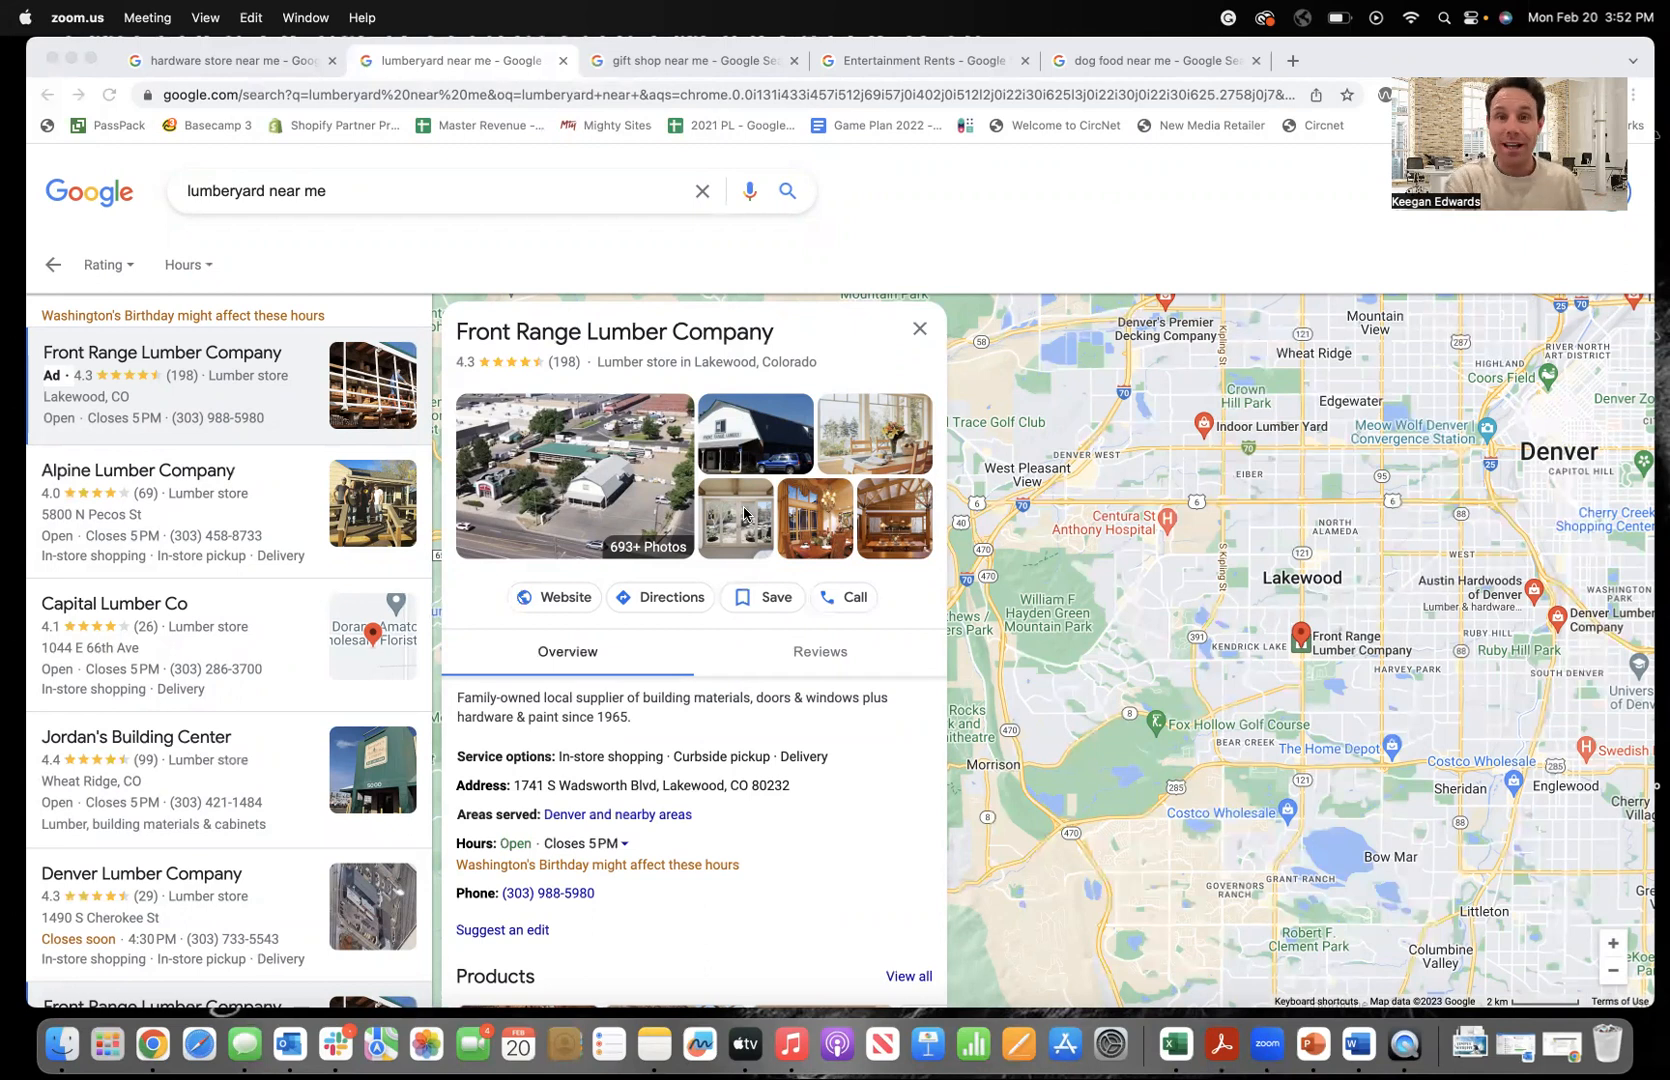
Browse the business's reviews, products and Q&A, then switch to the 'hardware store near me' results.
scroll("down", 3)
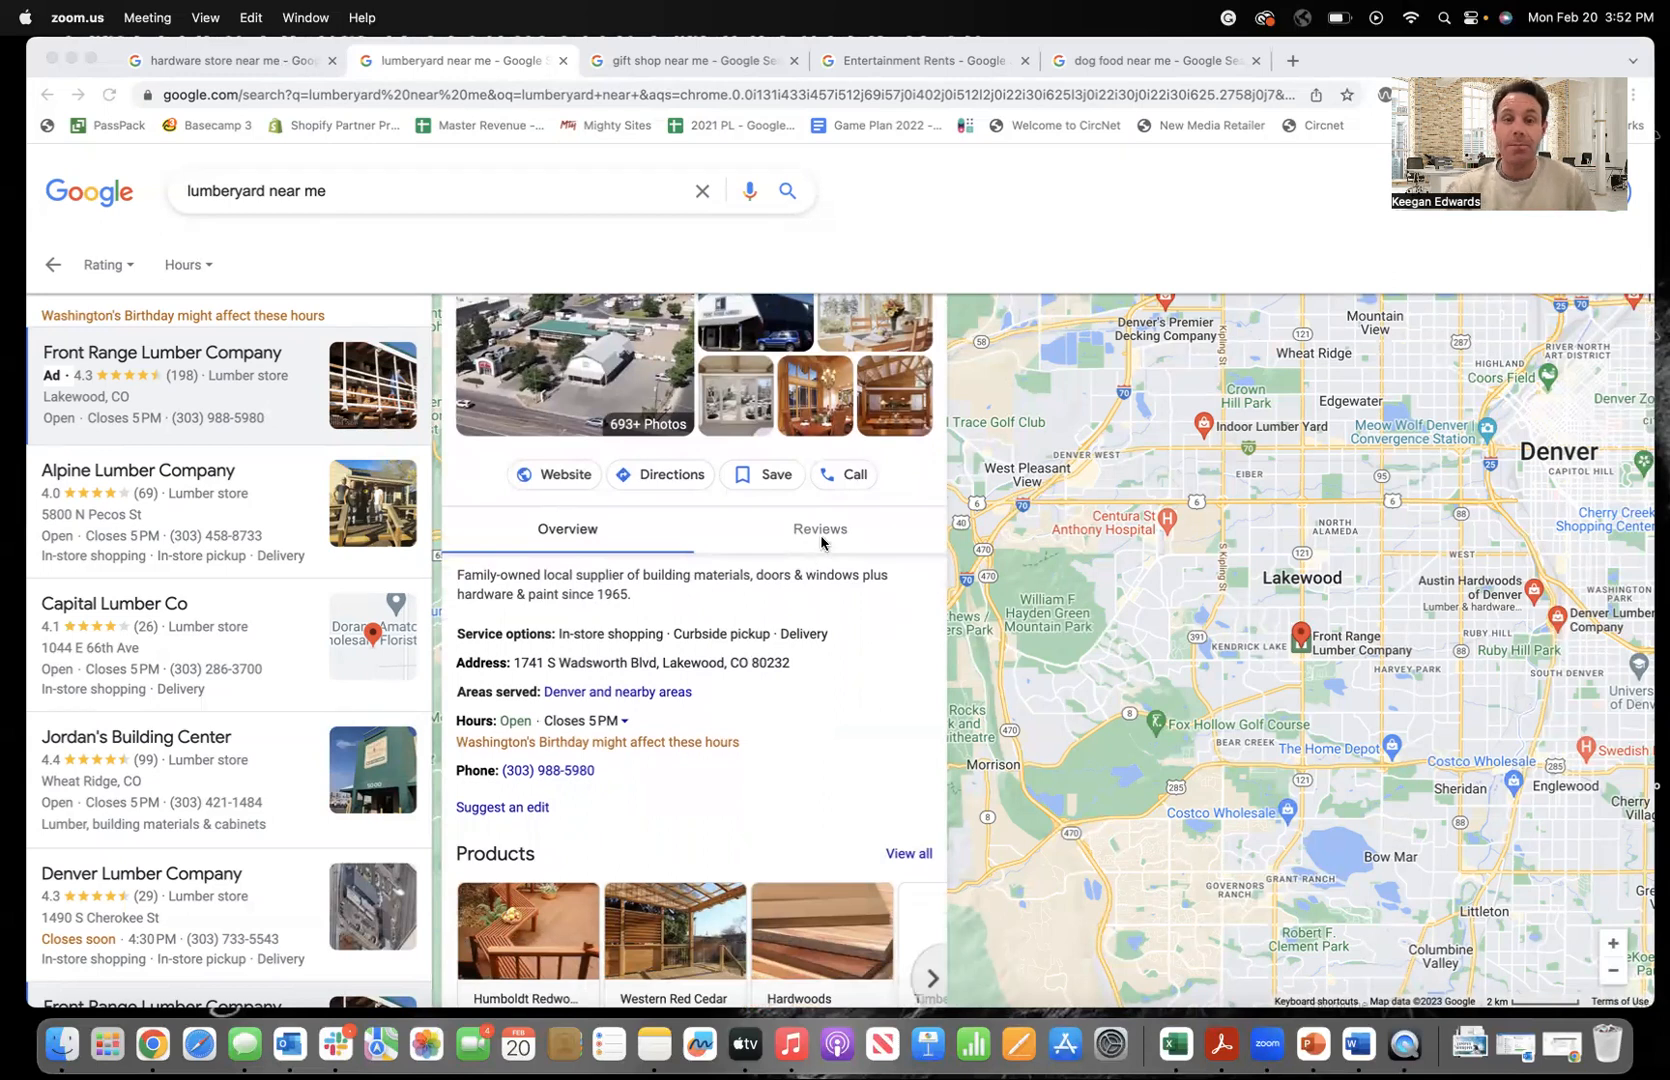
left_click(820, 530)
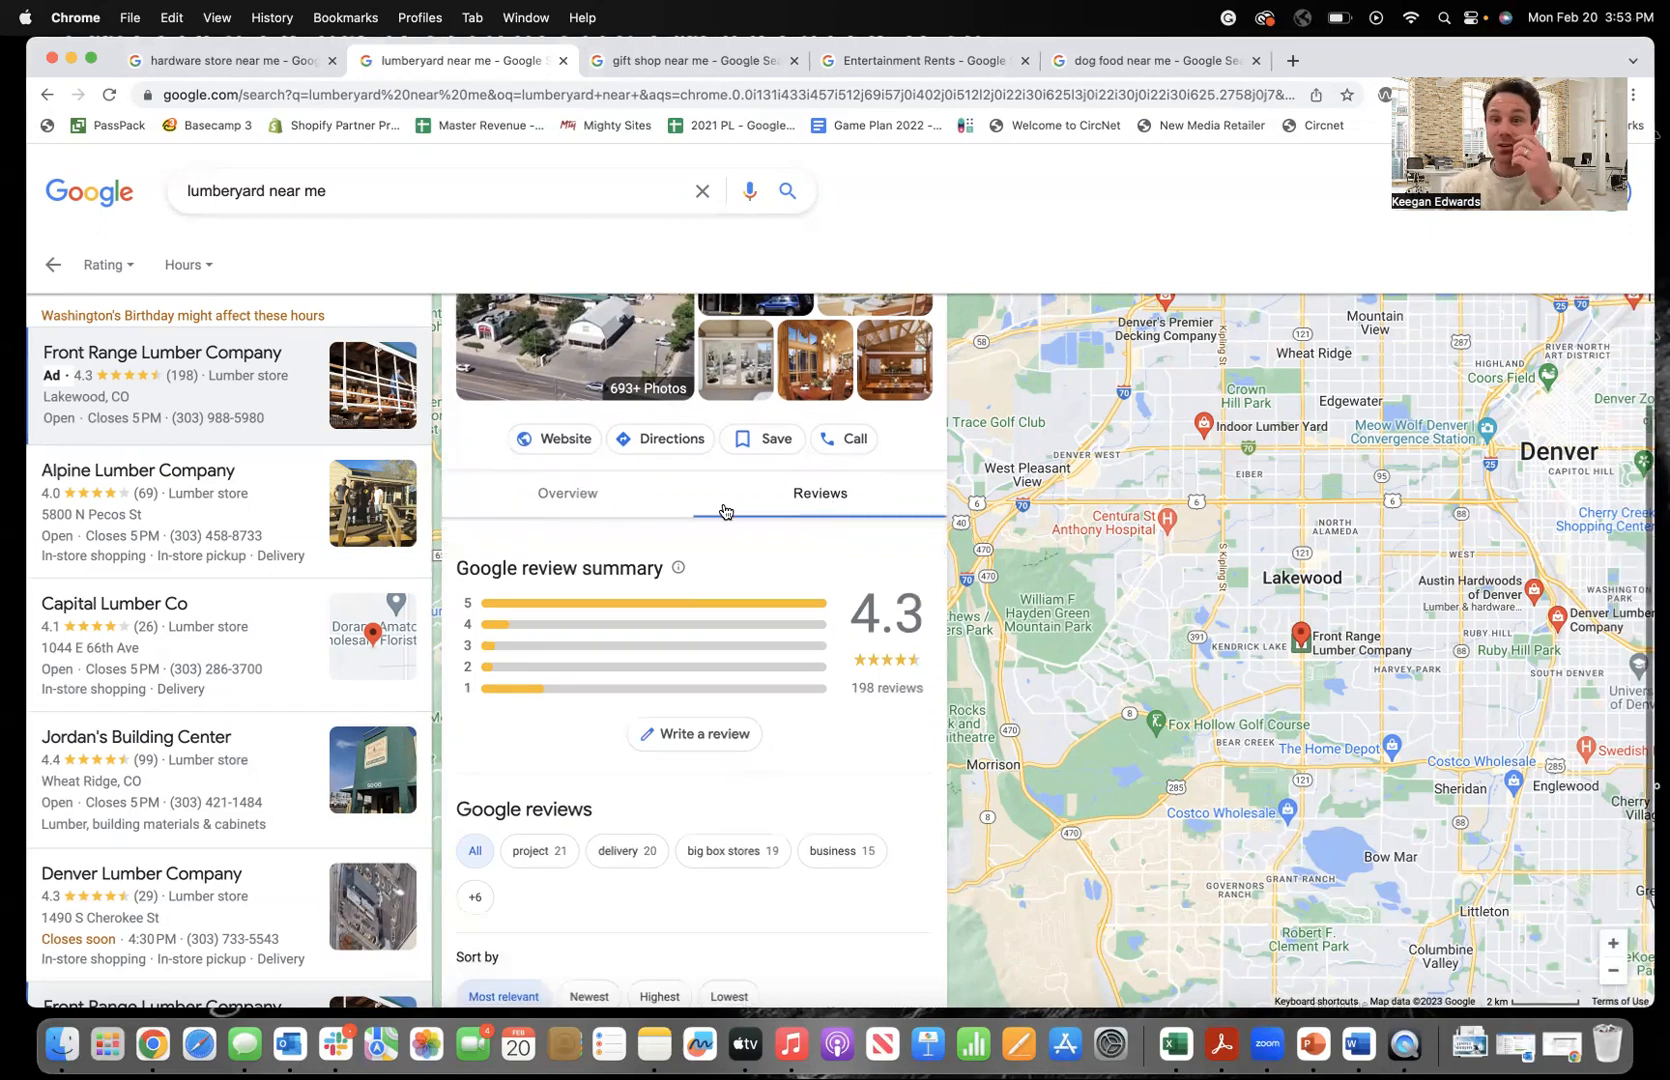
scroll("down", 3)
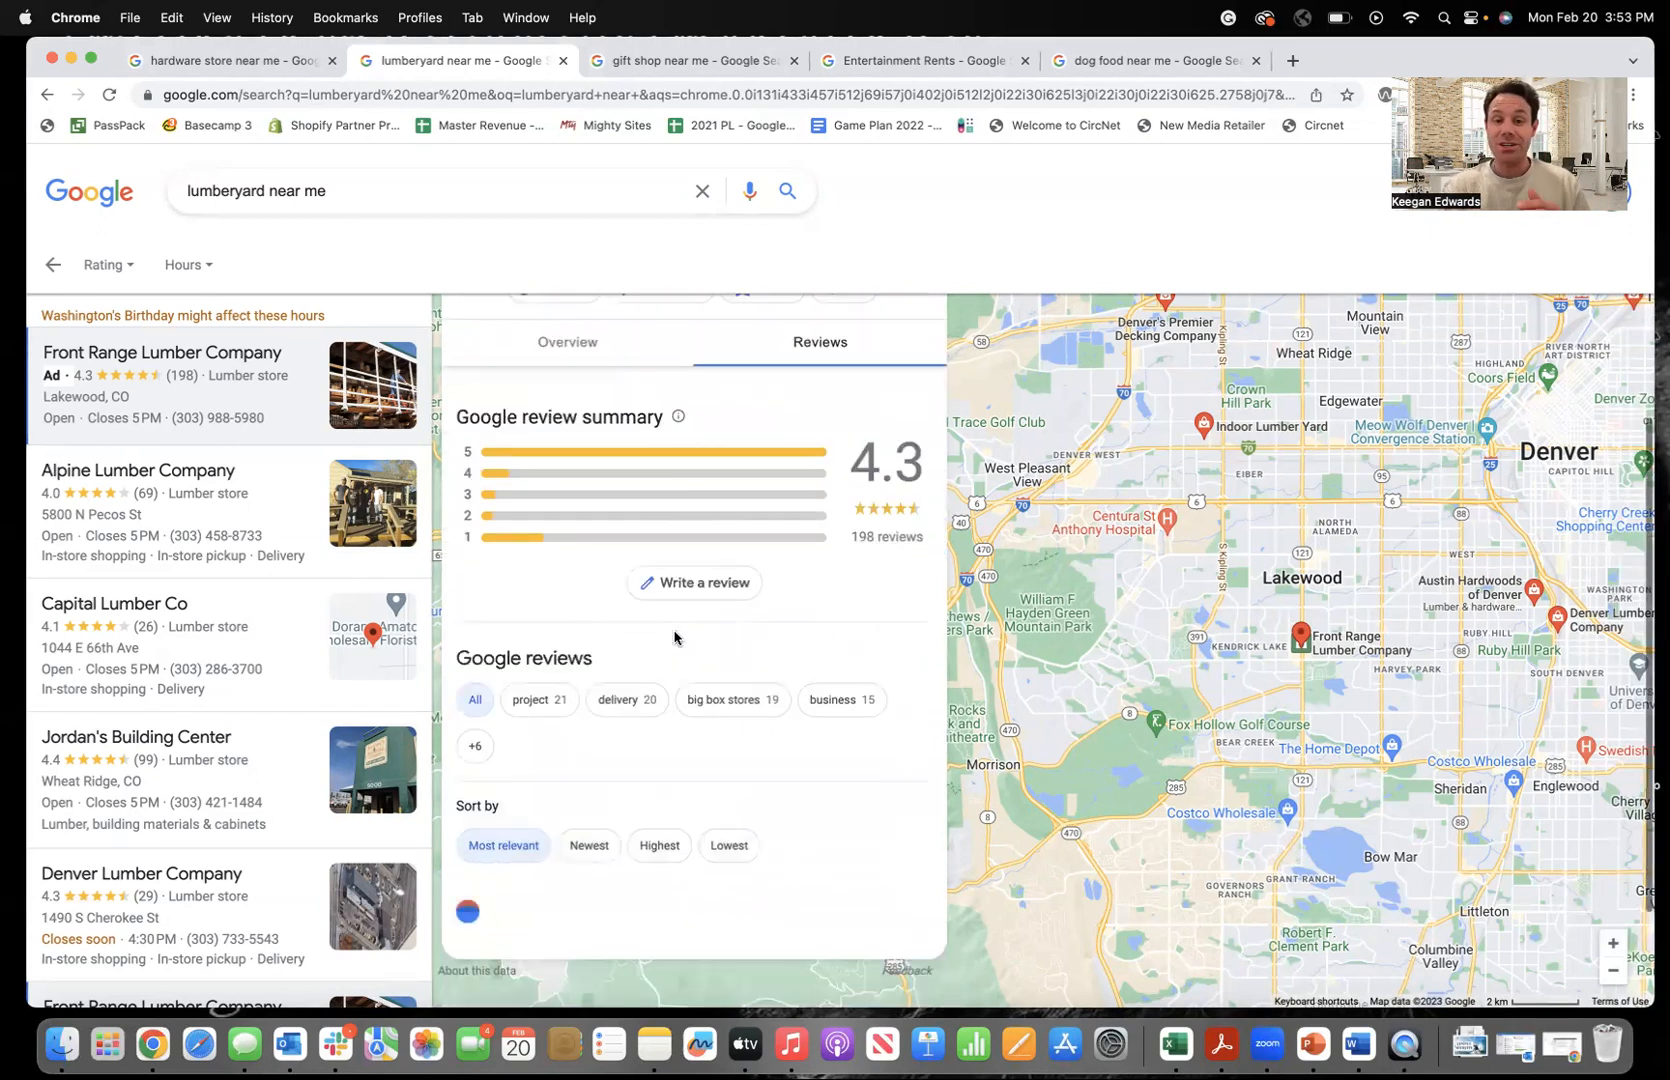
scroll("down", 3)
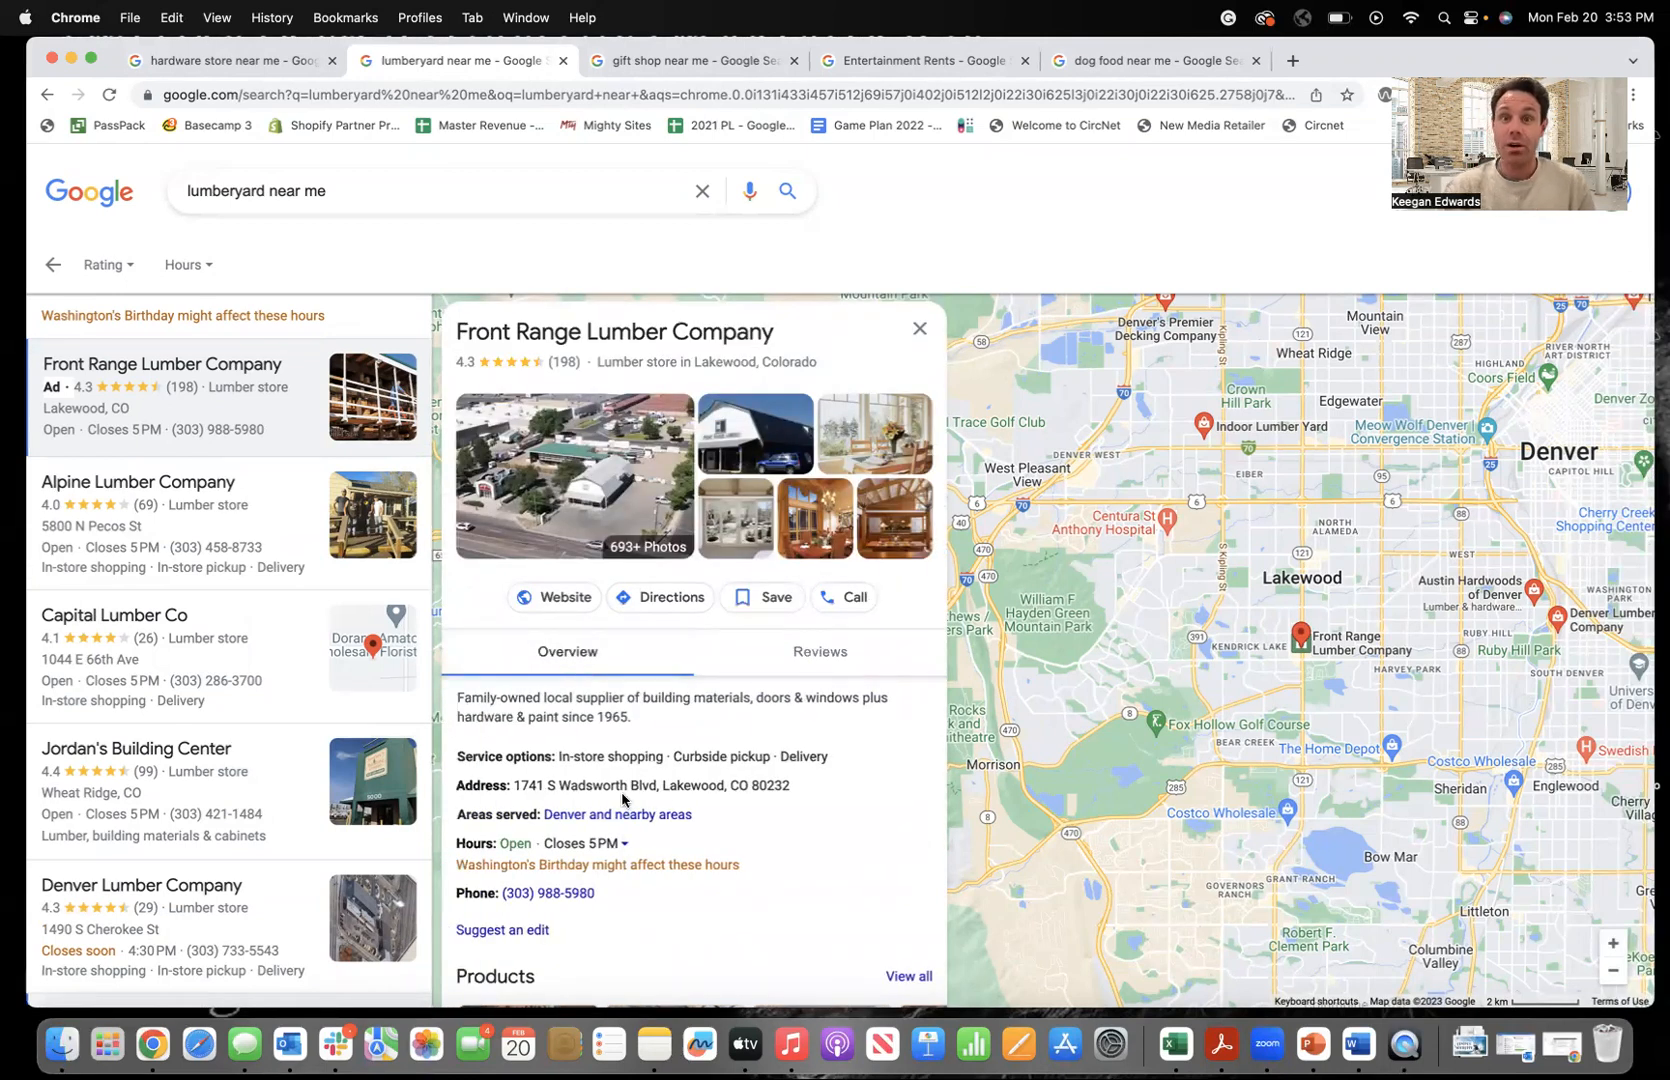
scroll("down", 3)
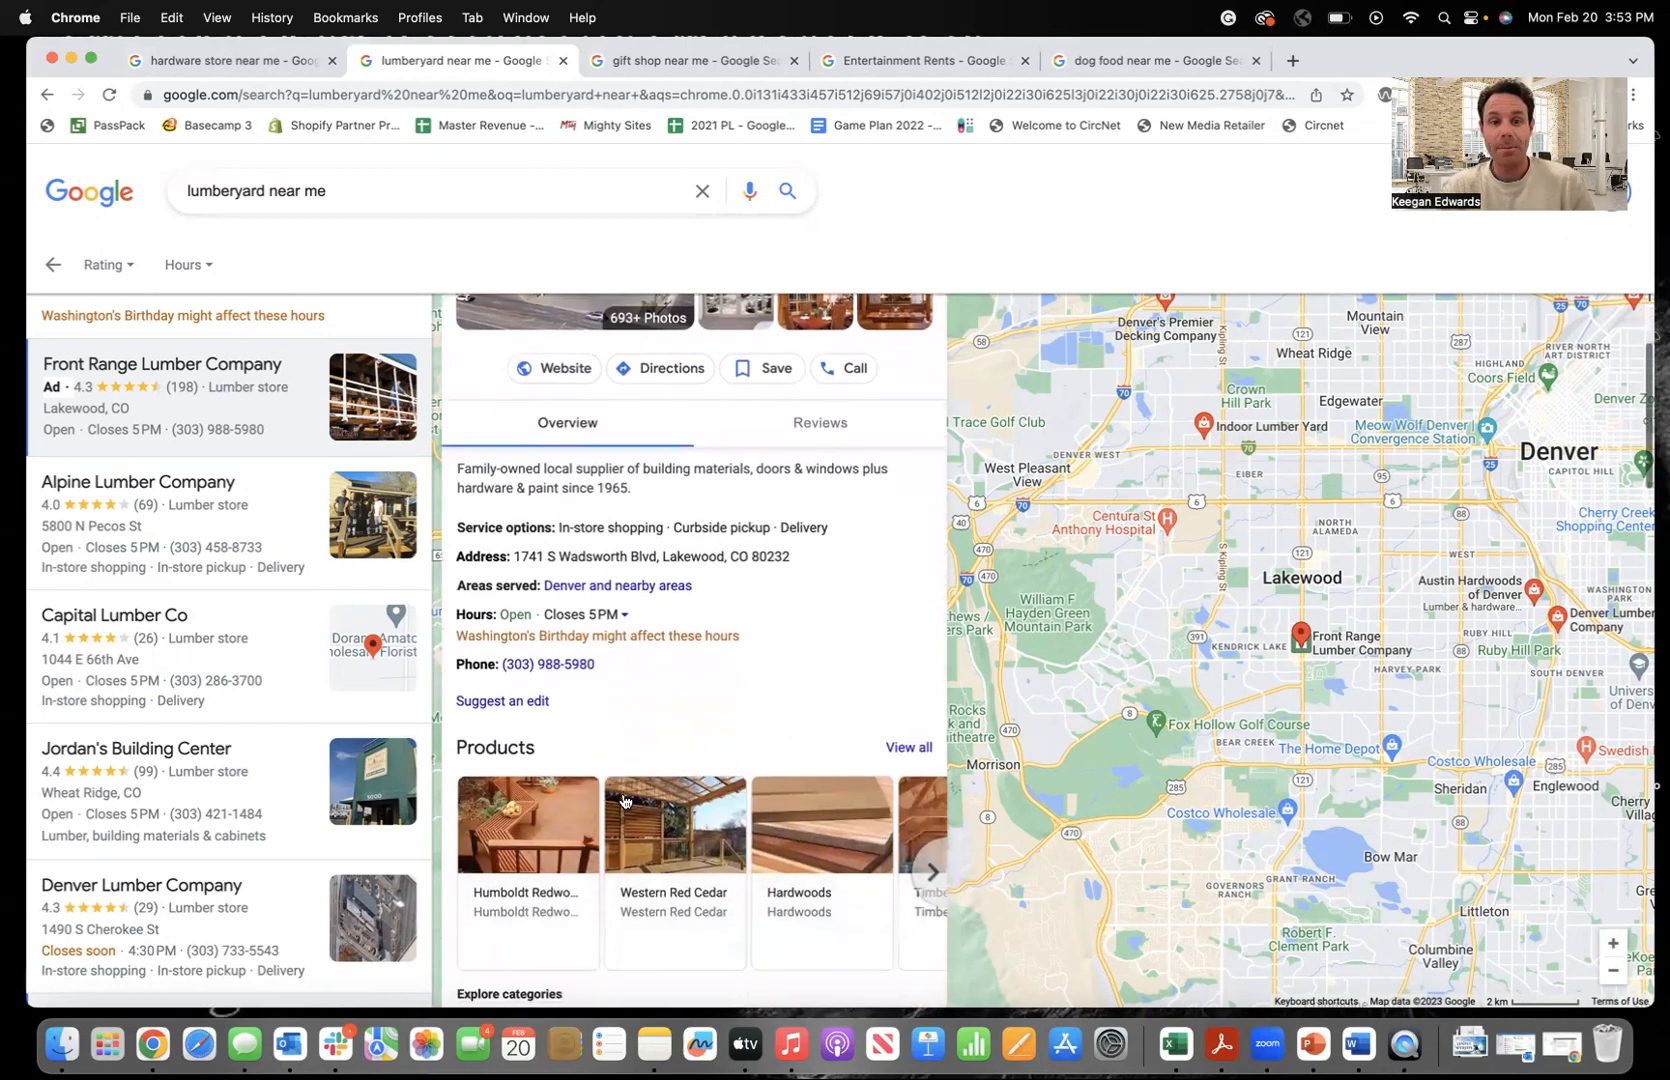
mouse_move(774, 544)
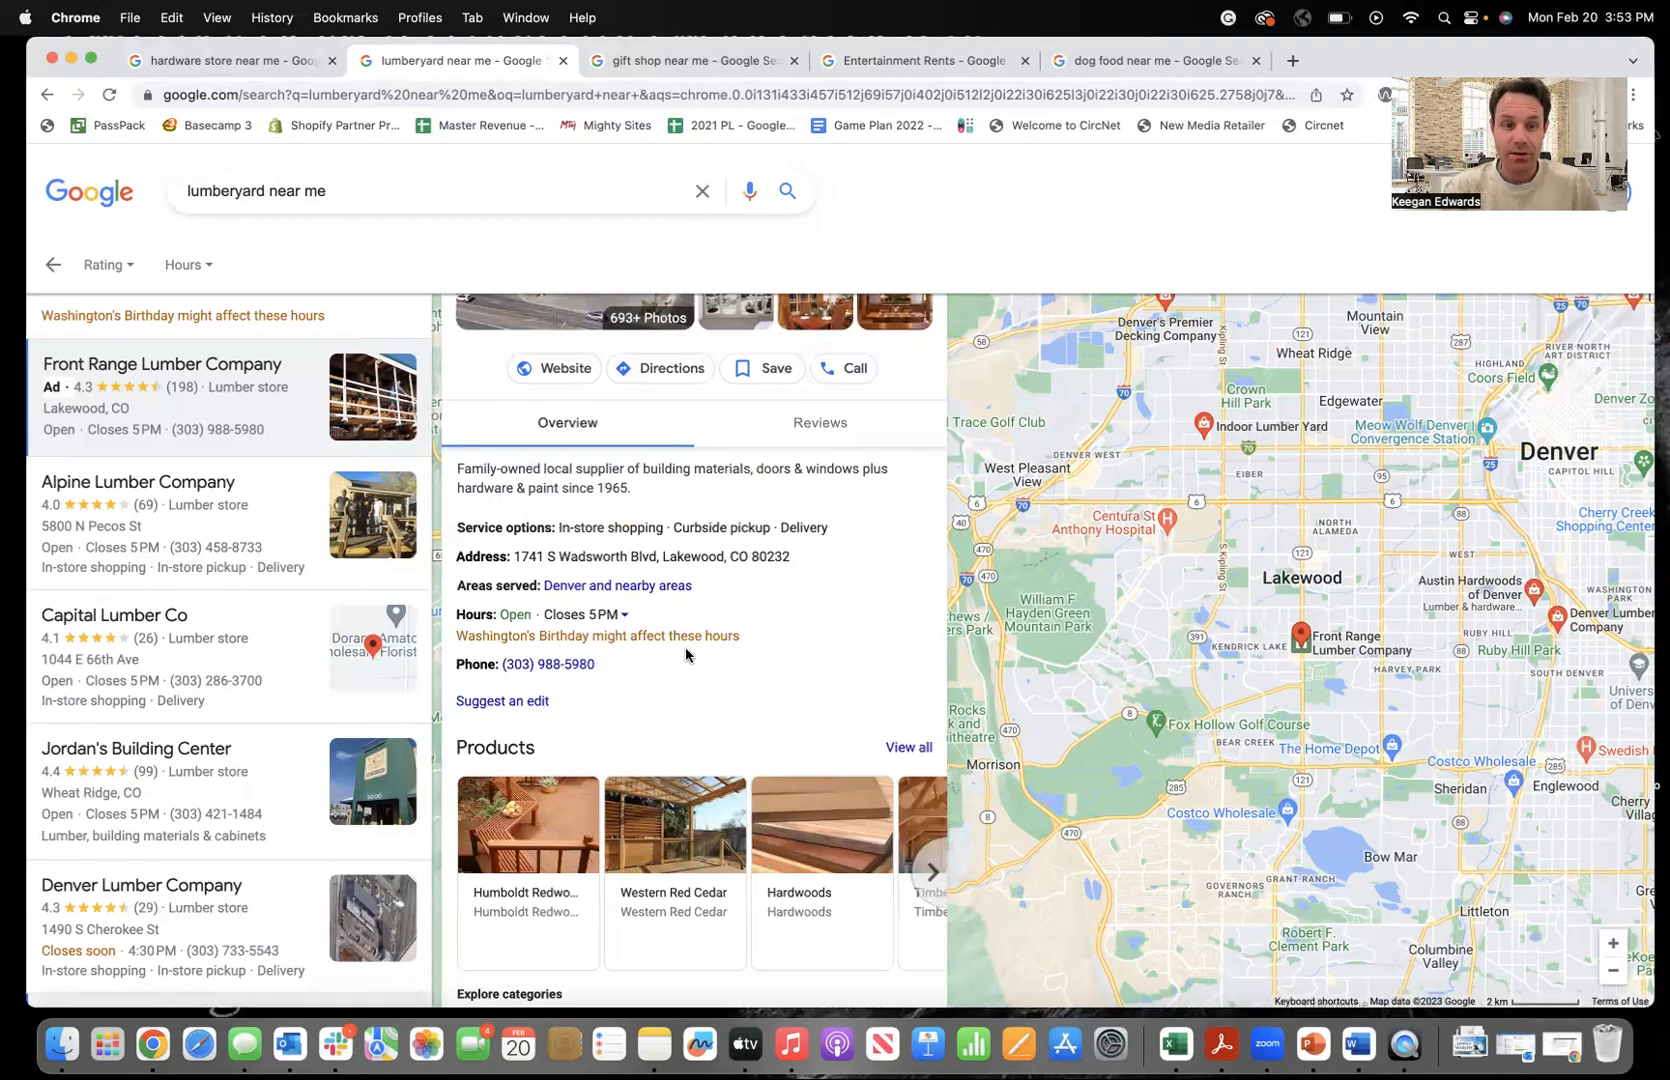
scroll("down", 3)
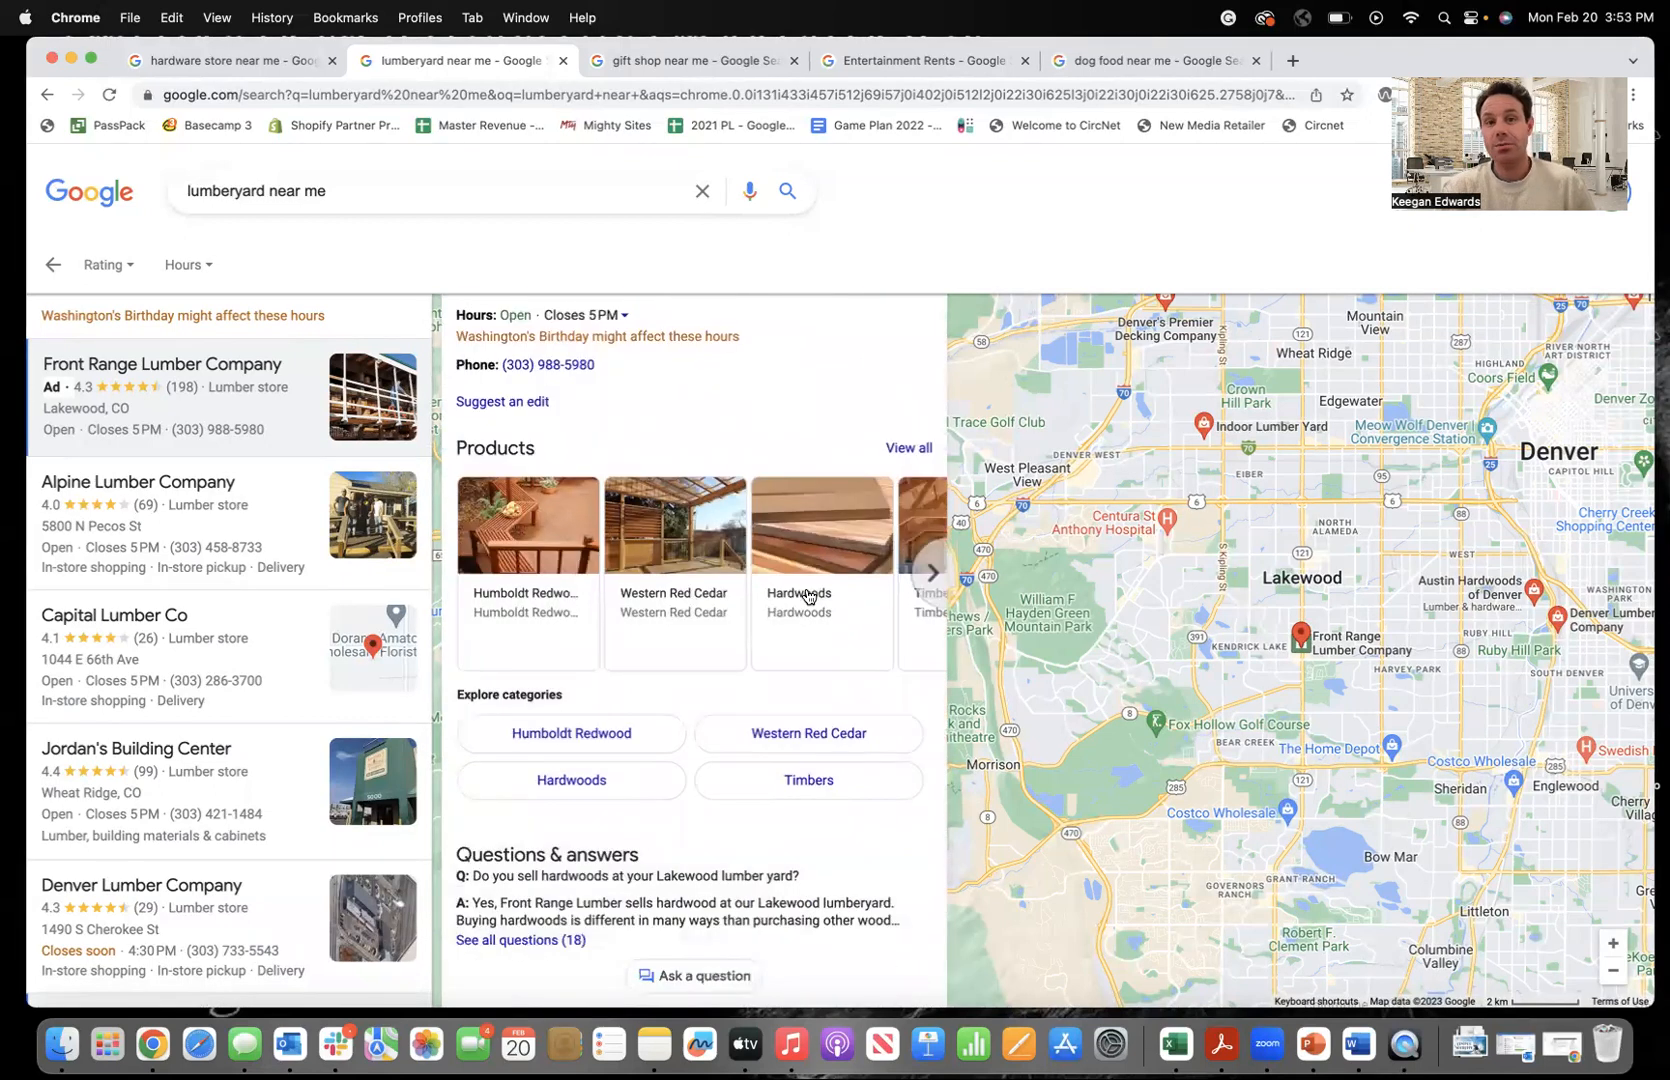
left_click(218, 60)
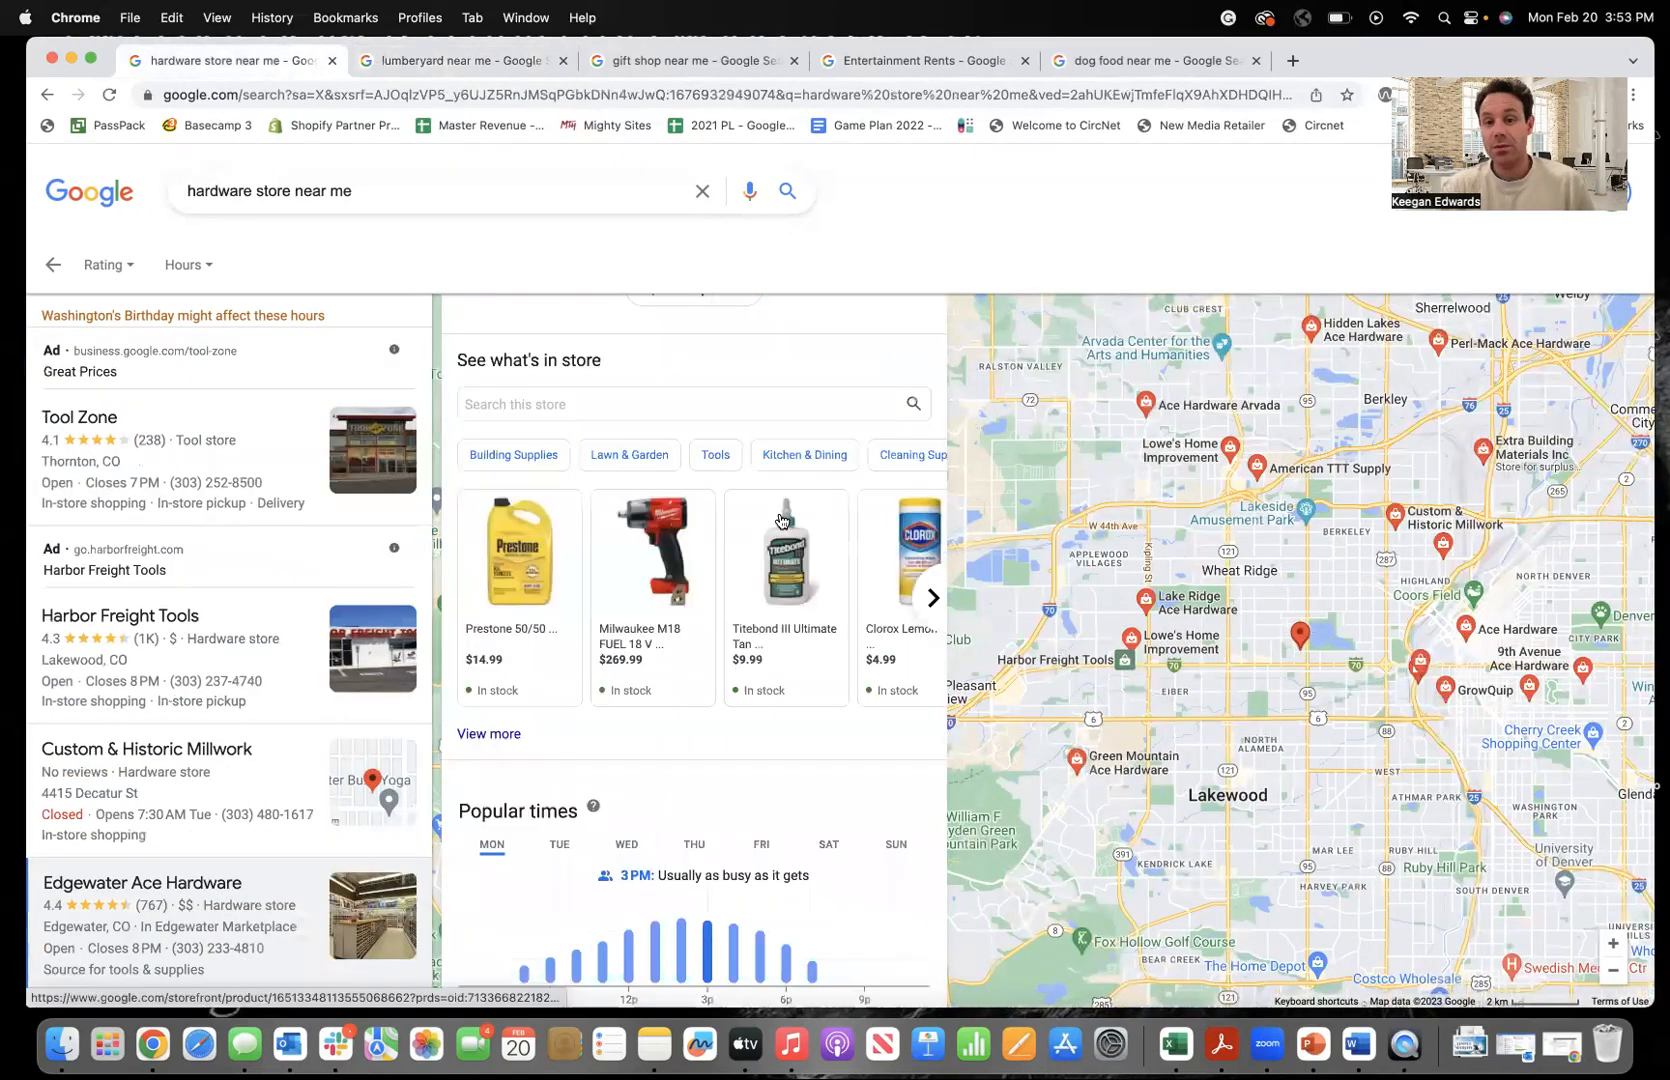
mouse_move(732, 550)
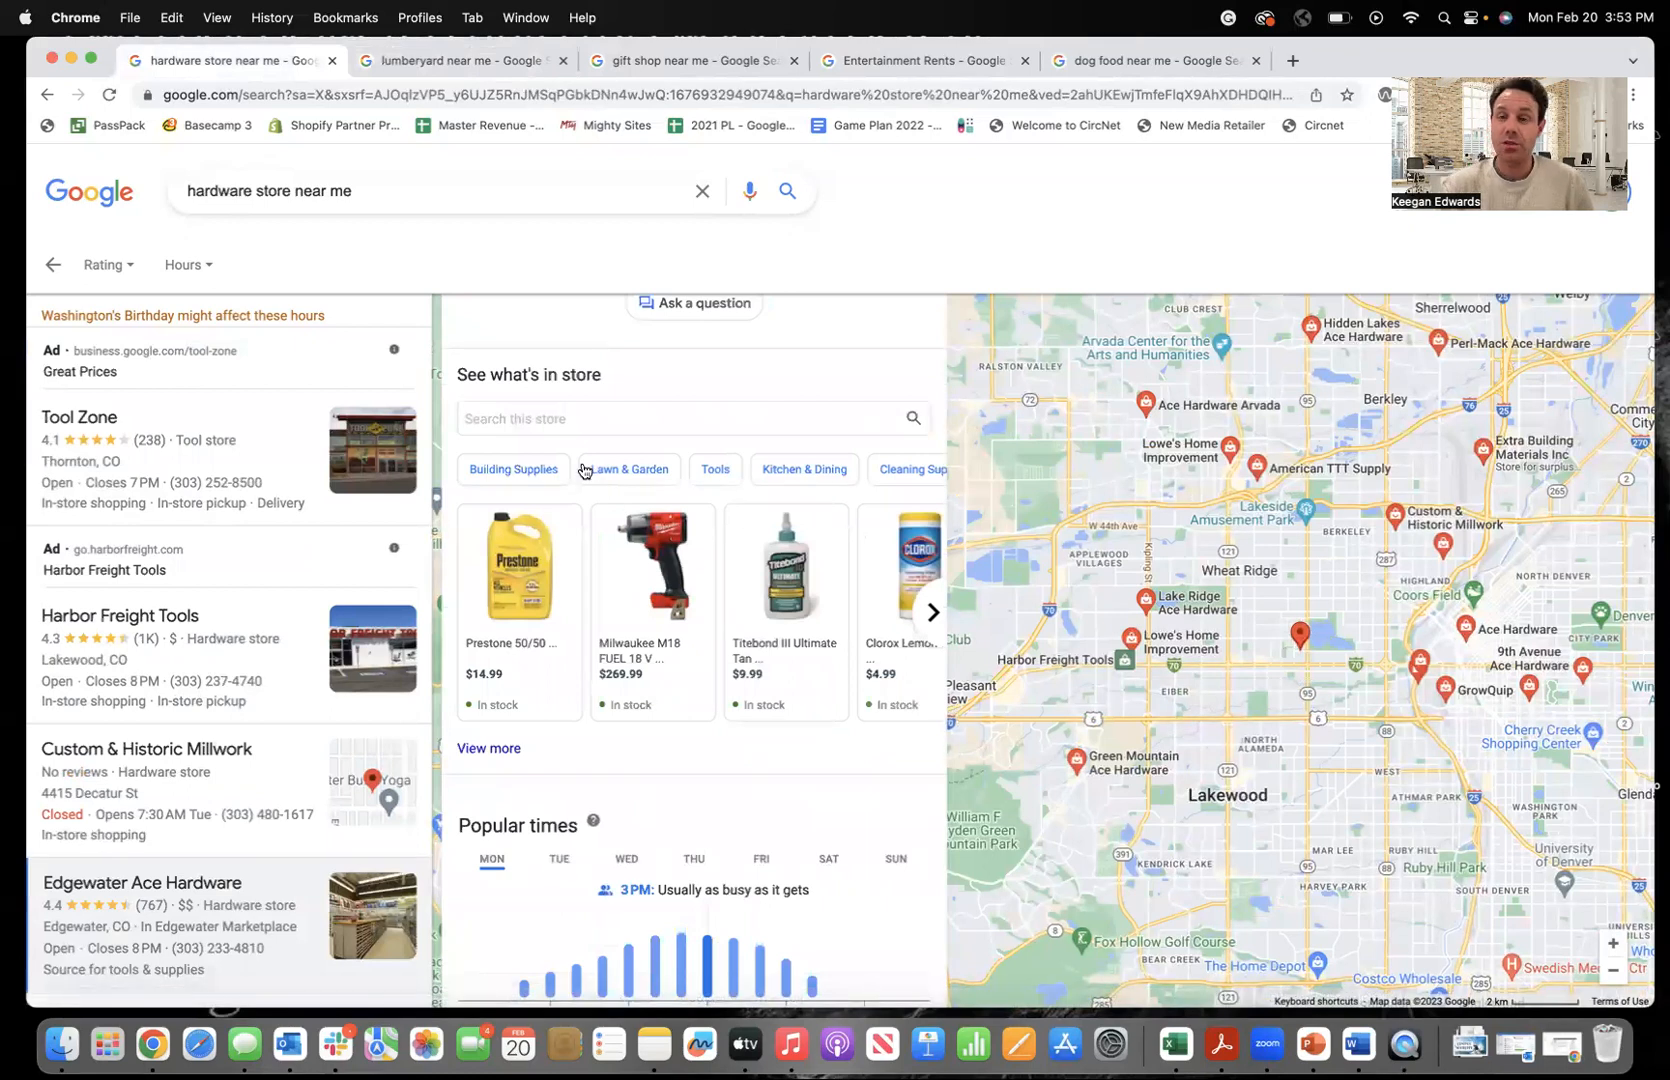
Switch back to the 'lumberyard near me' results showing Front Range Lumber Company.
left_click(458, 60)
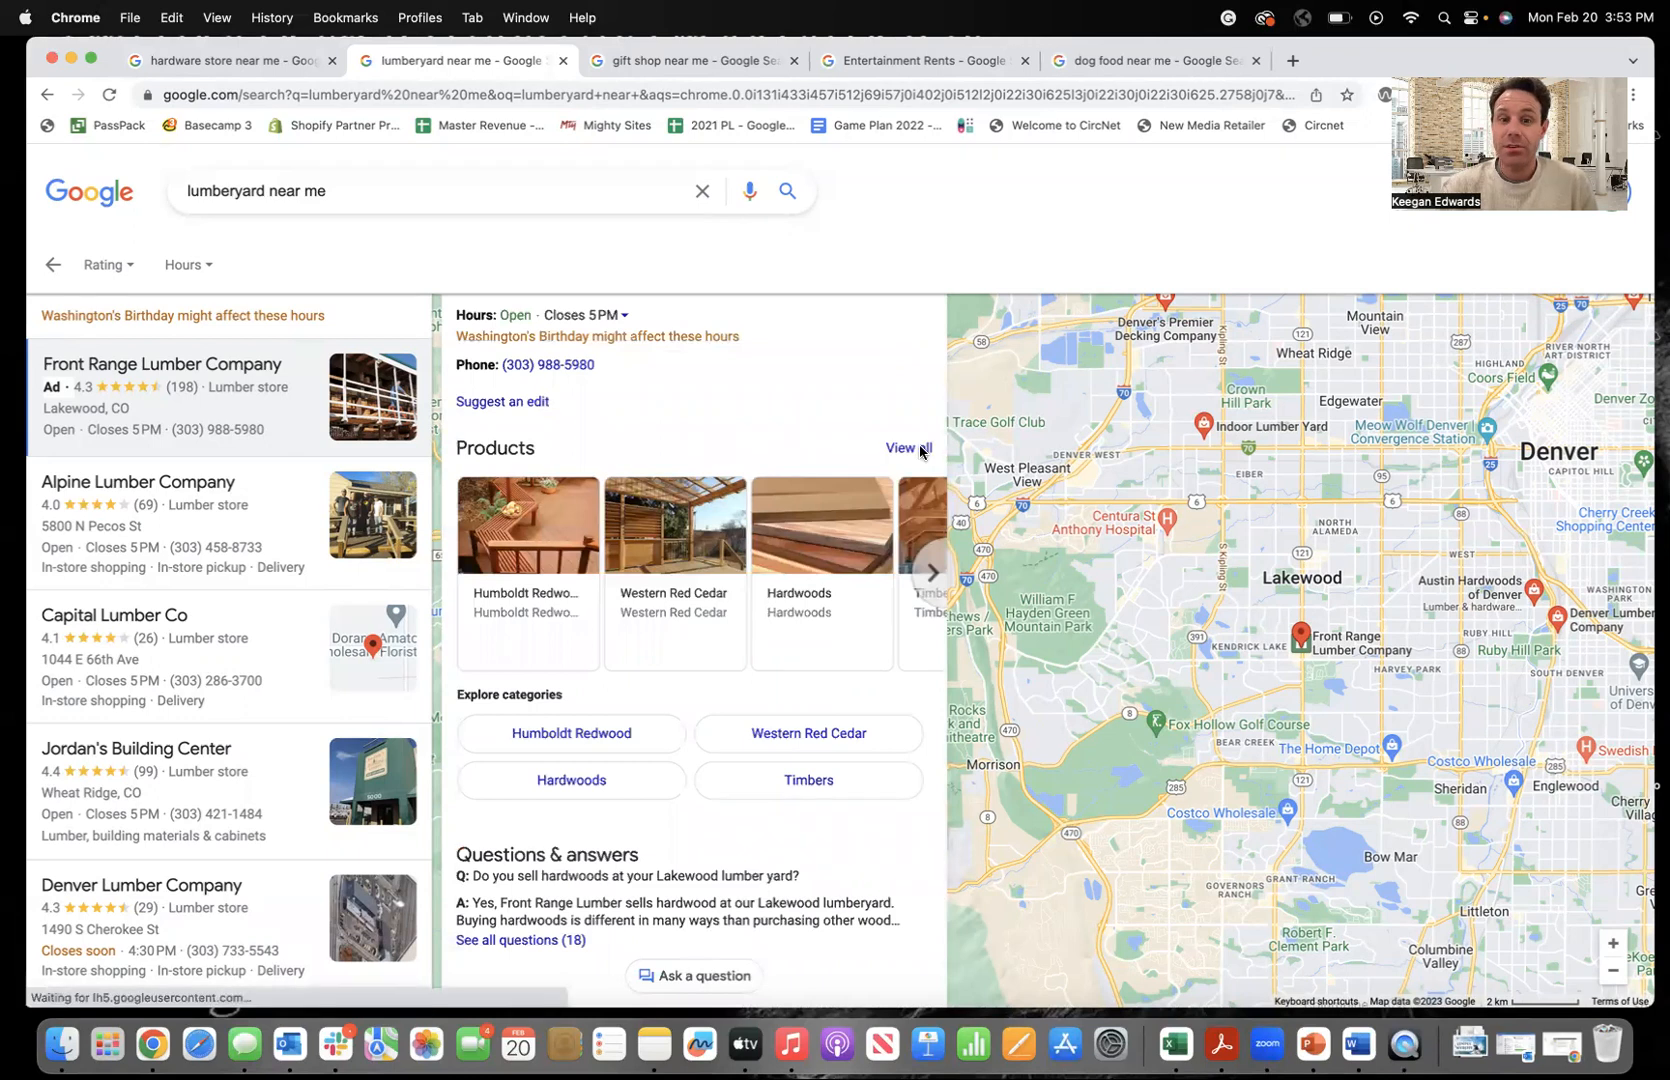
View all Front Range Lumber Company products and inspect the Humboldt Redwood Lumber detail.
left_click(908, 448)
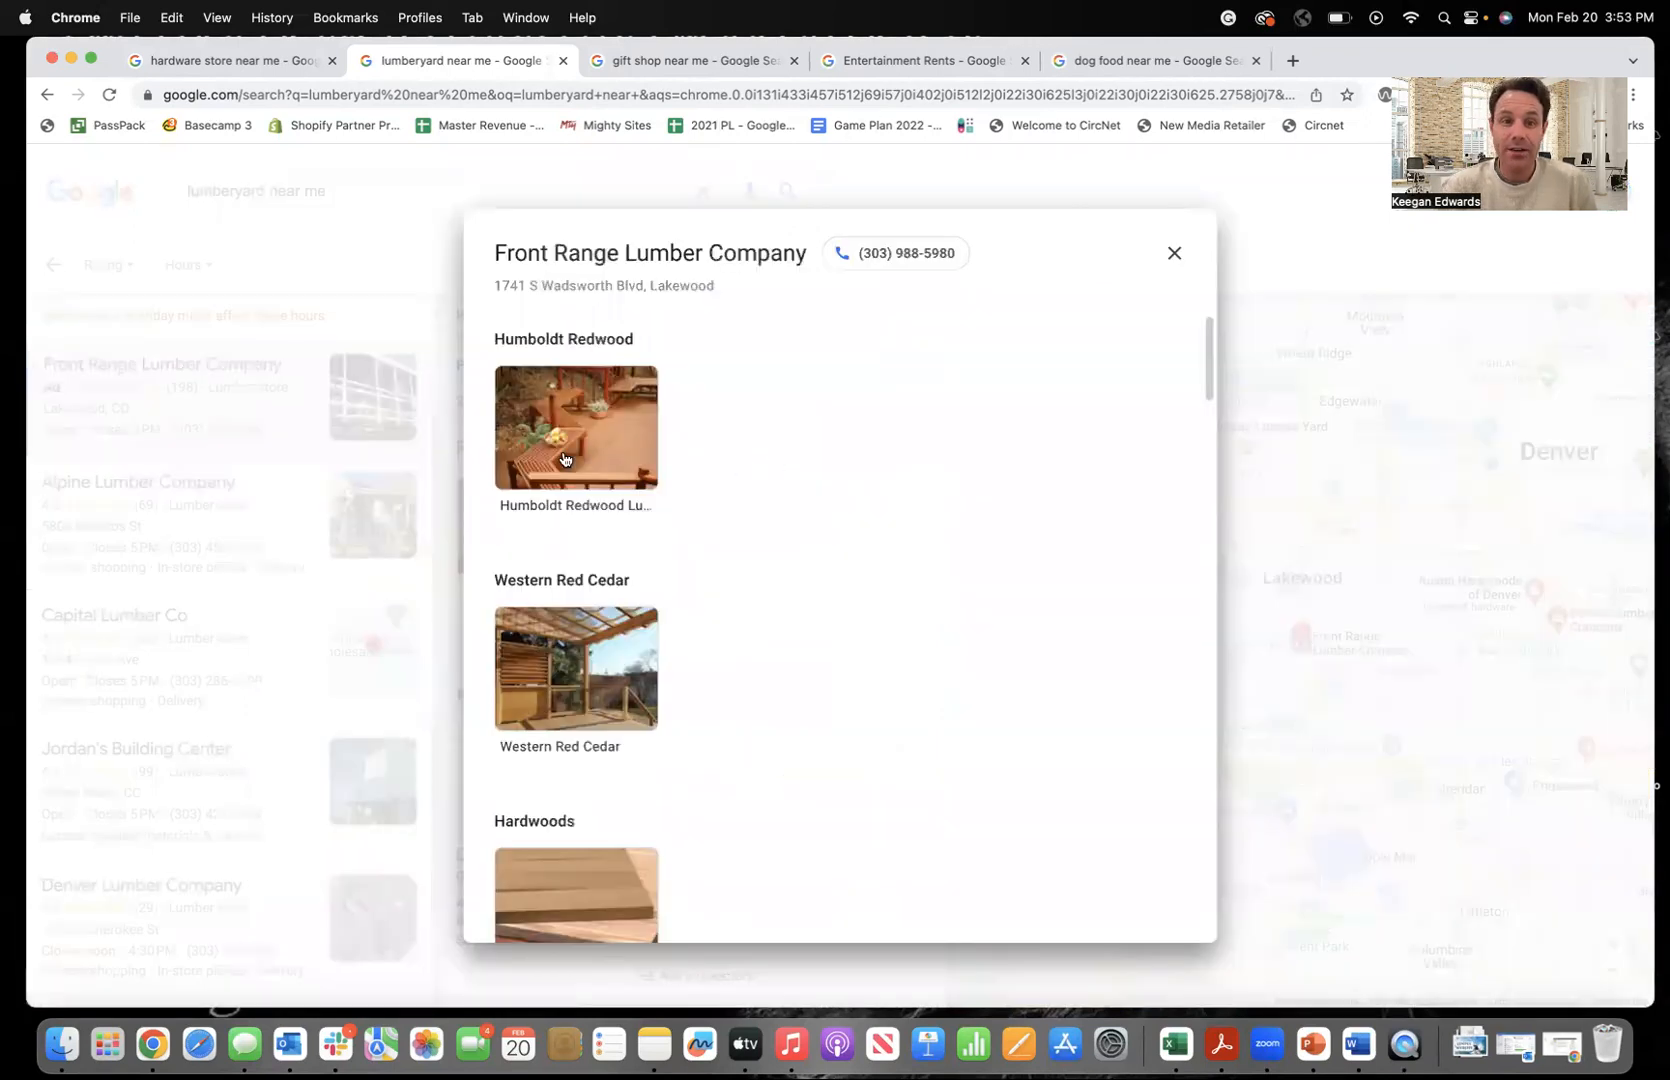
left_click(574, 426)
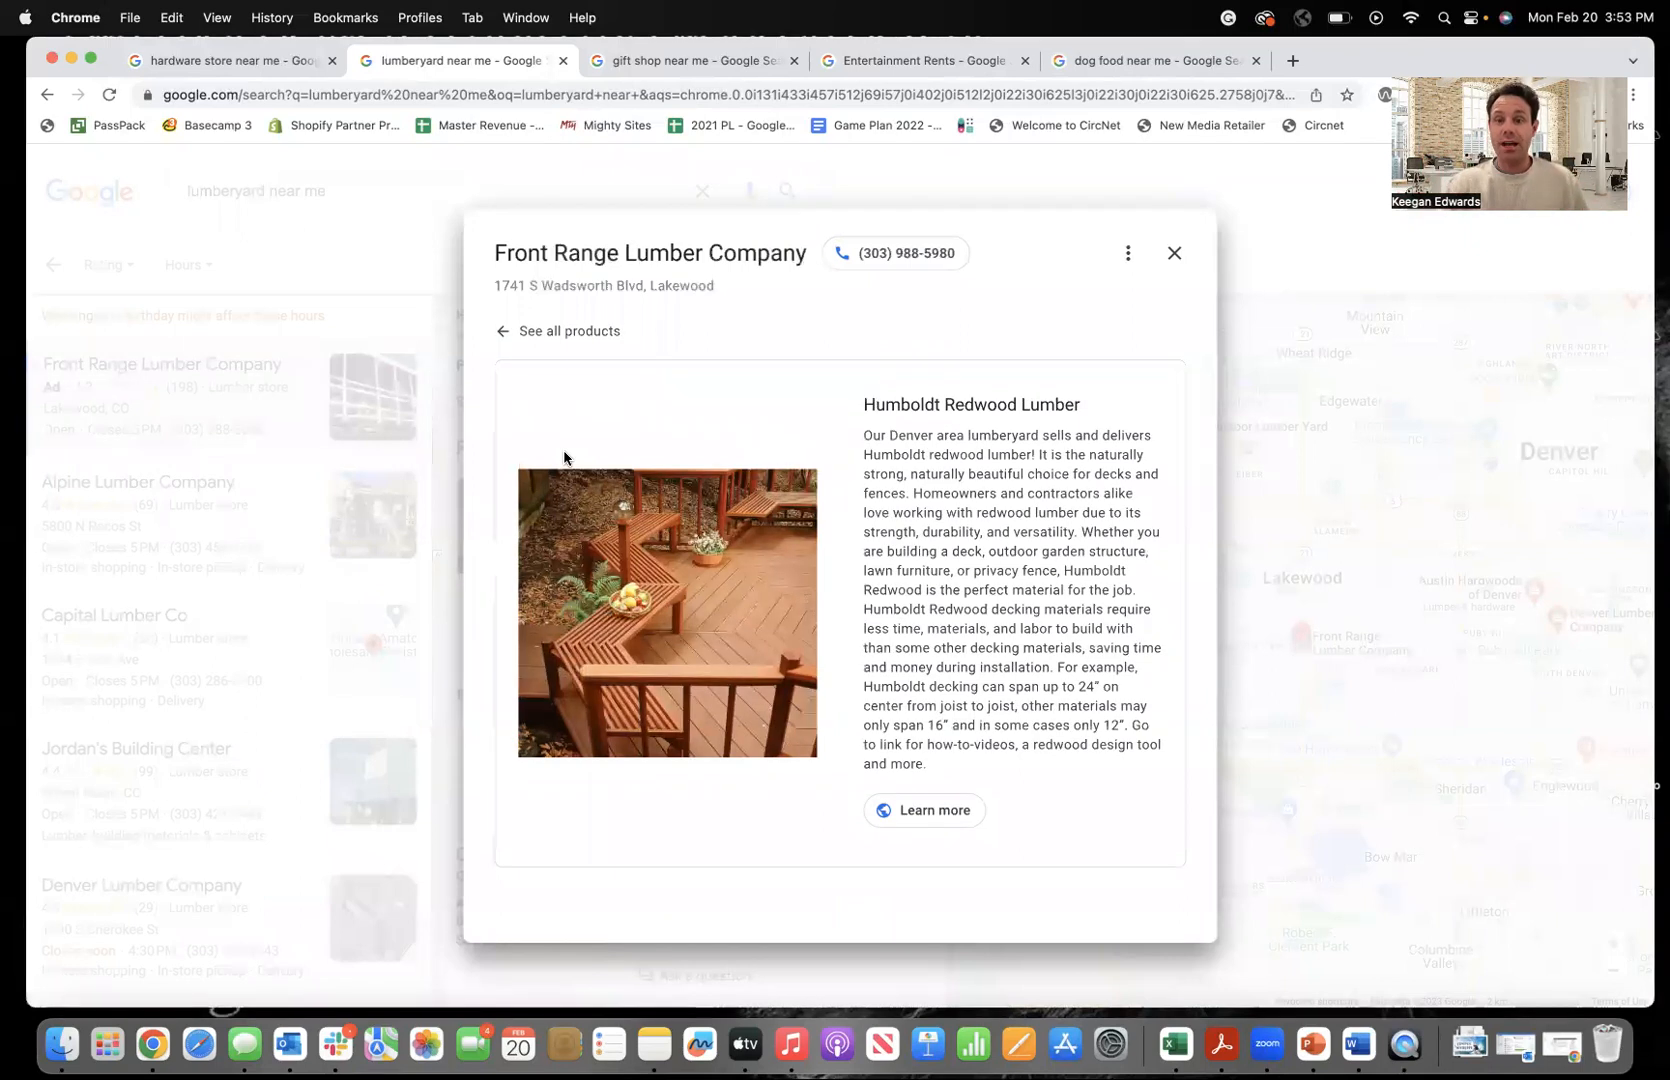
double_click(906, 436)
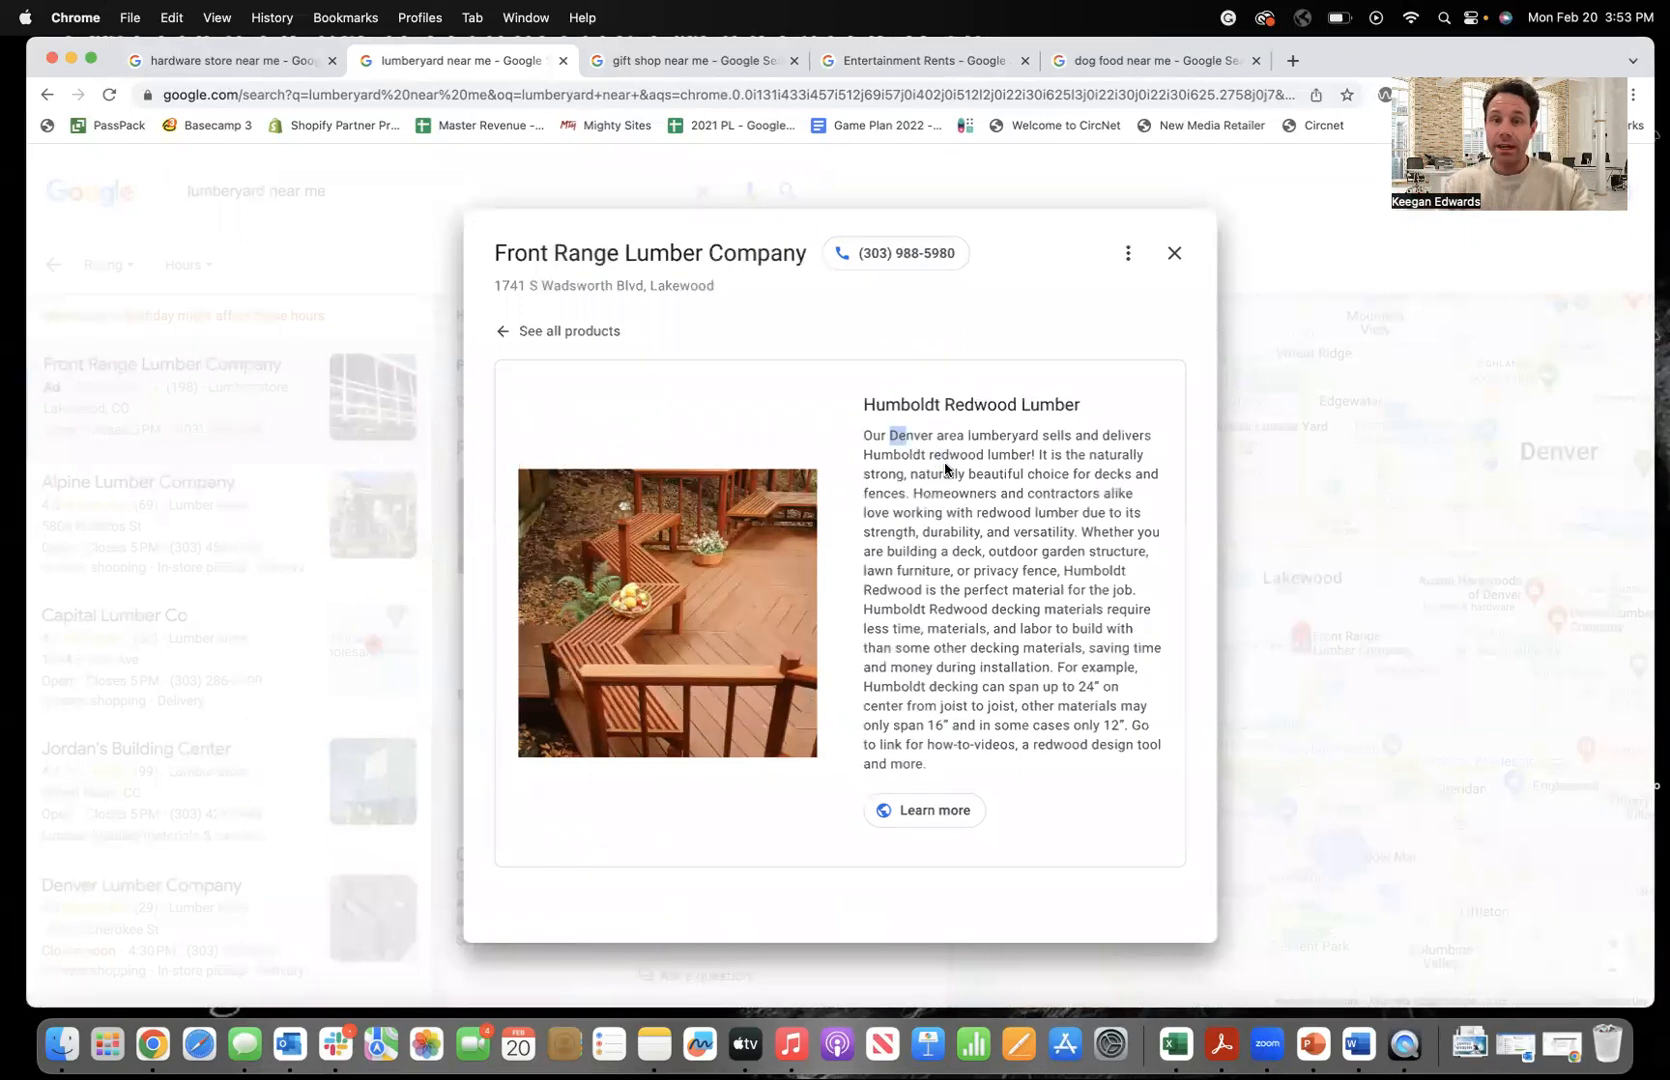
left_click_drag(890, 434, 996, 608)
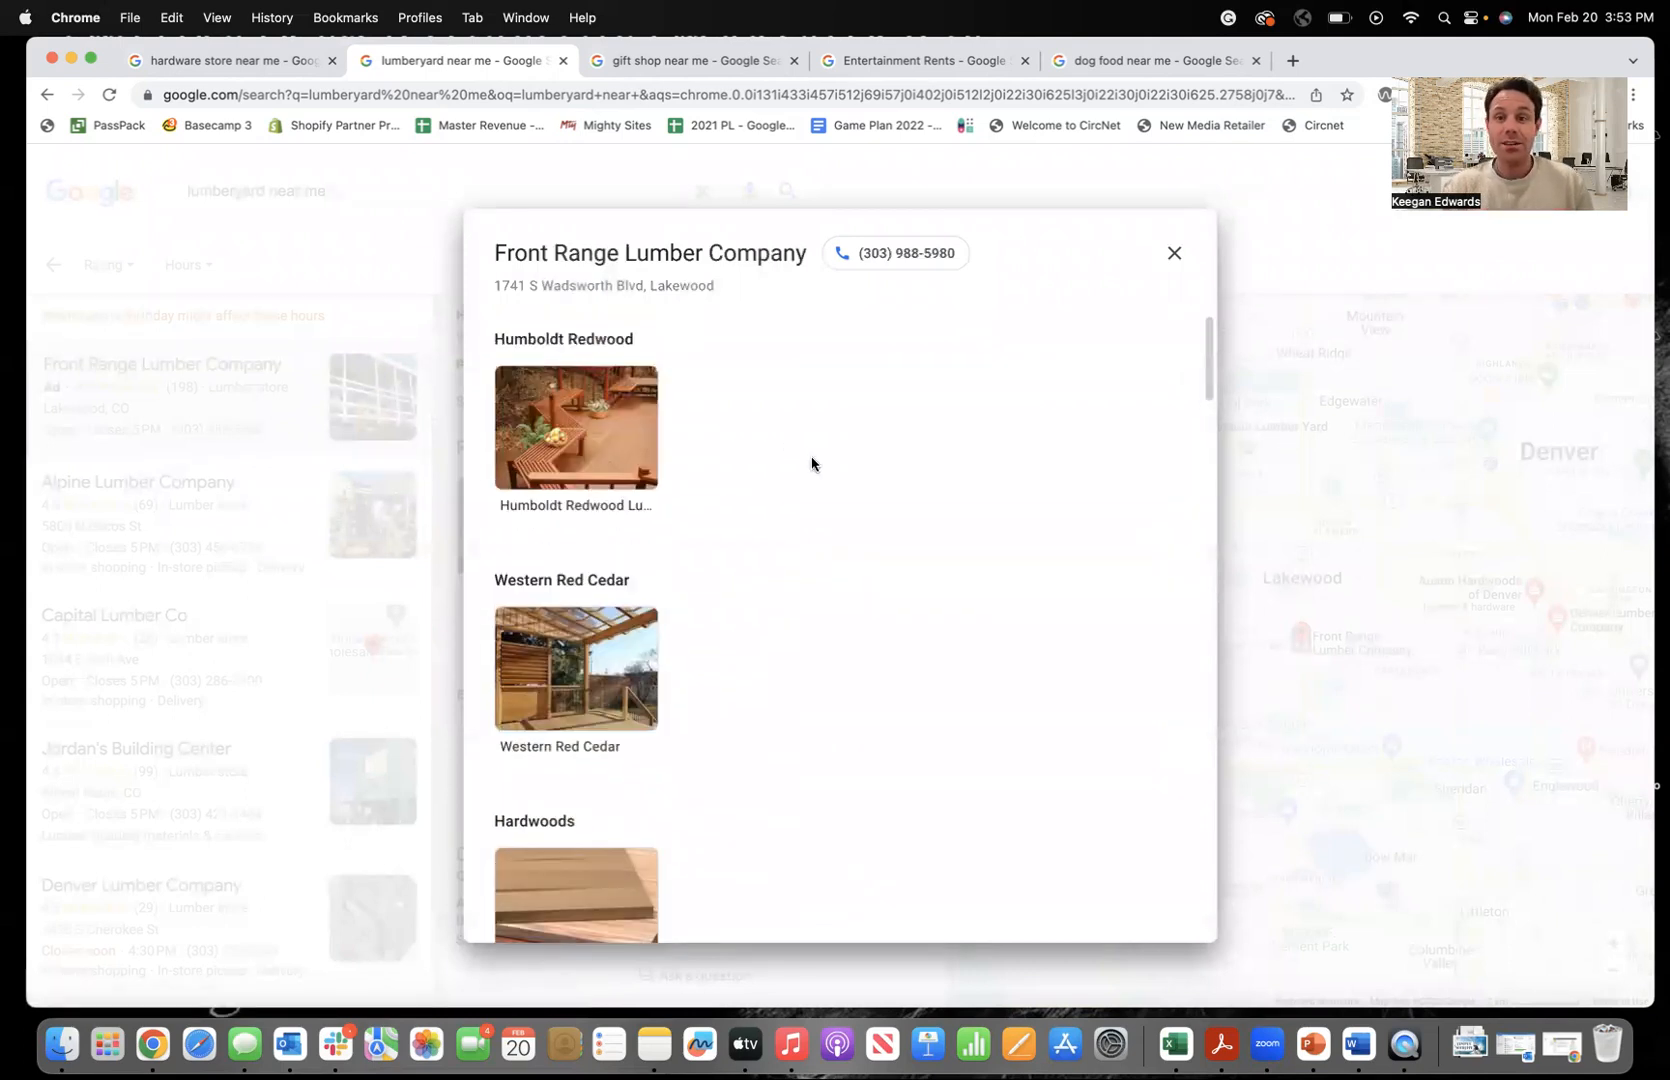
left_click(1174, 252)
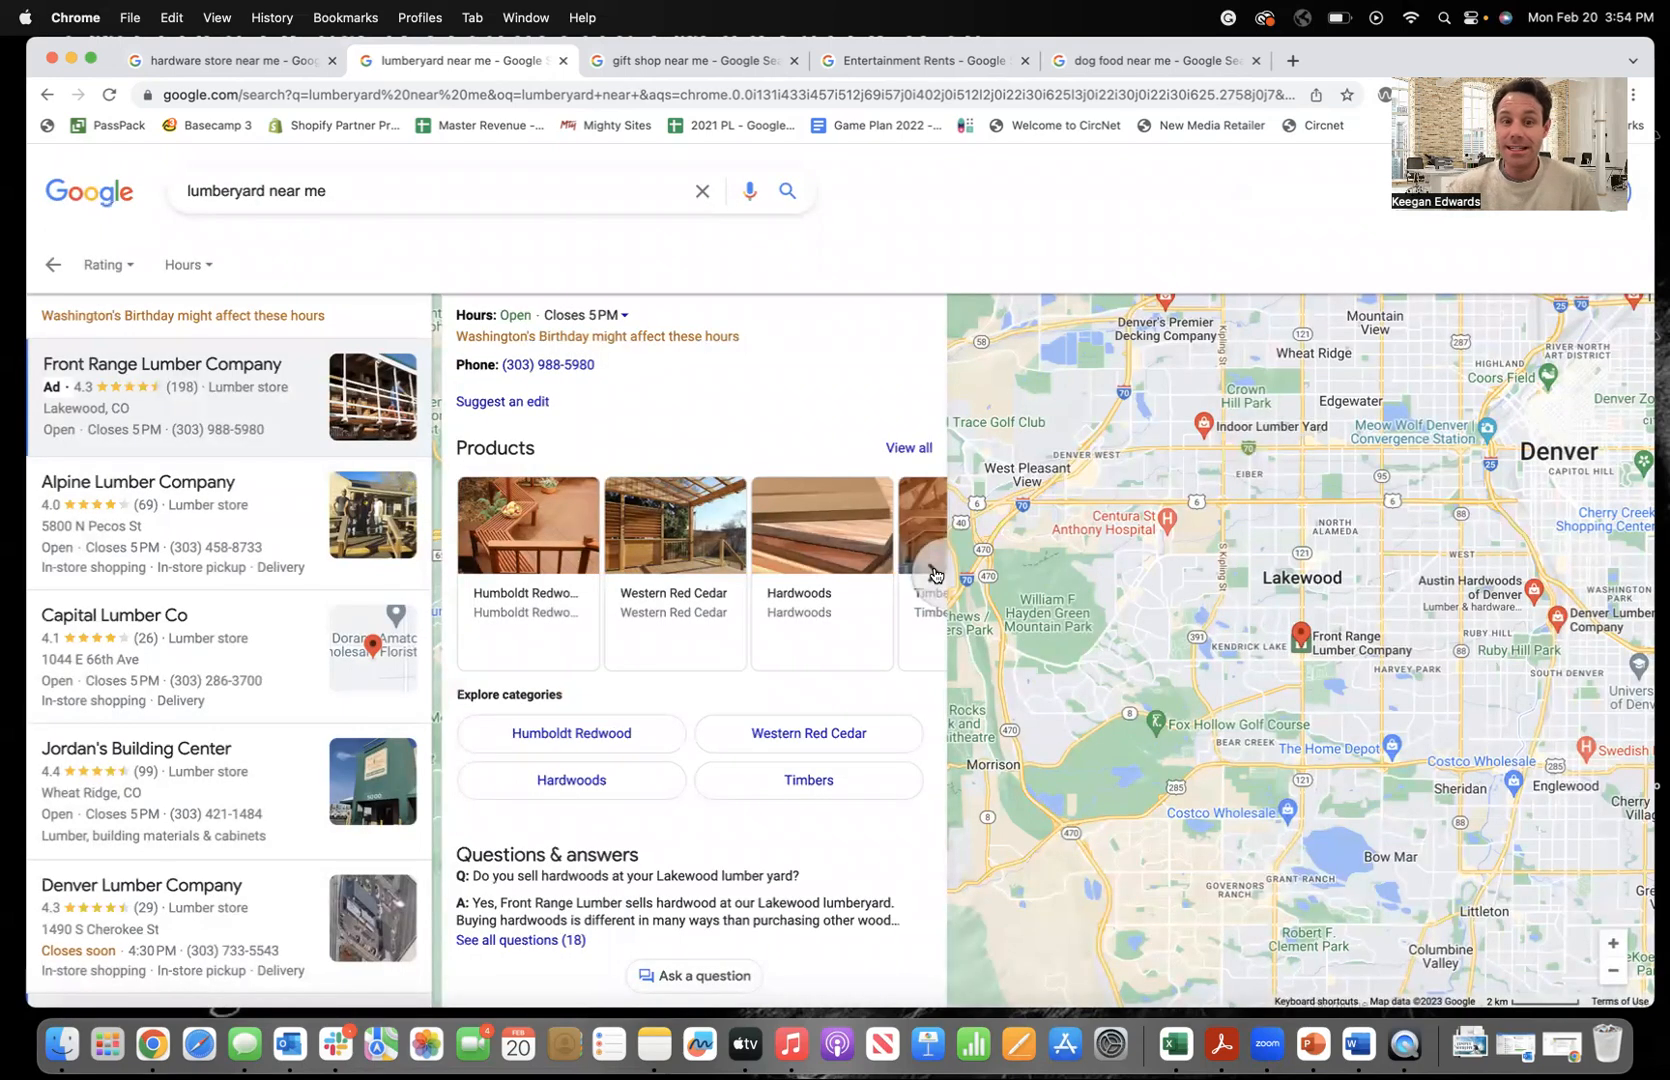
Advance the product carousel and bring up the full 'See all questions (18)' list.
left_click(932, 572)
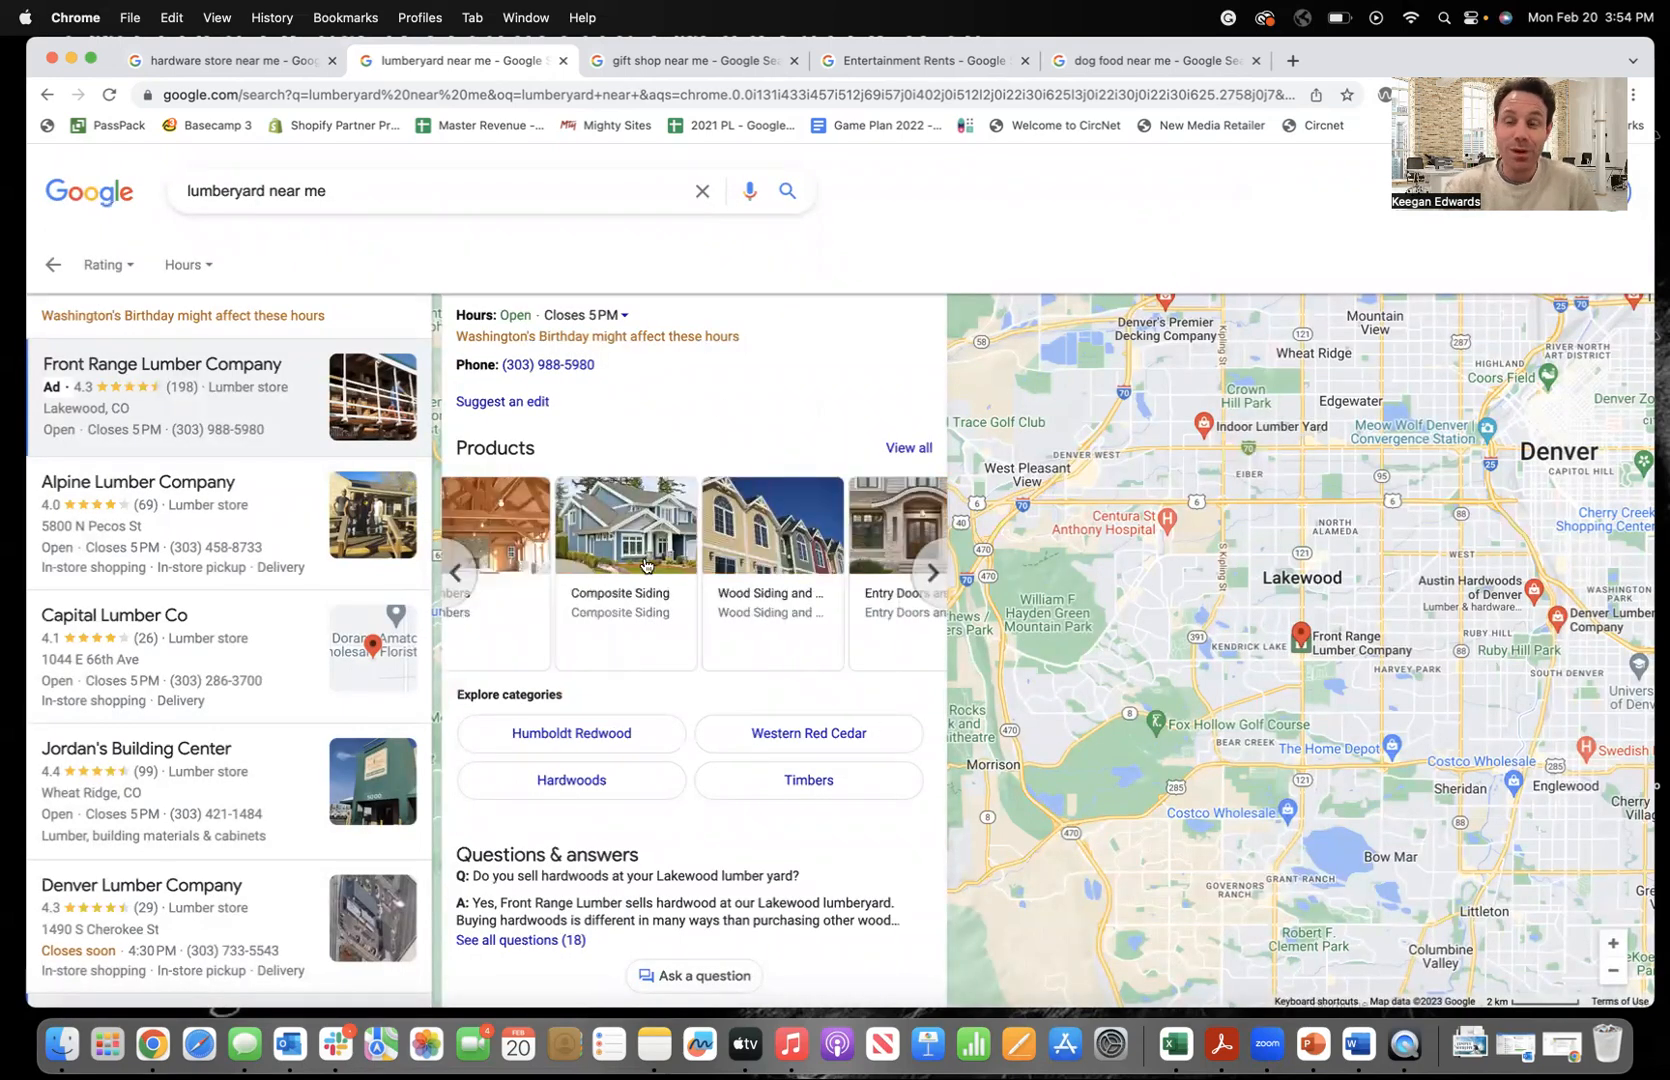
scroll("down", 3)
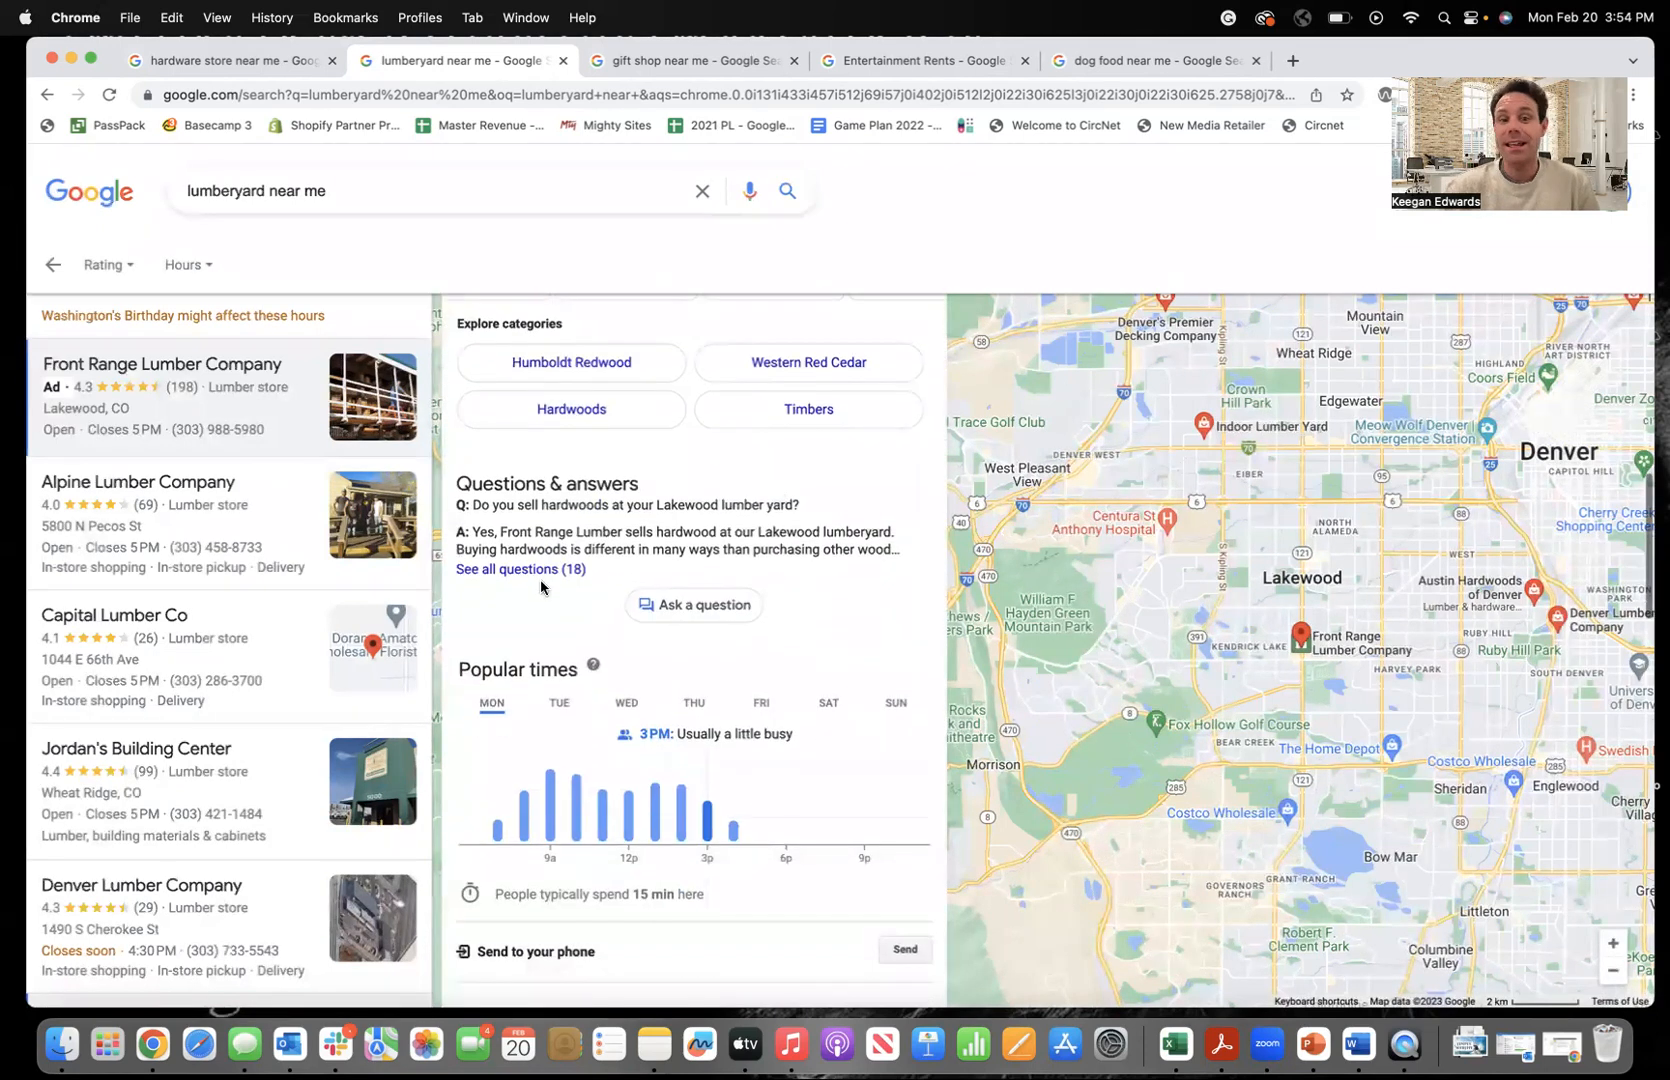
left_click(520, 568)
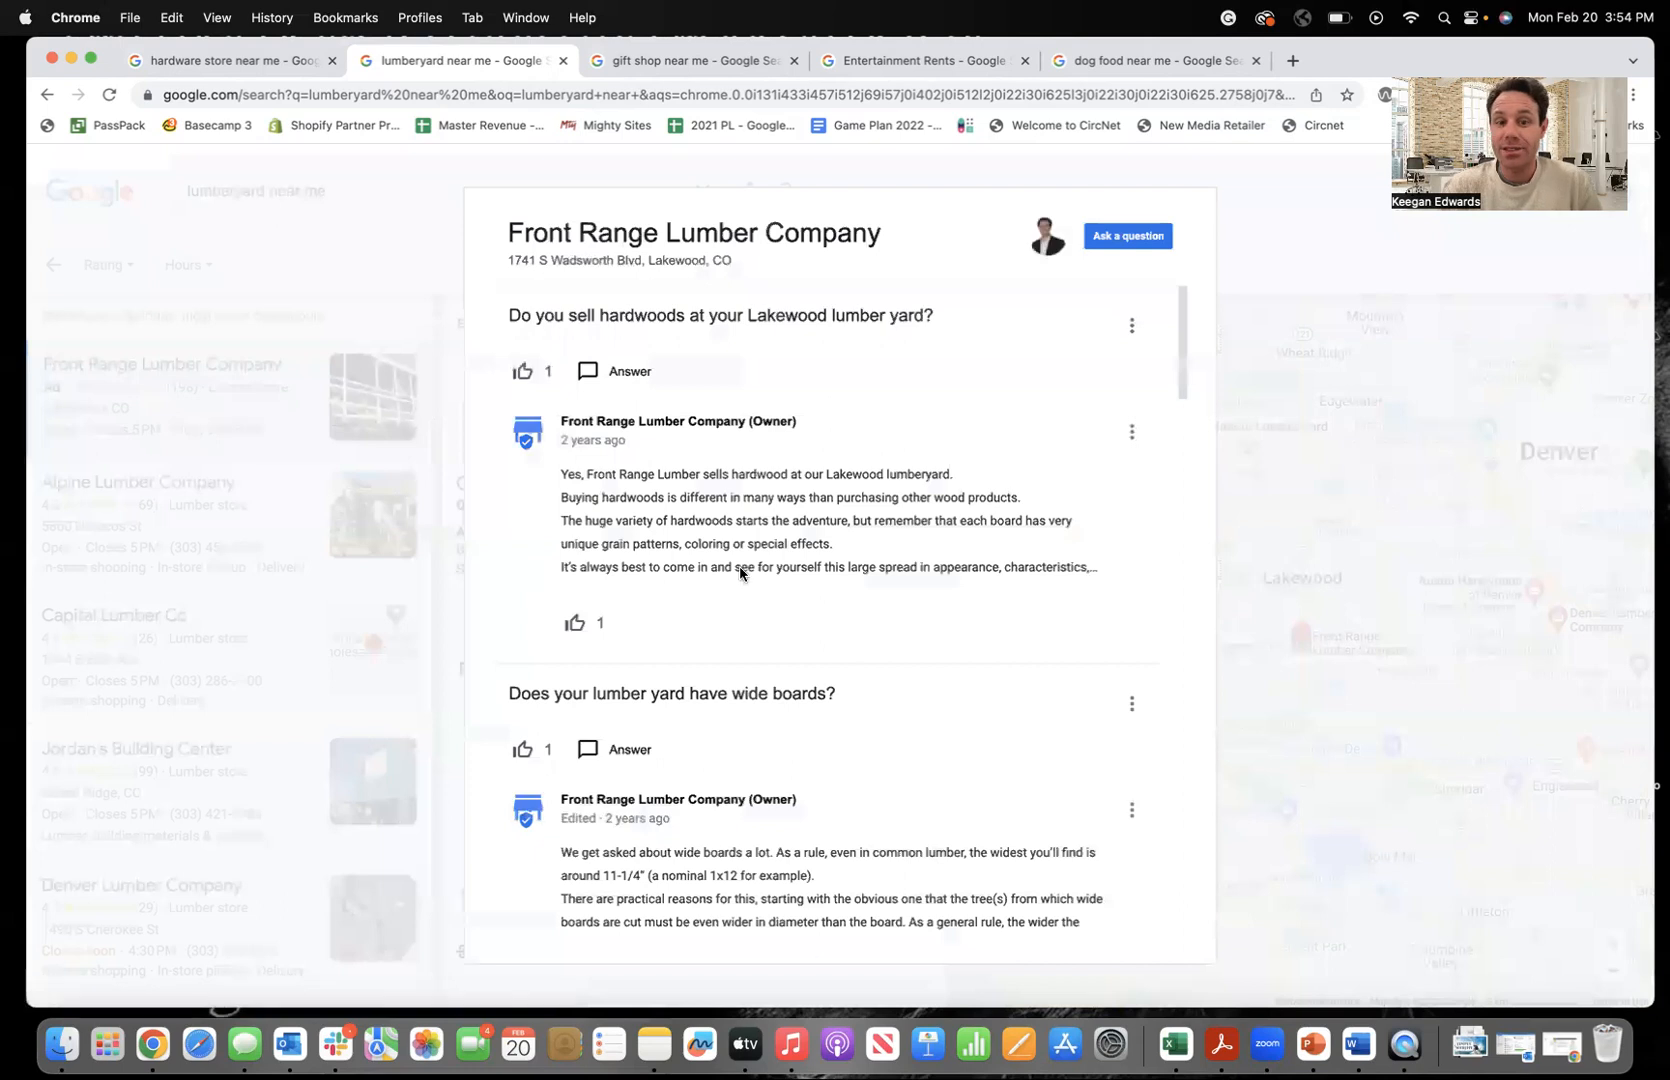
Scroll through Front Range Lumber Company's owner-answered questions in the Q&A dialog.
scroll("down", 3)
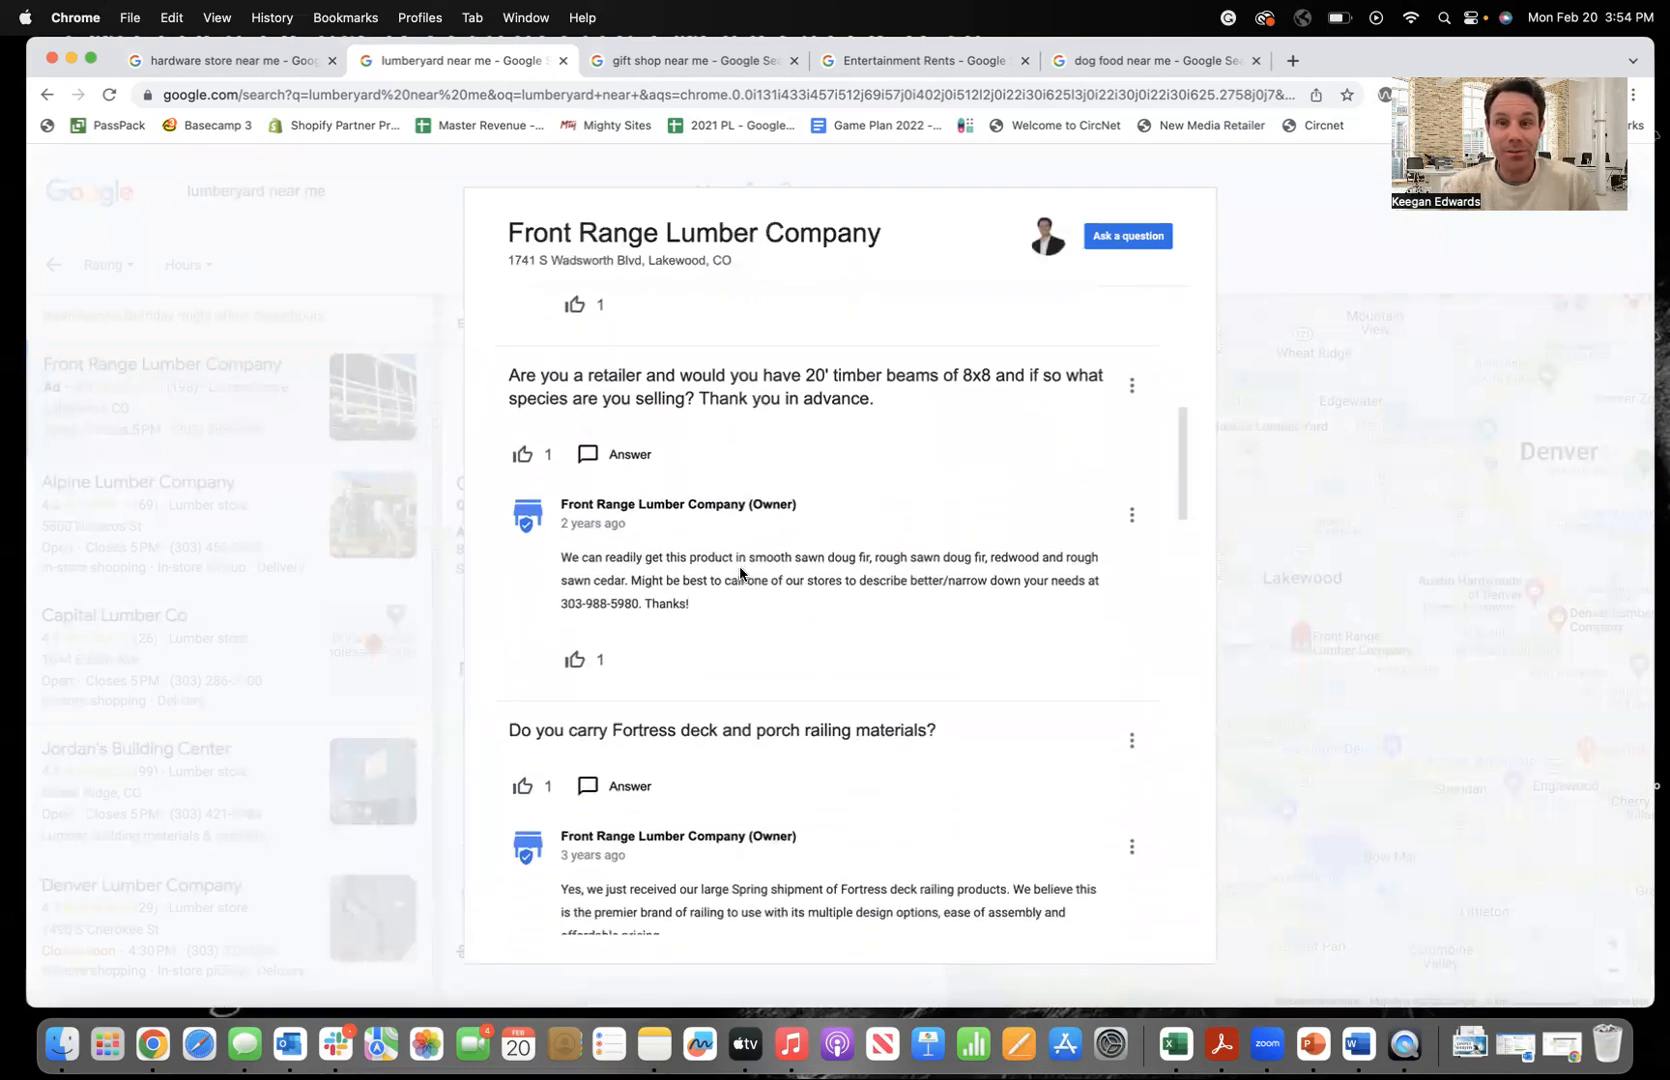
scroll("down", 3)
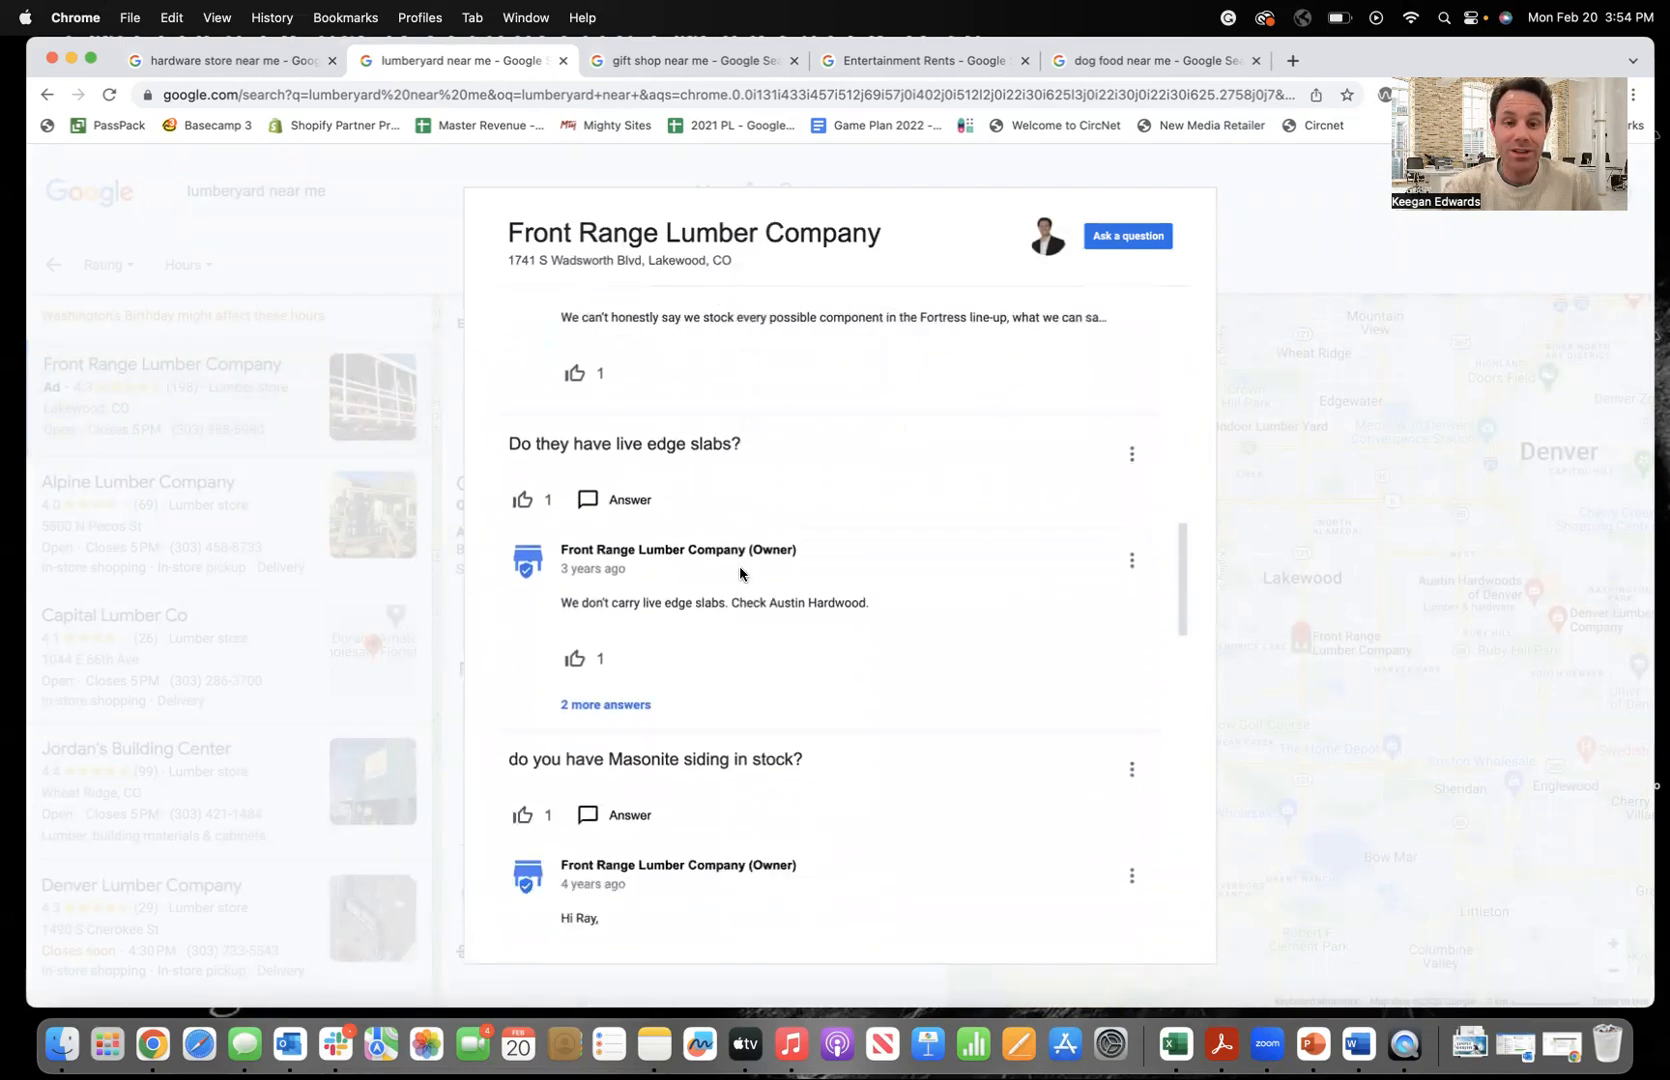
scroll("down", 3)
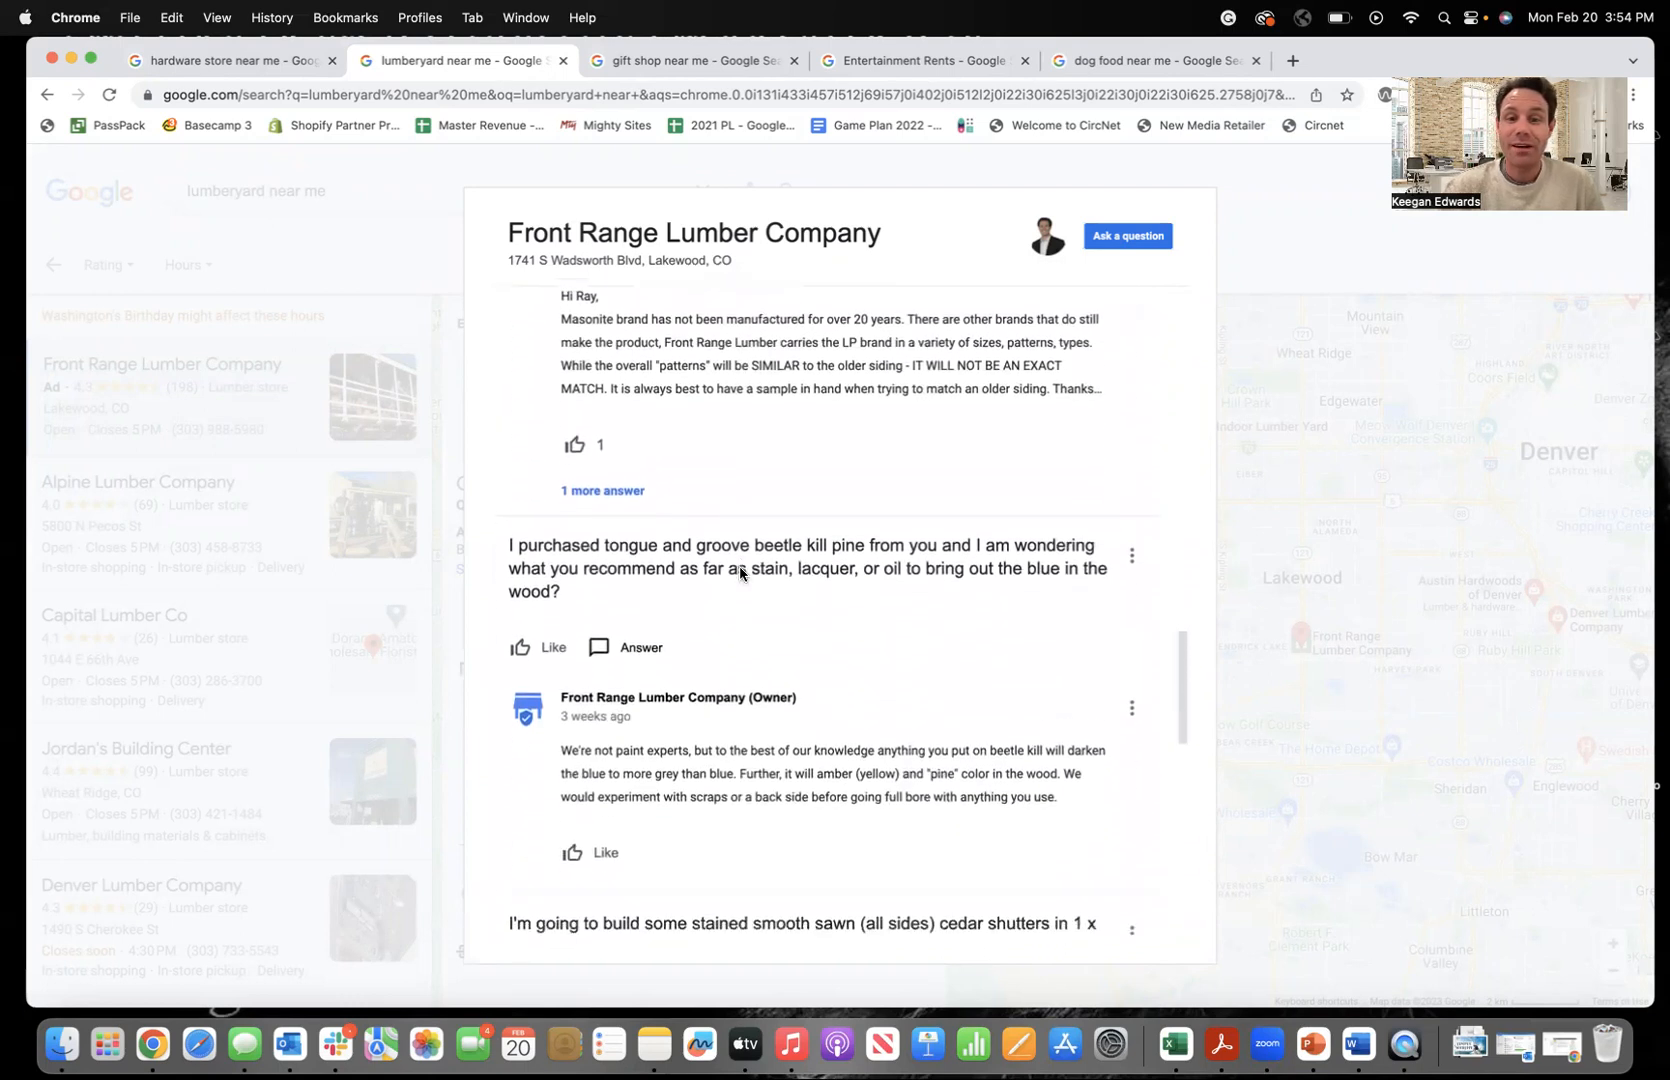
scroll("down", 3)
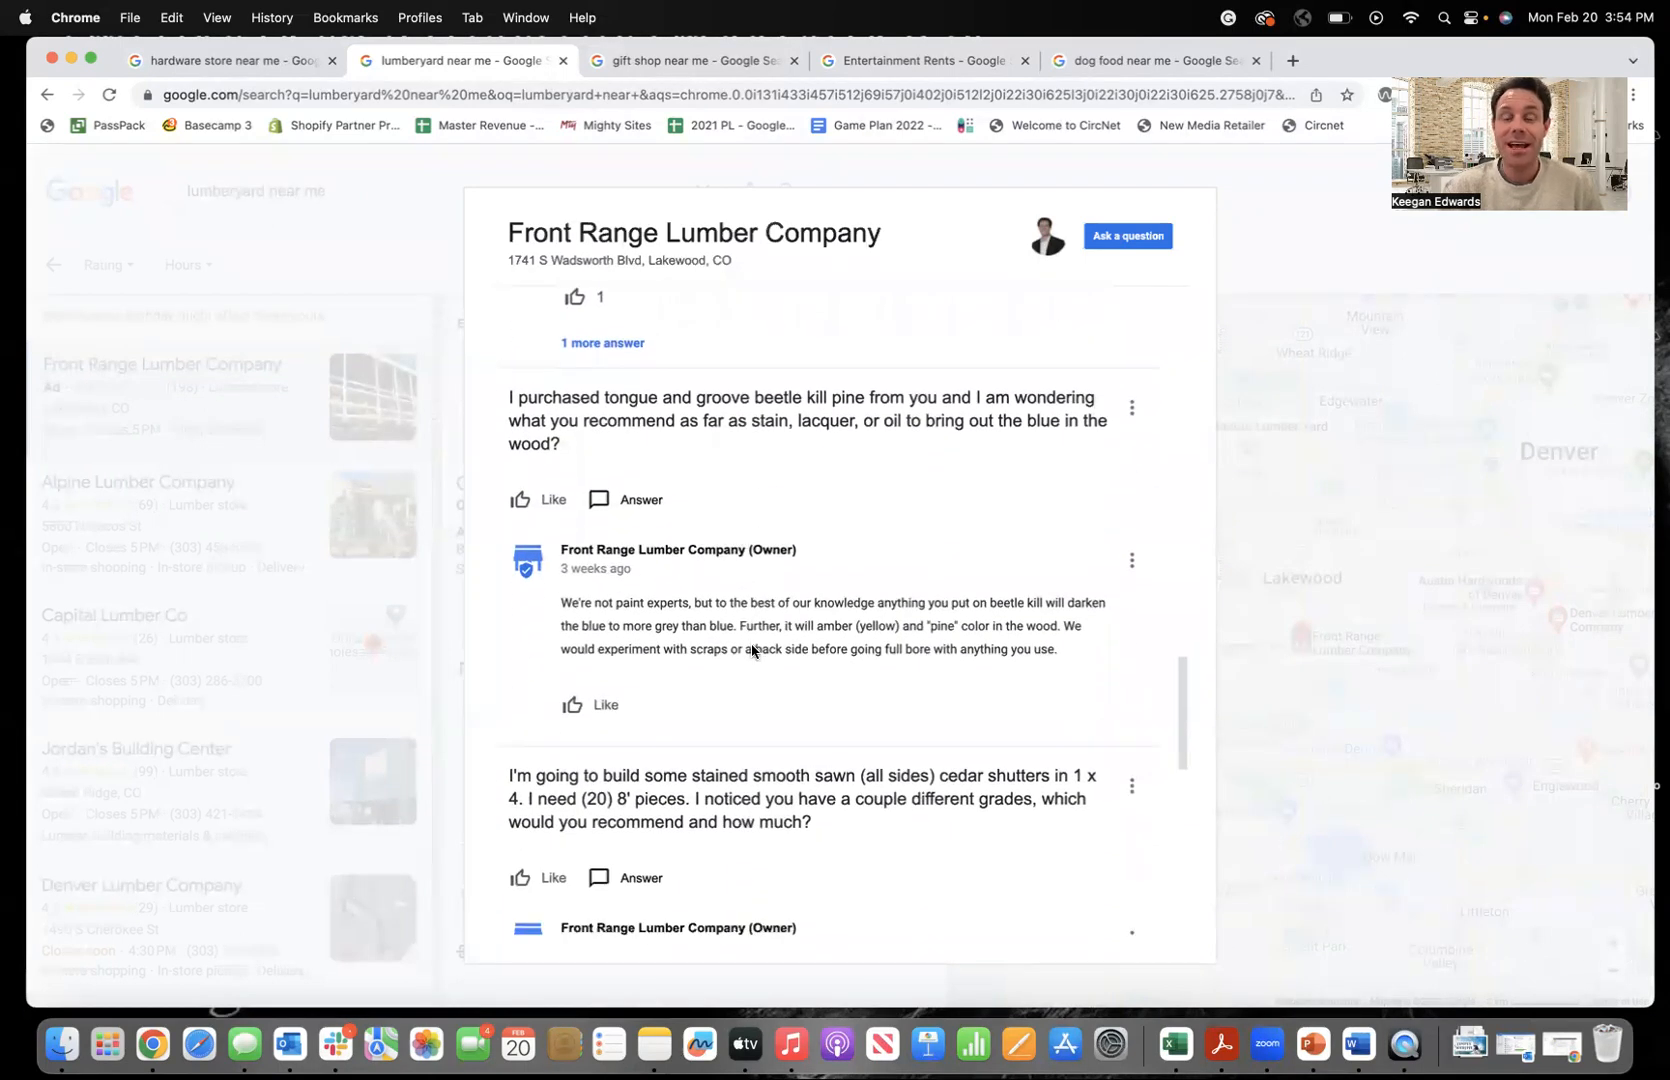
scroll("down", 3)
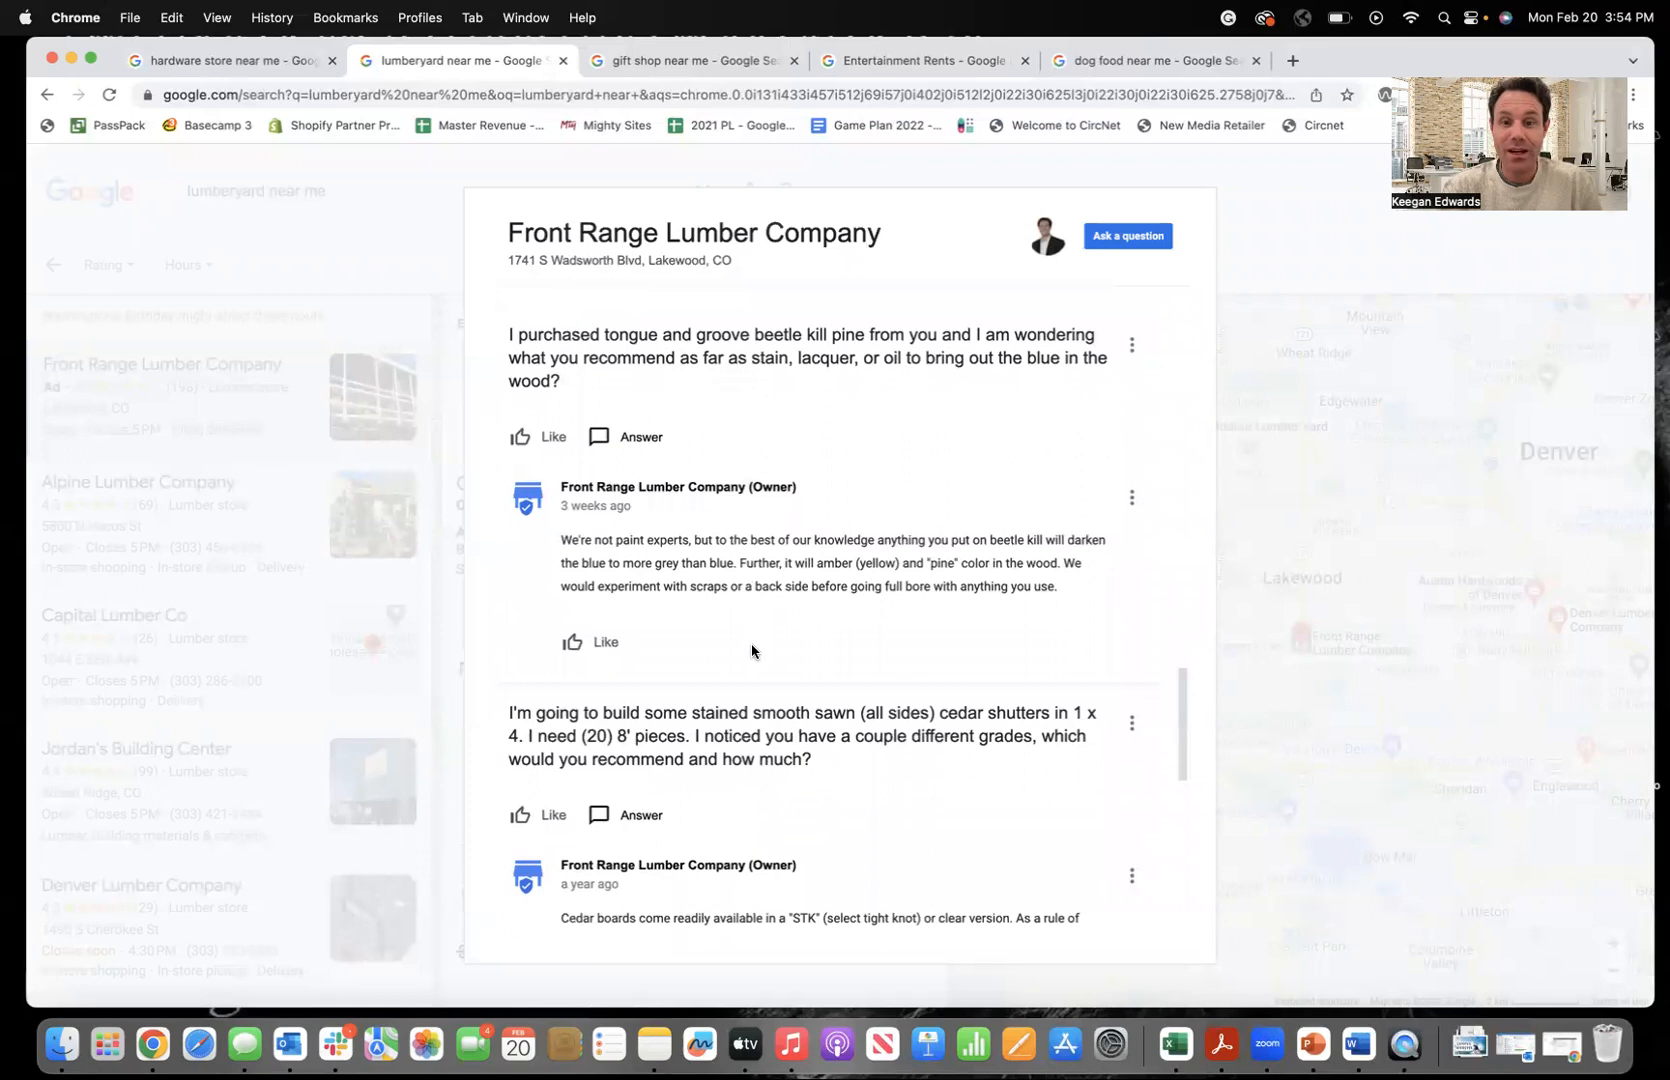
scroll("down", 3)
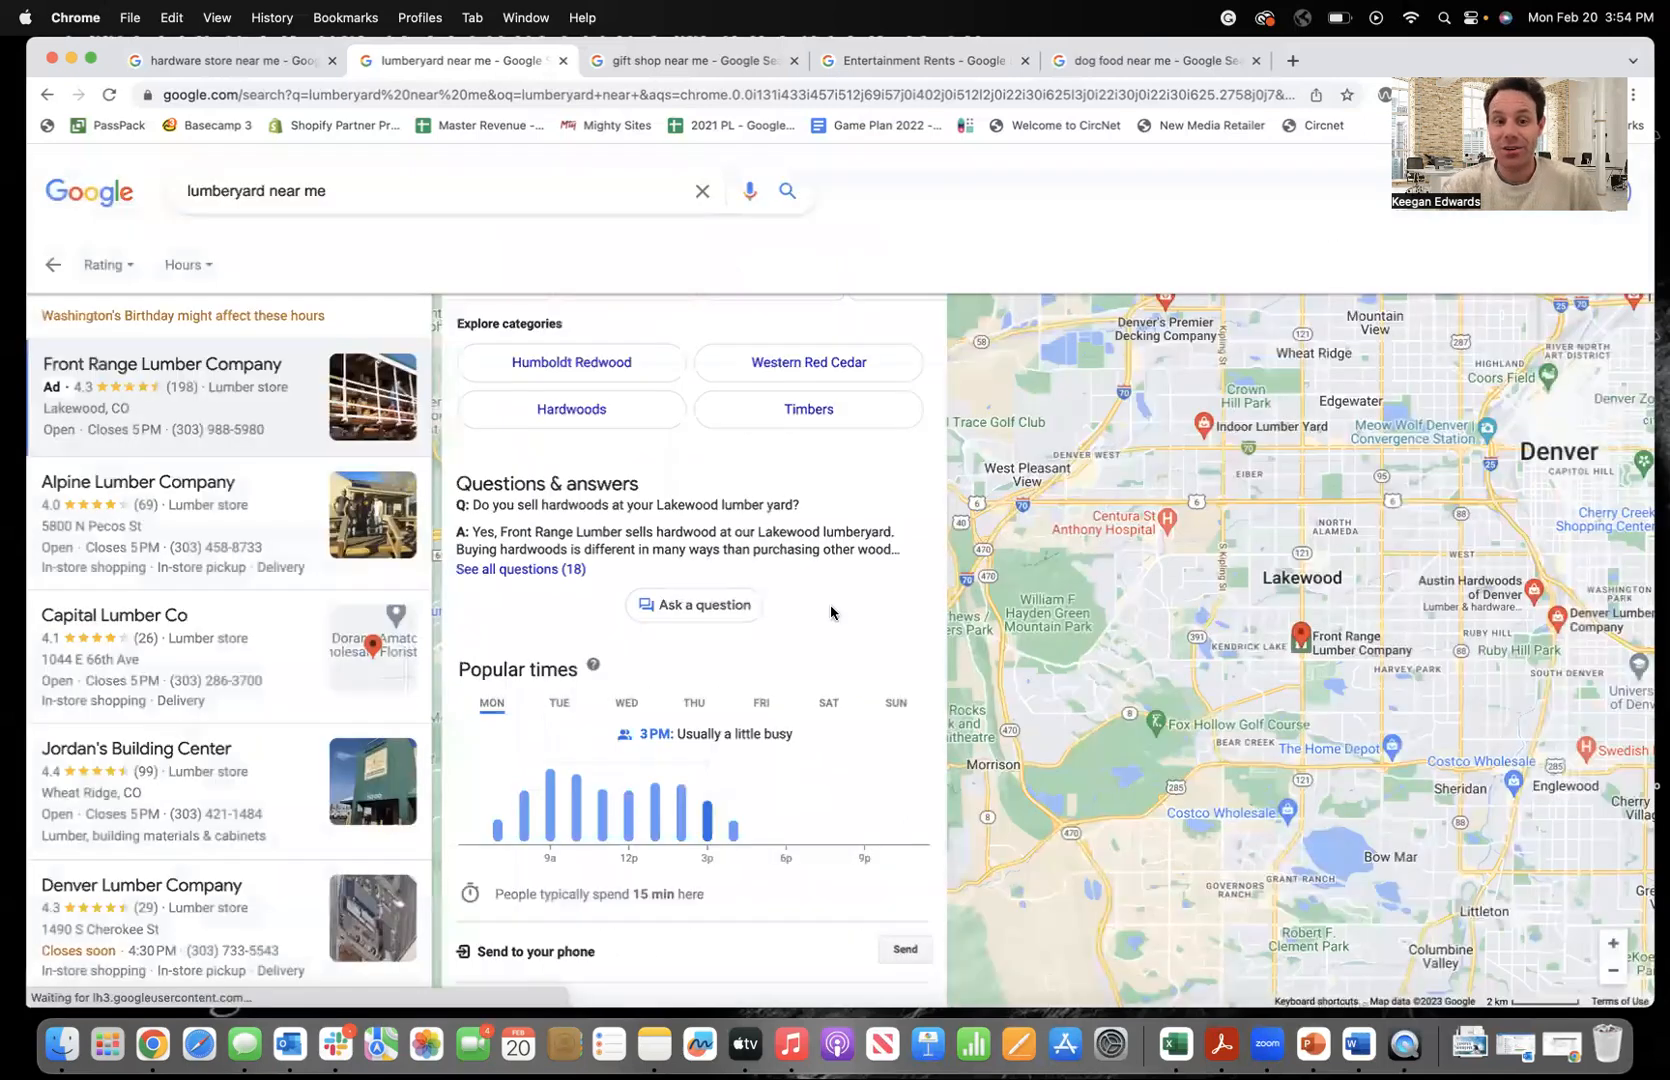
Scroll to Front Range Lumber Company's posts carousel and page through its older Google posts.
scroll("down", 3)
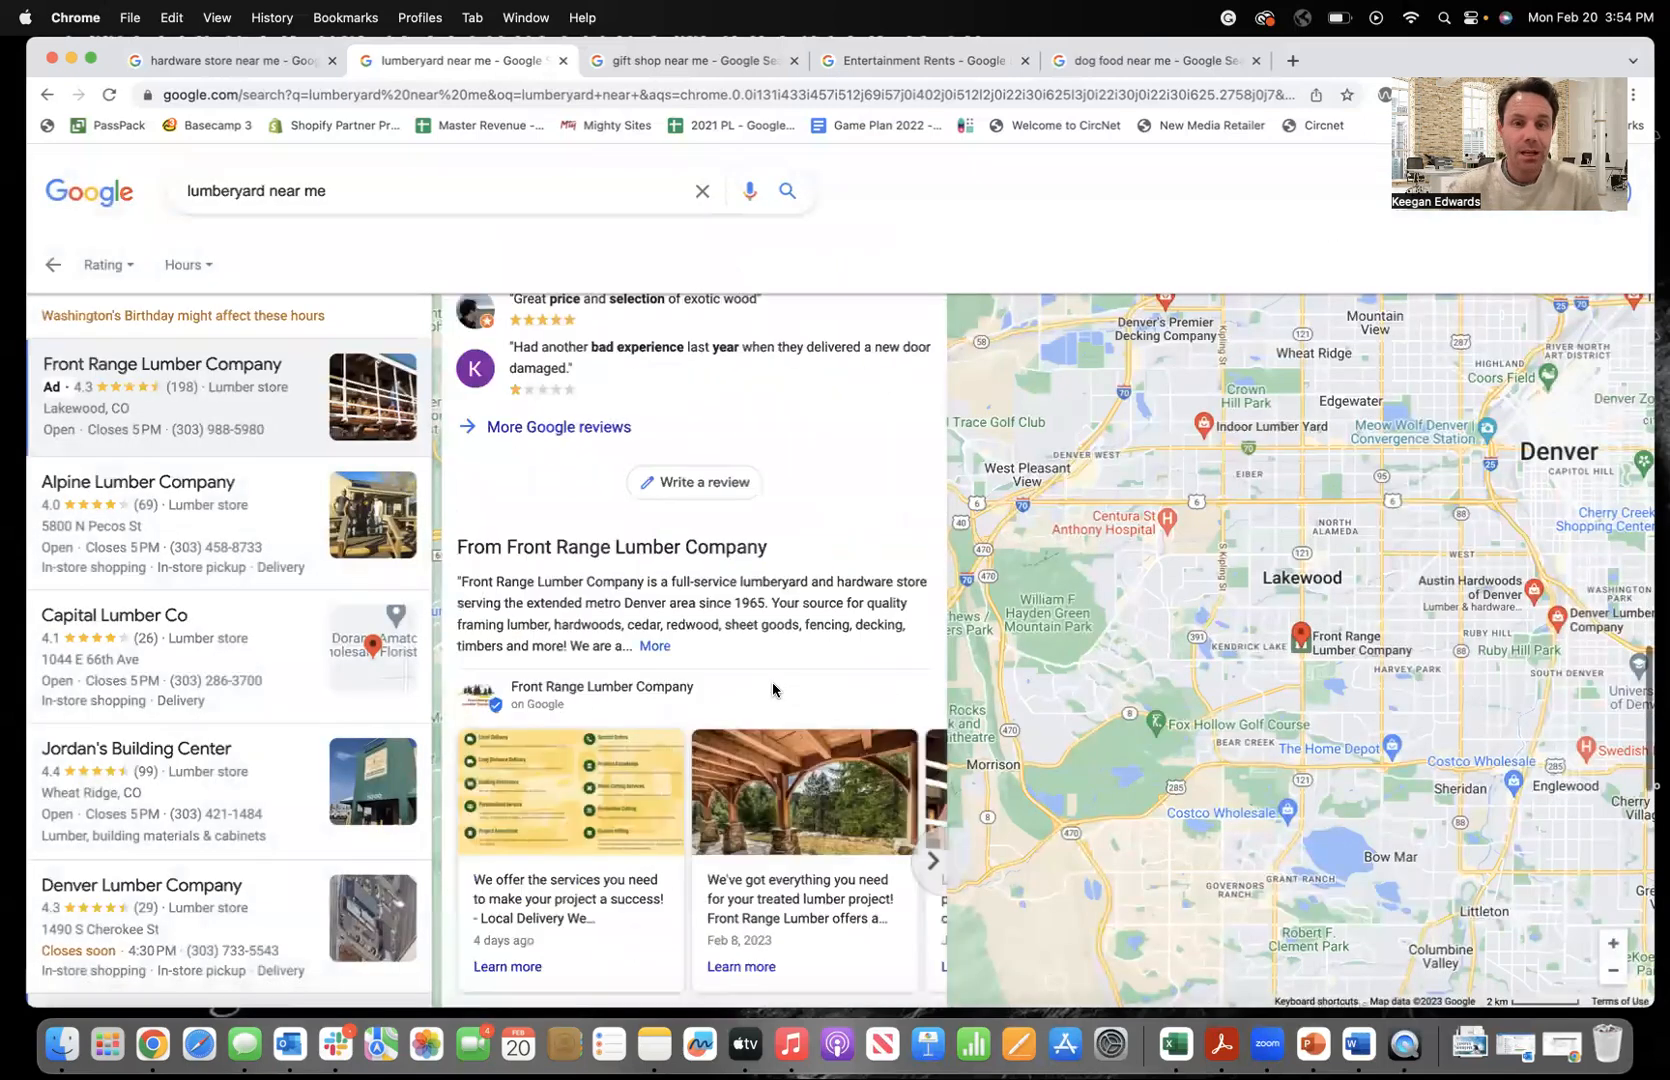
scroll("down", 3)
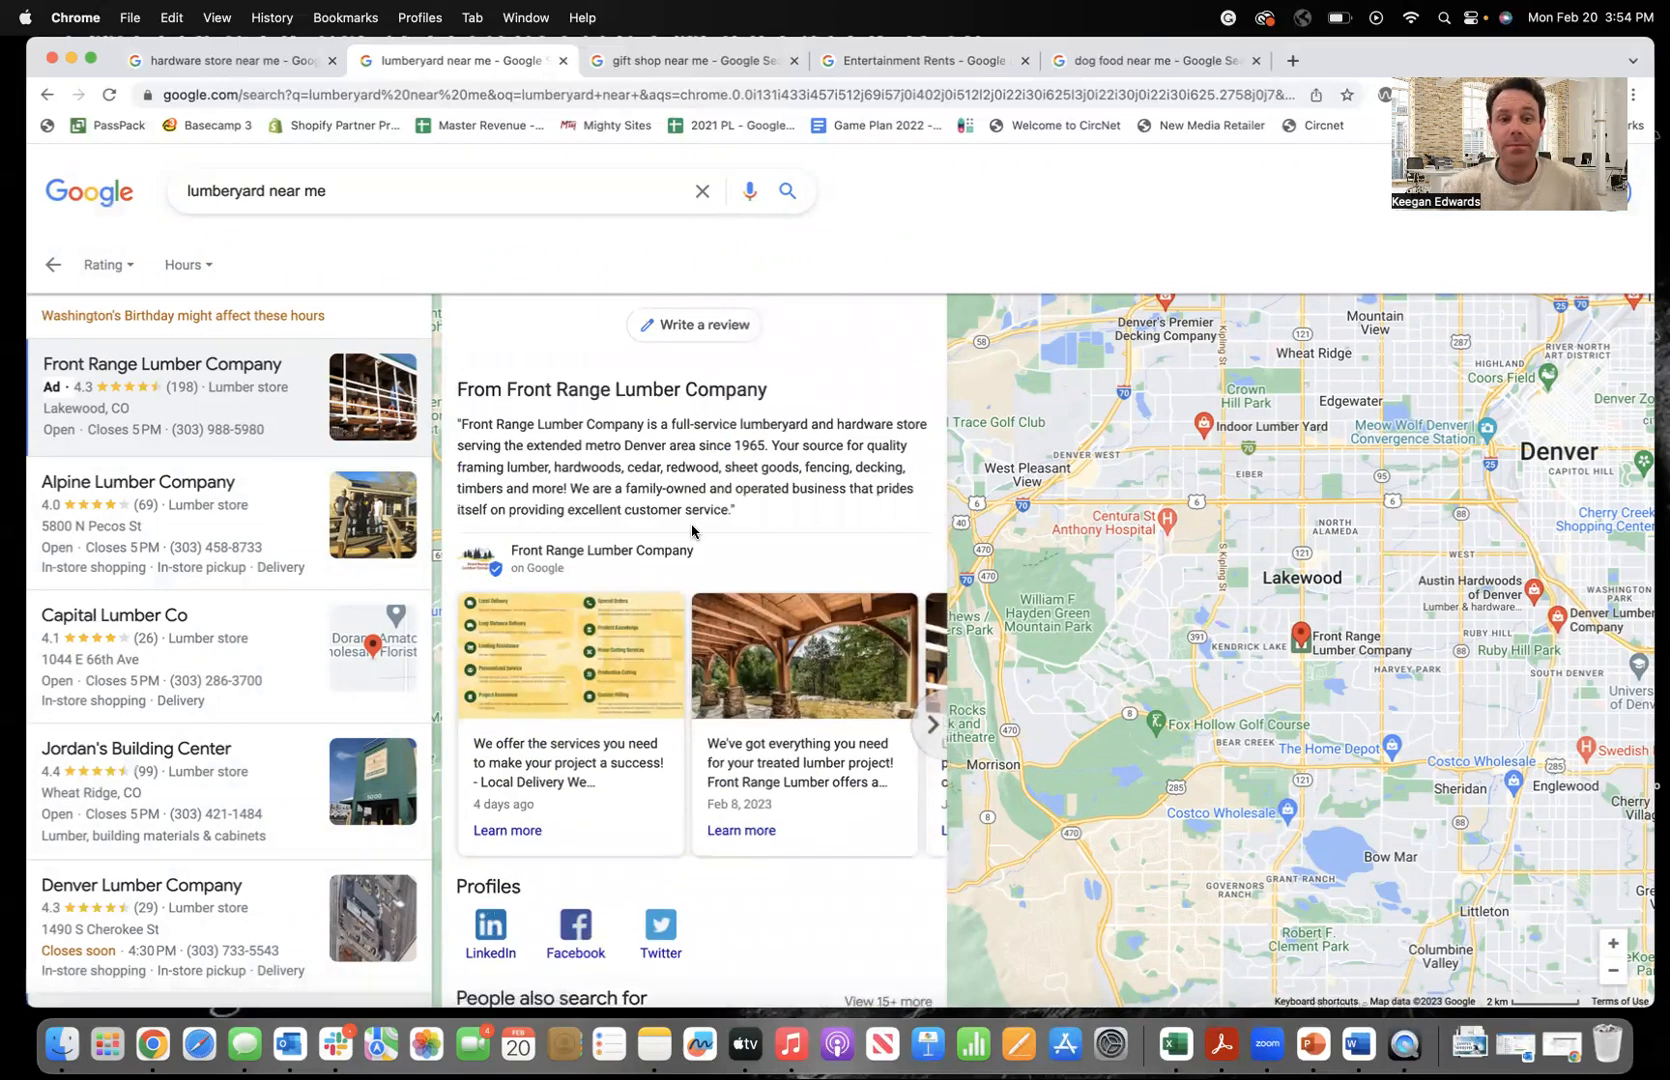
scroll("down", 3)
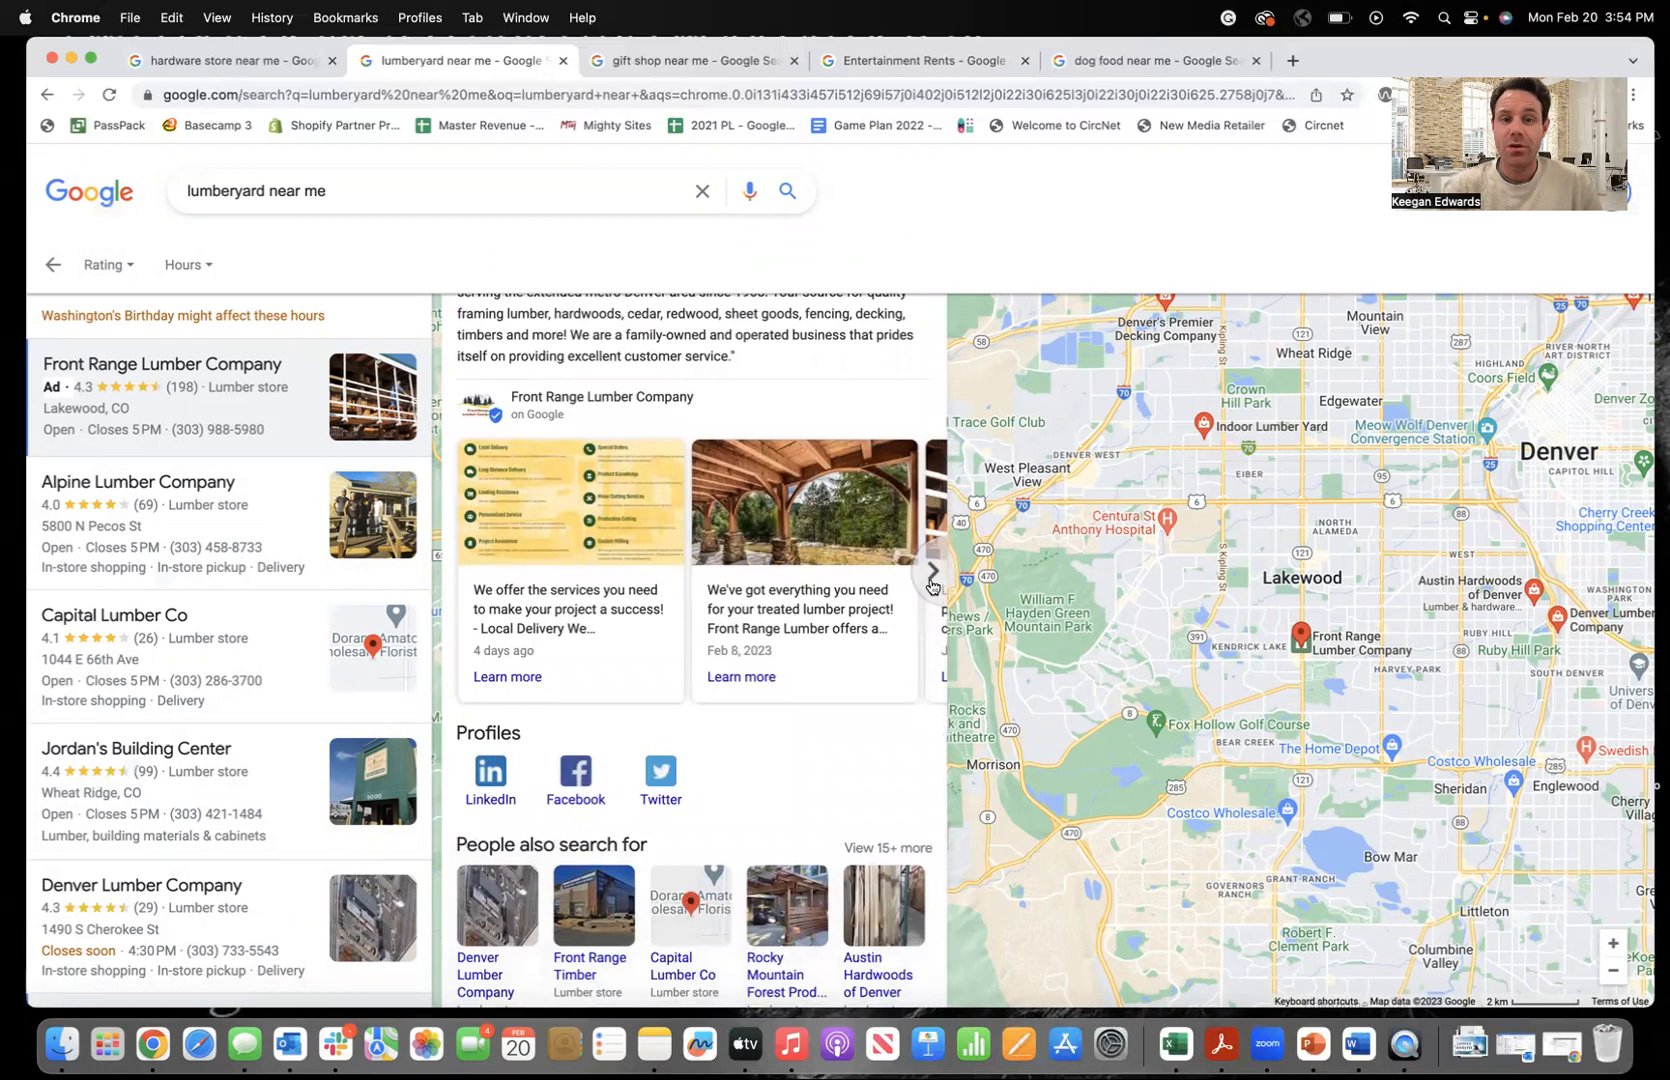
left_click(930, 574)
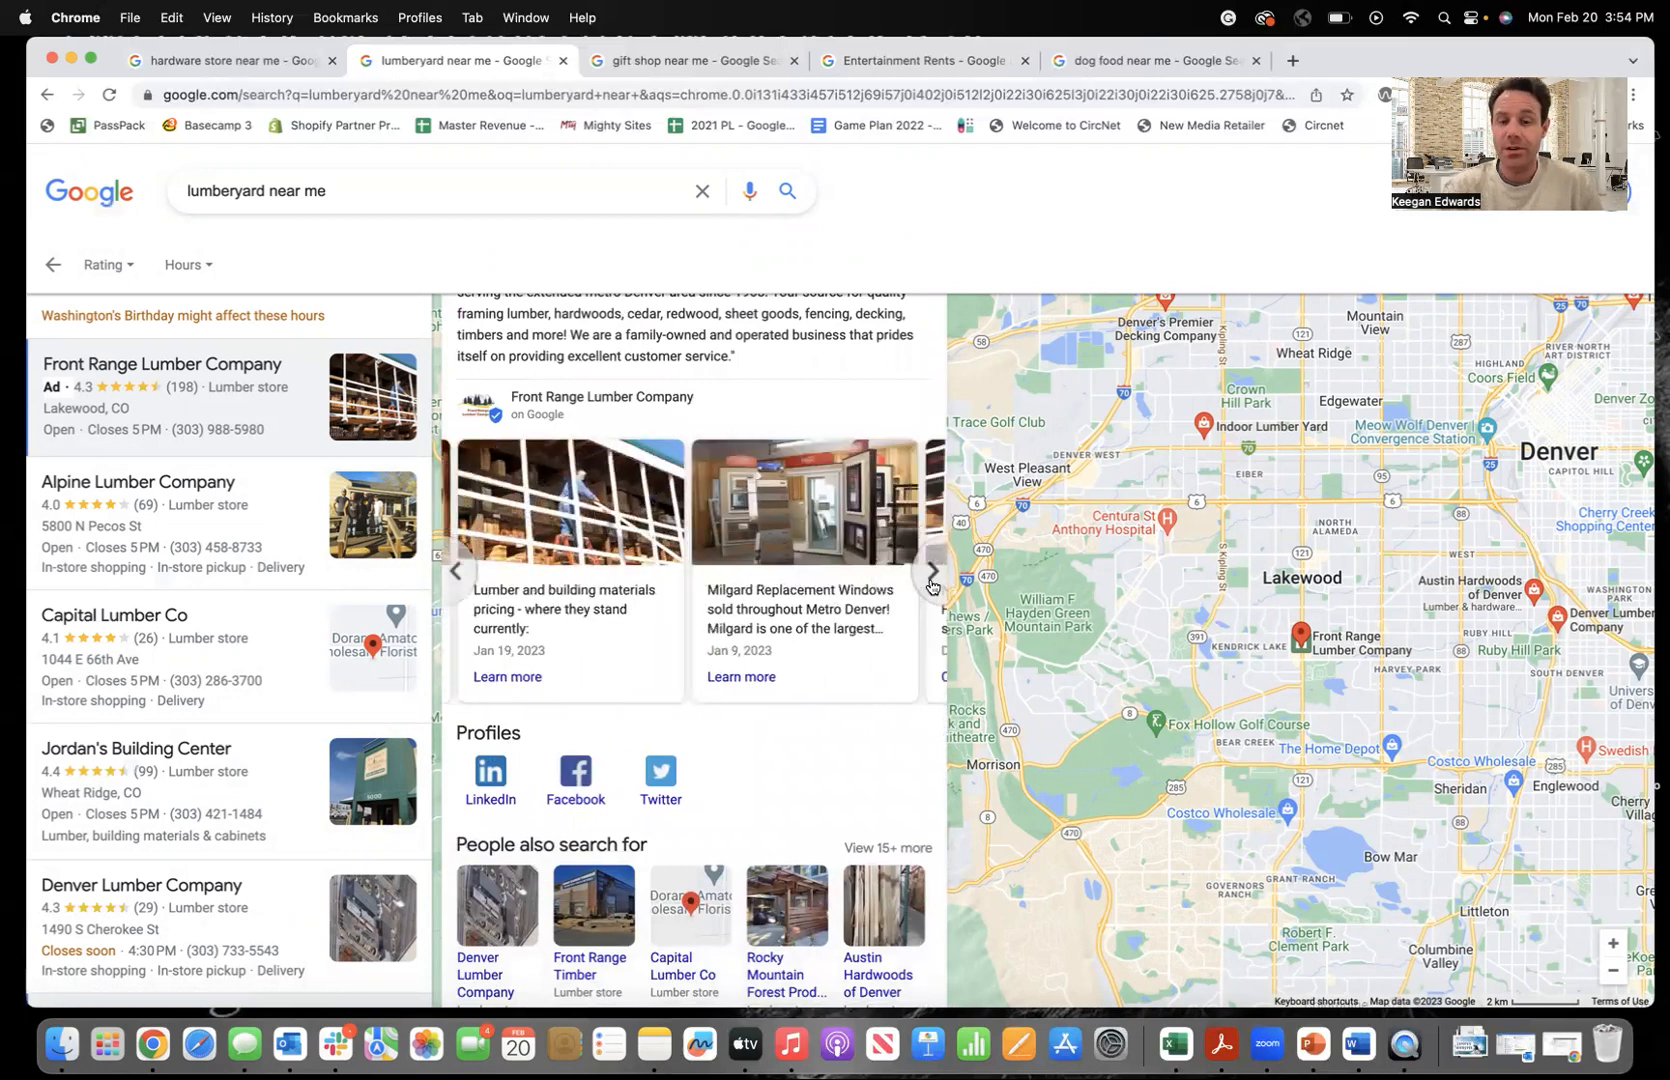
left_click(932, 572)
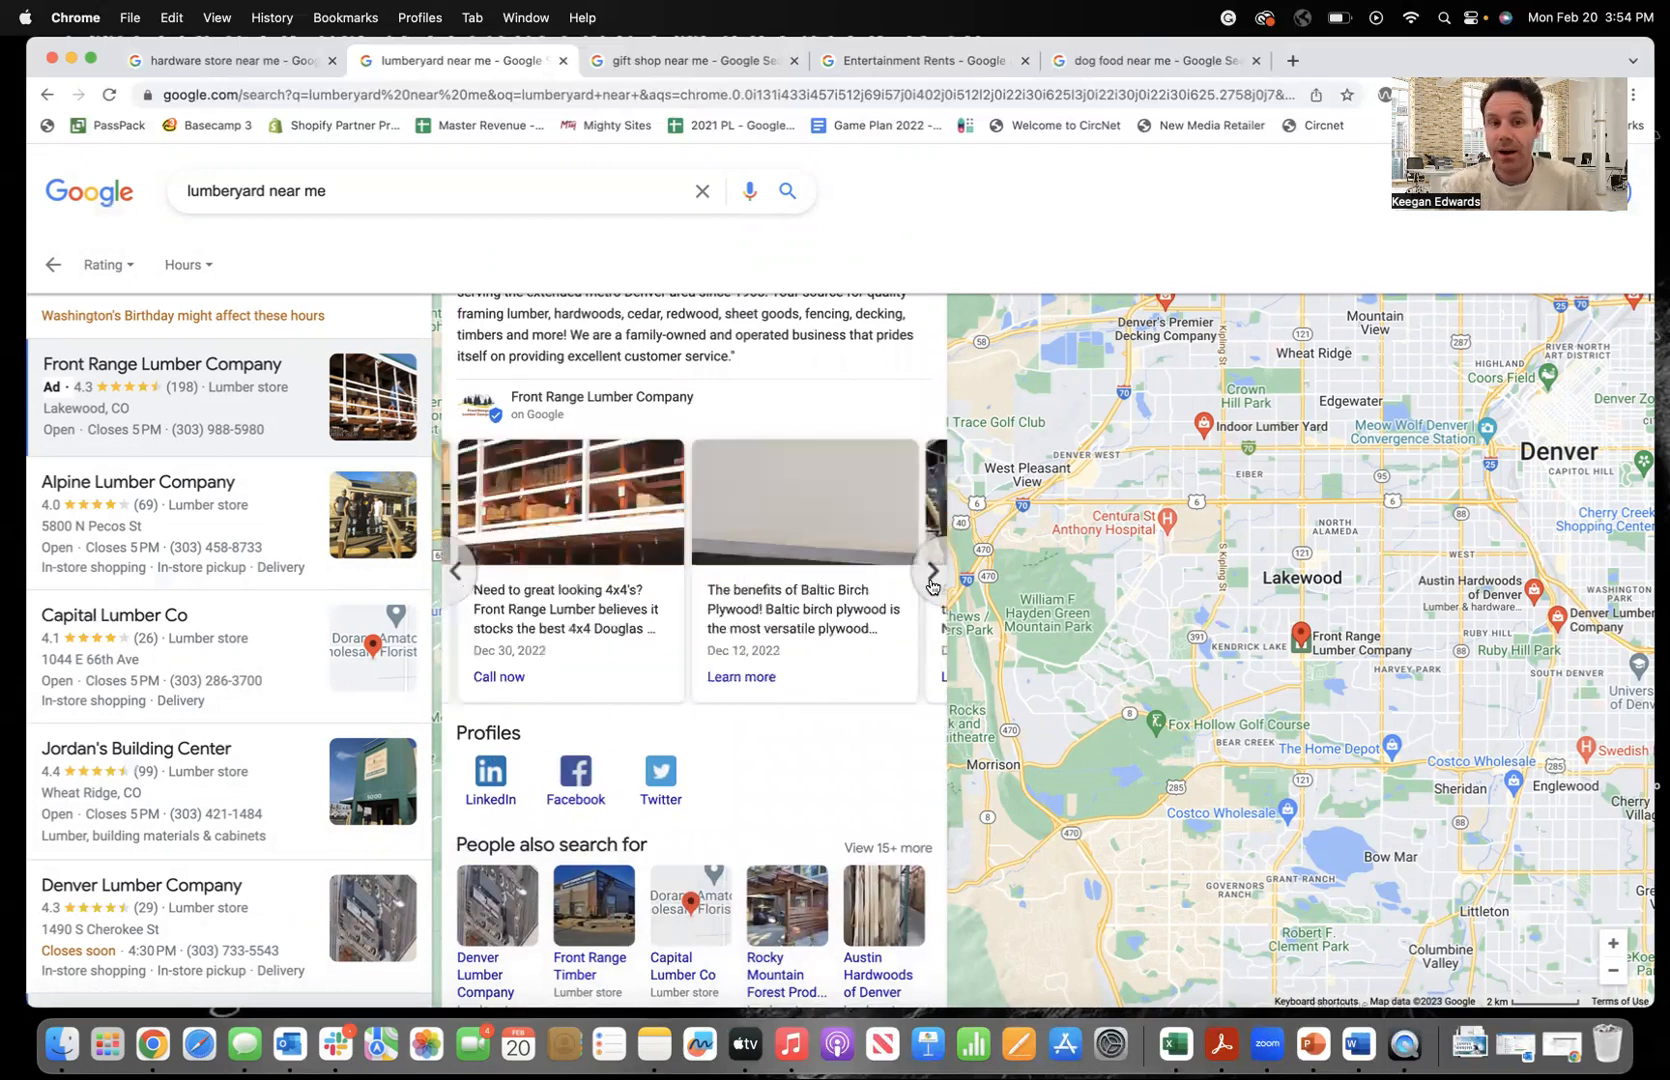
left_click(932, 570)
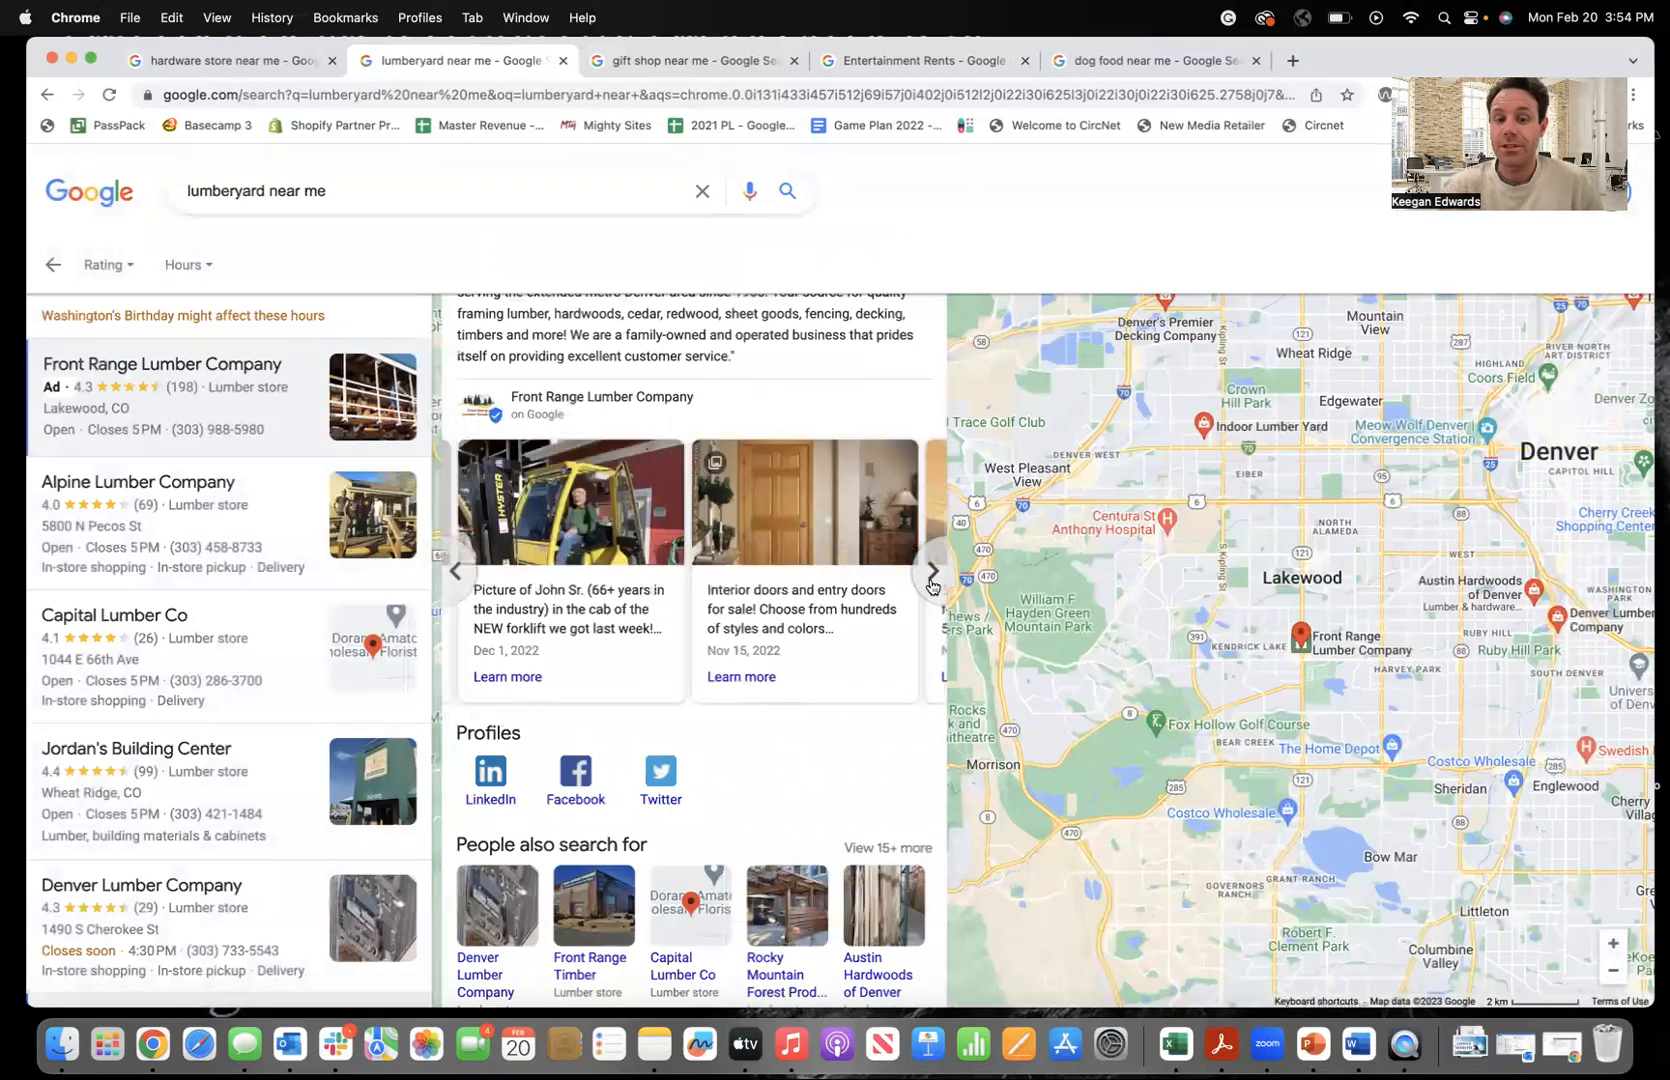
scroll("down", 3)
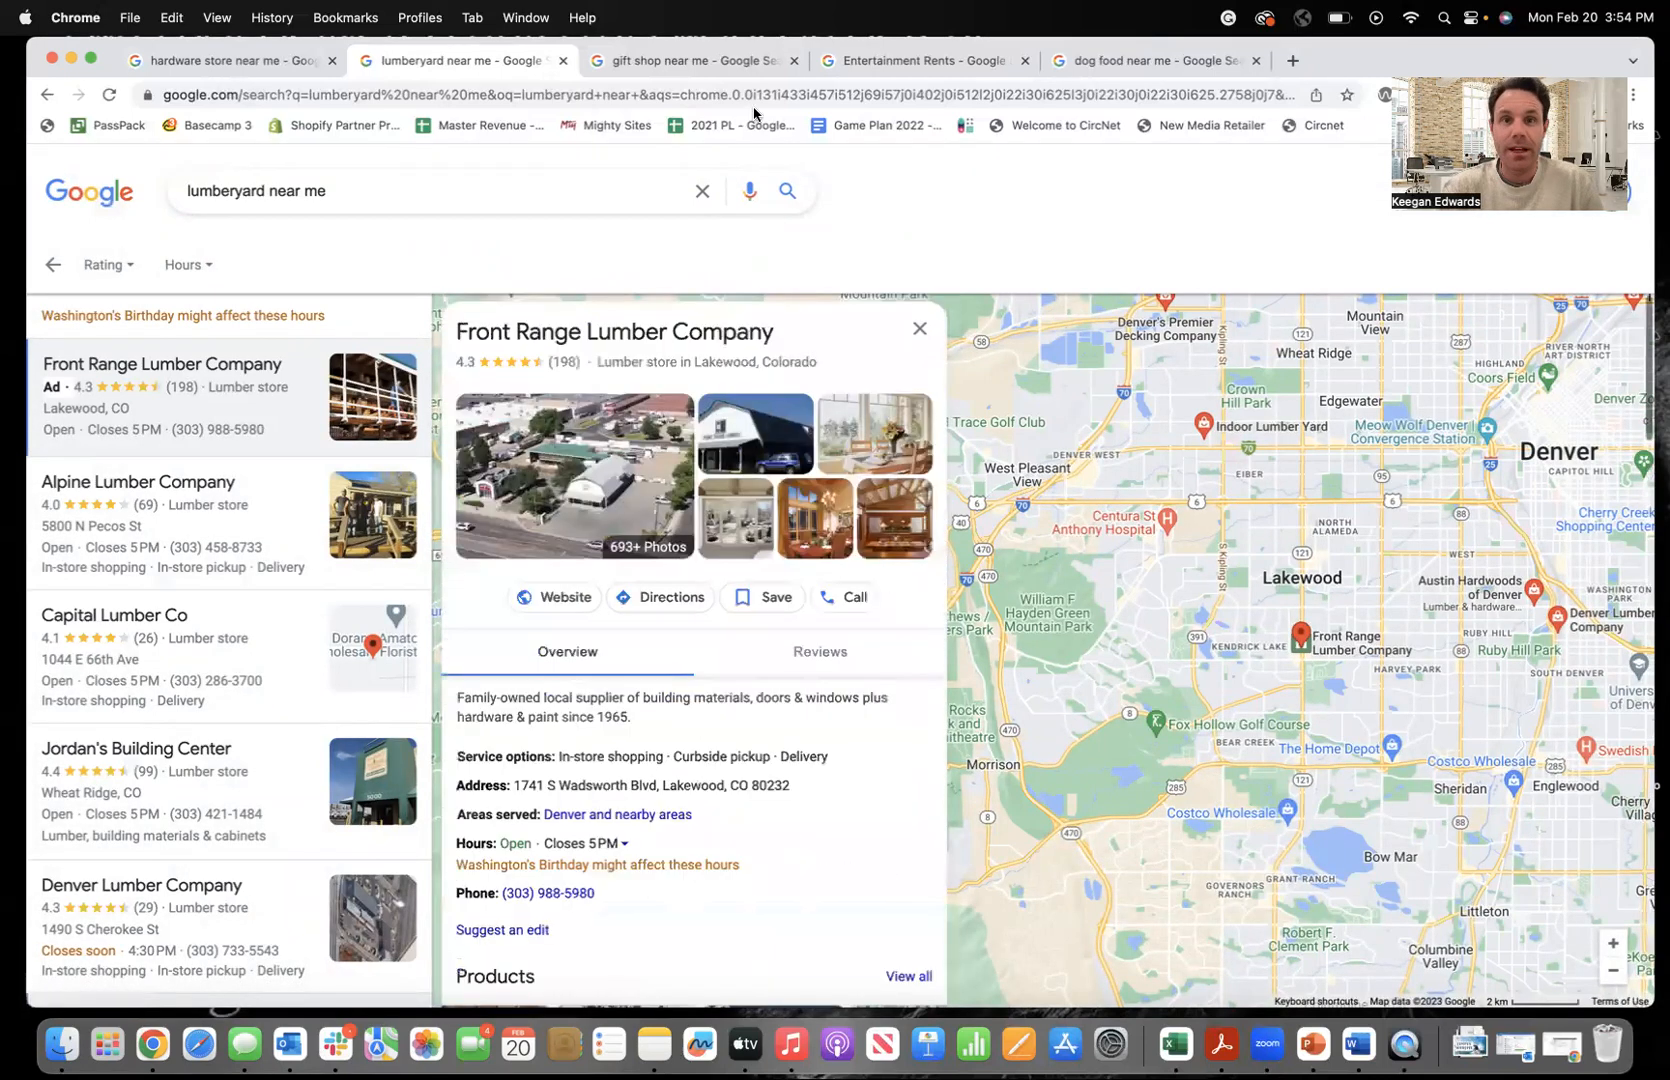
Switch to the Entertainment Rents search with its 'Your business on Google' panel.
left_click(916, 60)
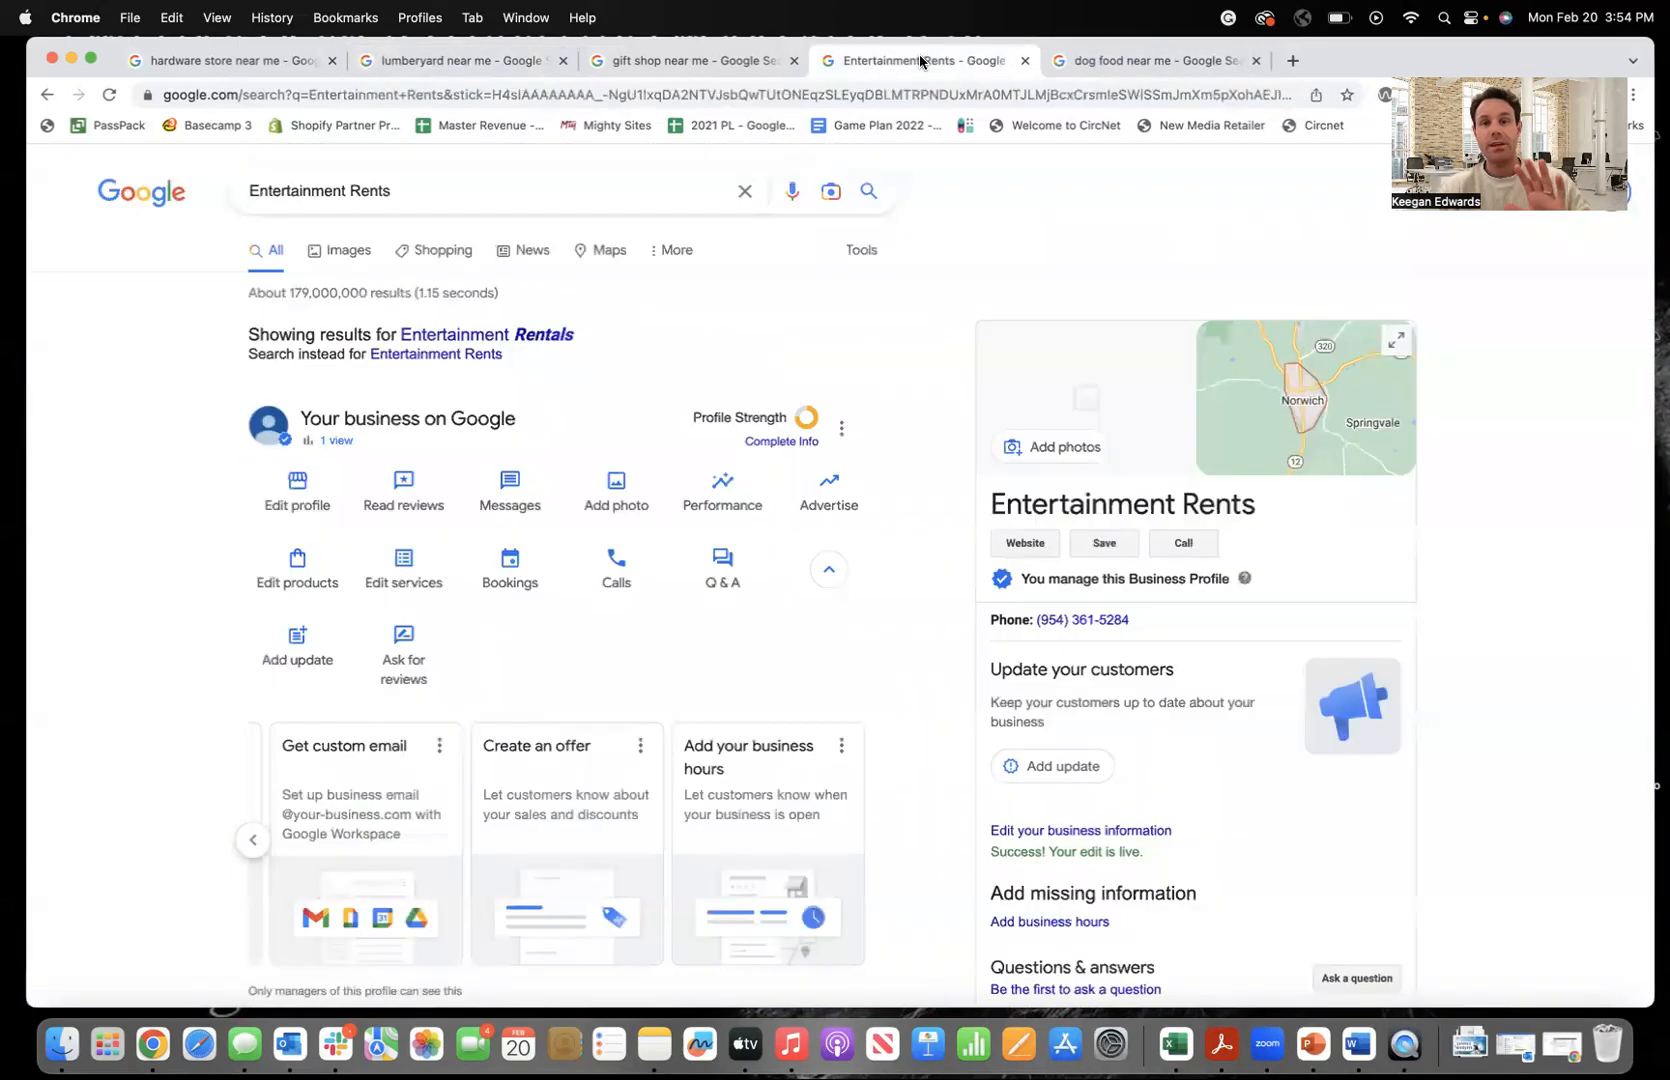
mouse_move(686, 268)
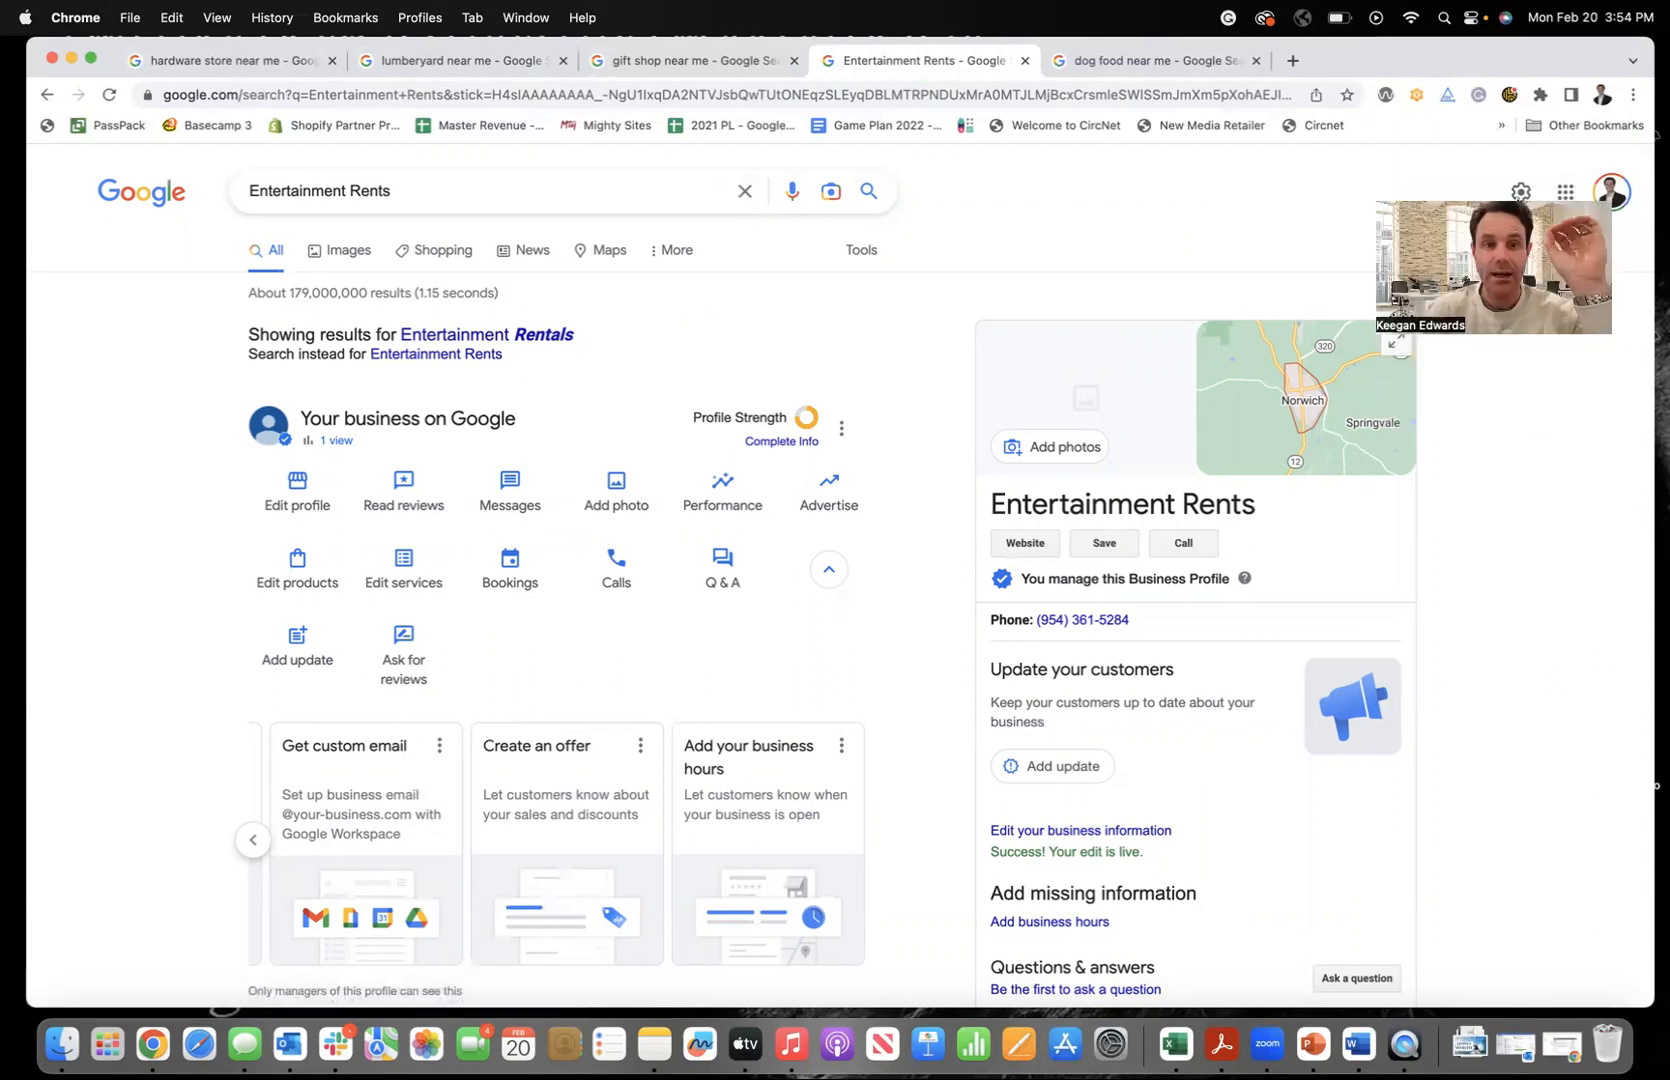
mouse_move(622, 402)
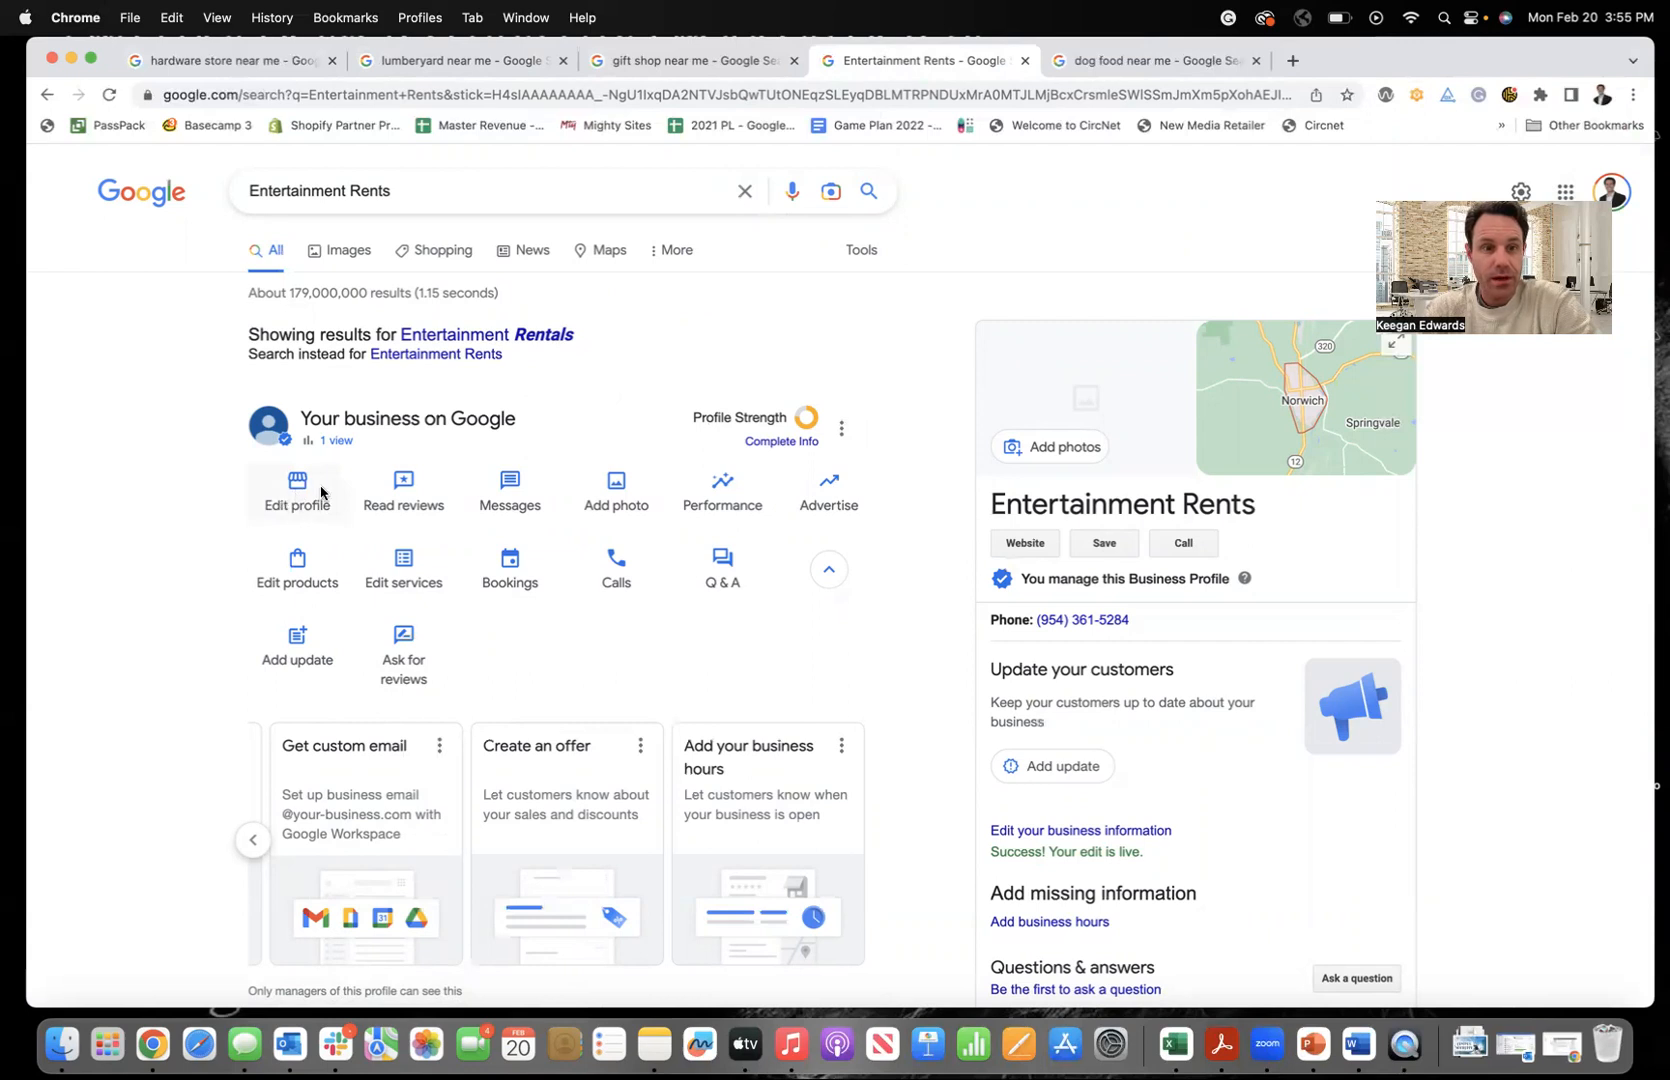
Review Entertainment Rents' description, hours and attributes in the Business information editor without saving.
left_click(298, 492)
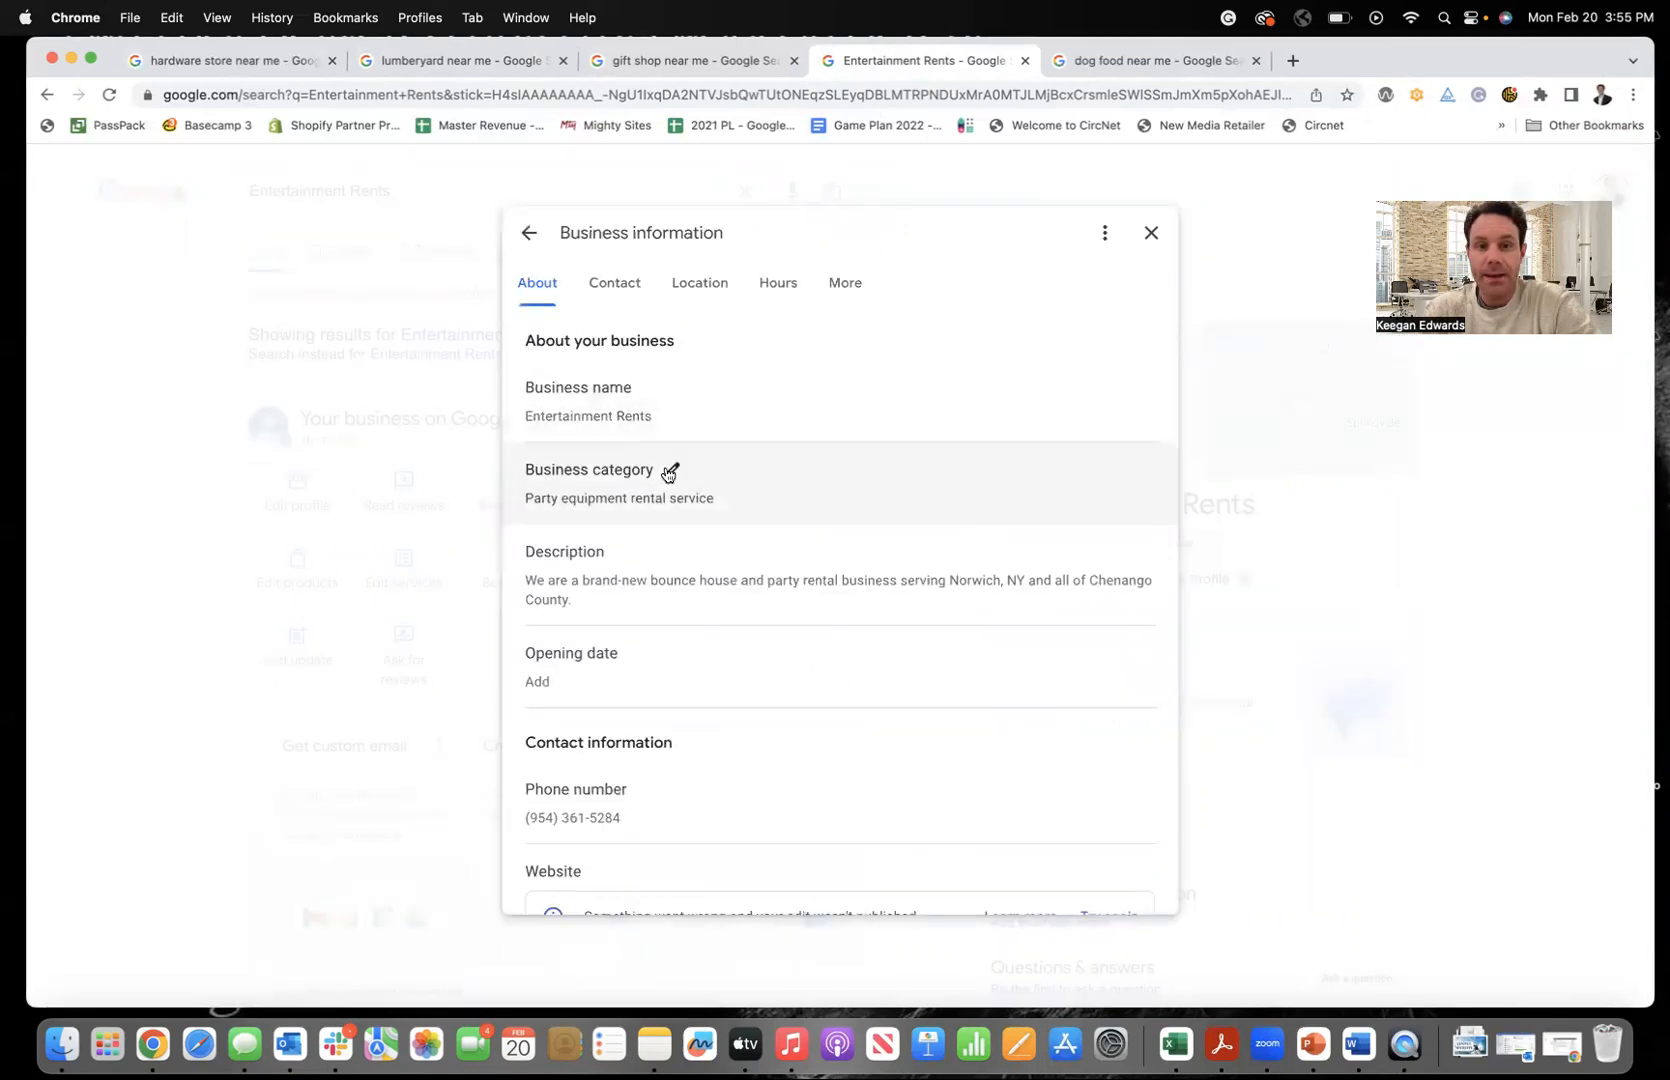
left_click(666, 470)
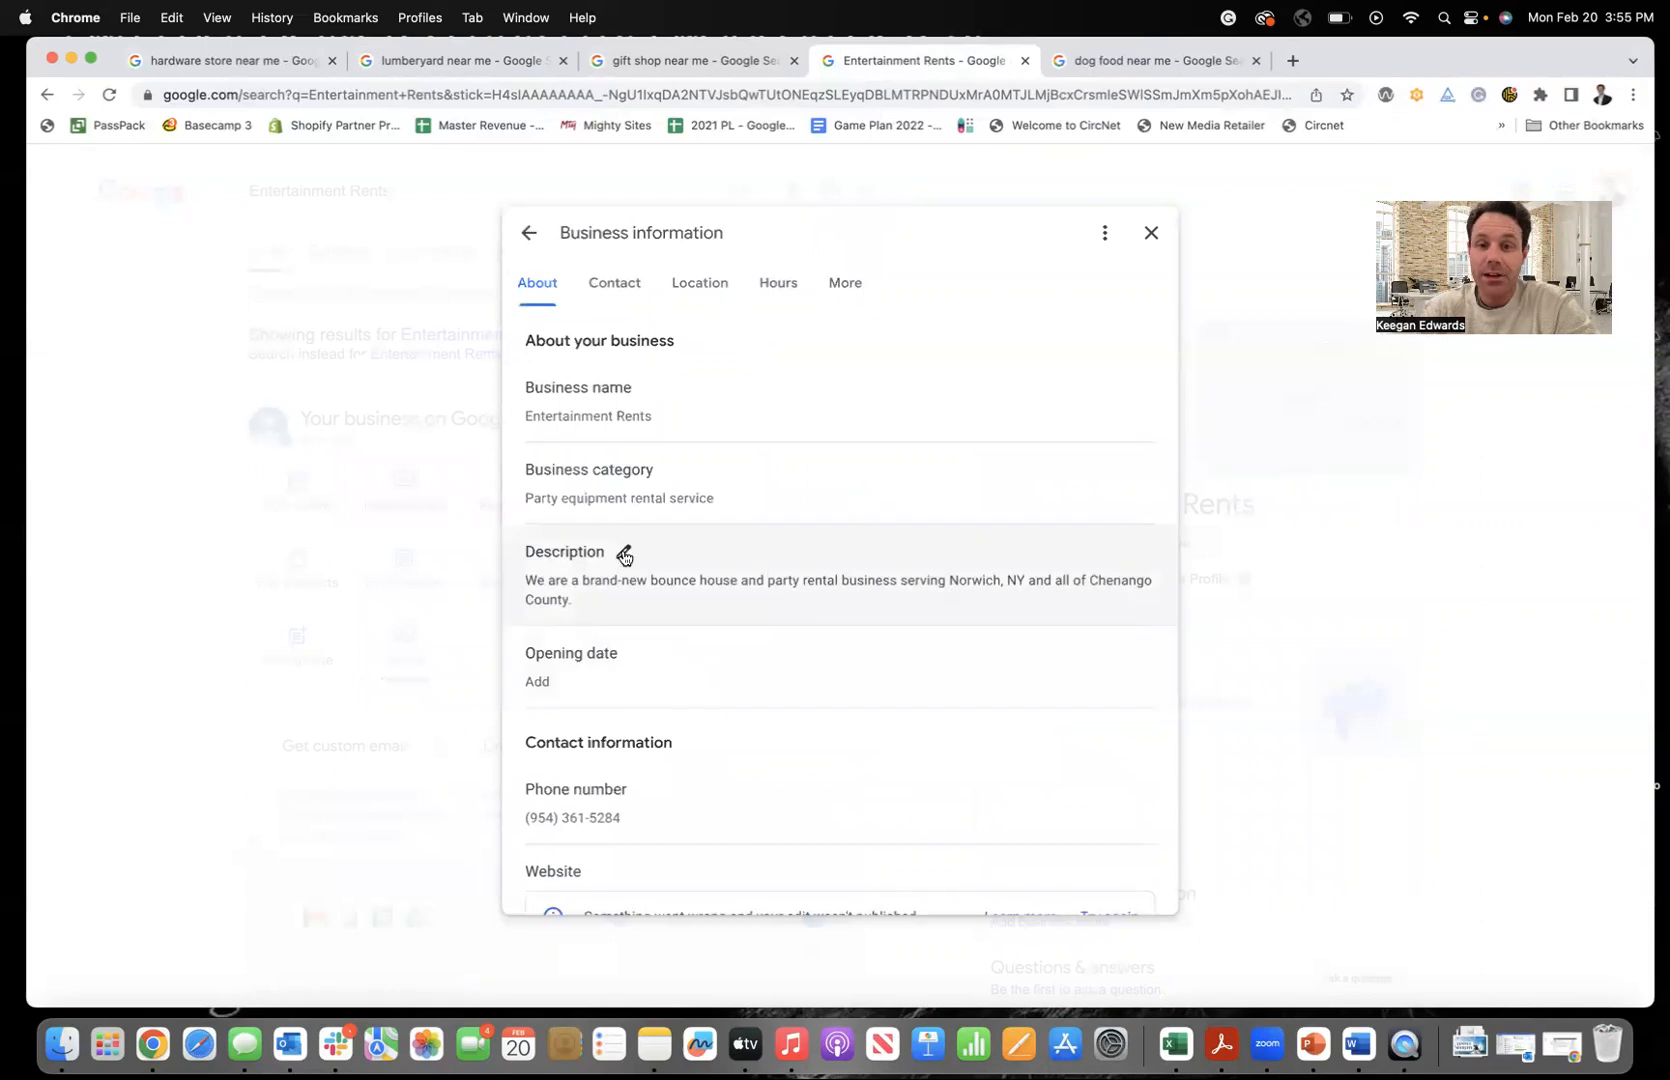
left_click(624, 554)
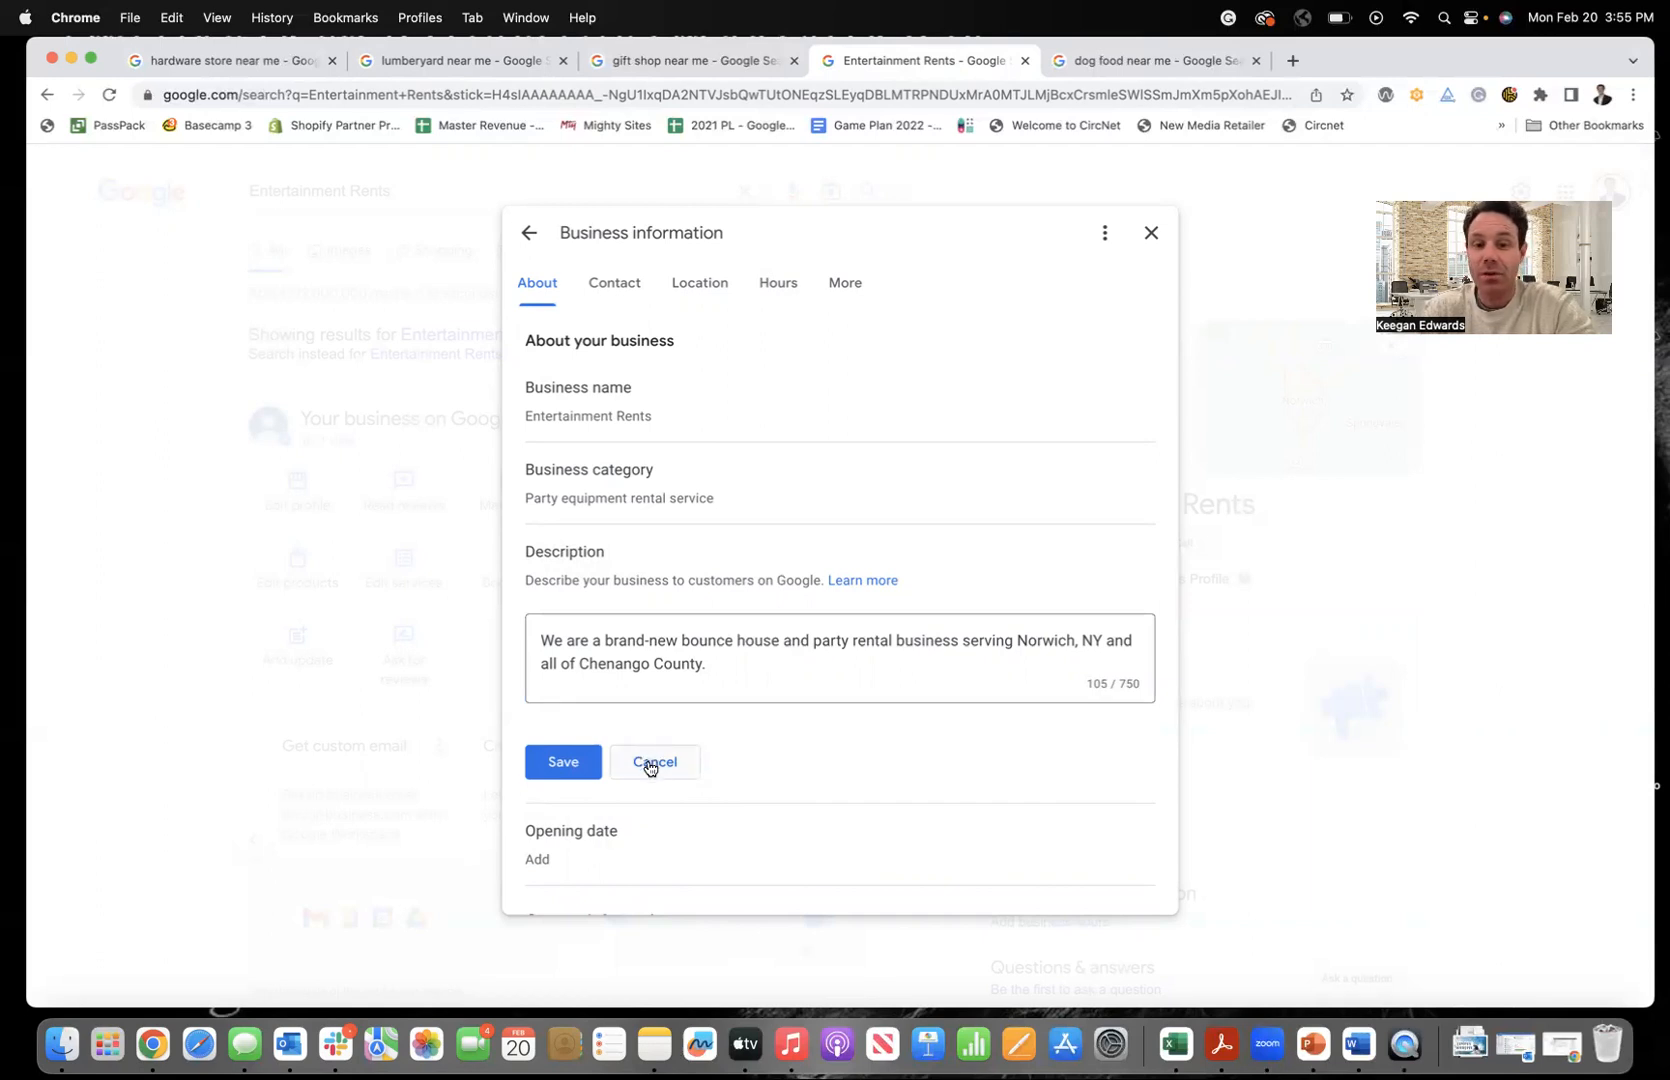
scroll("down", 3)
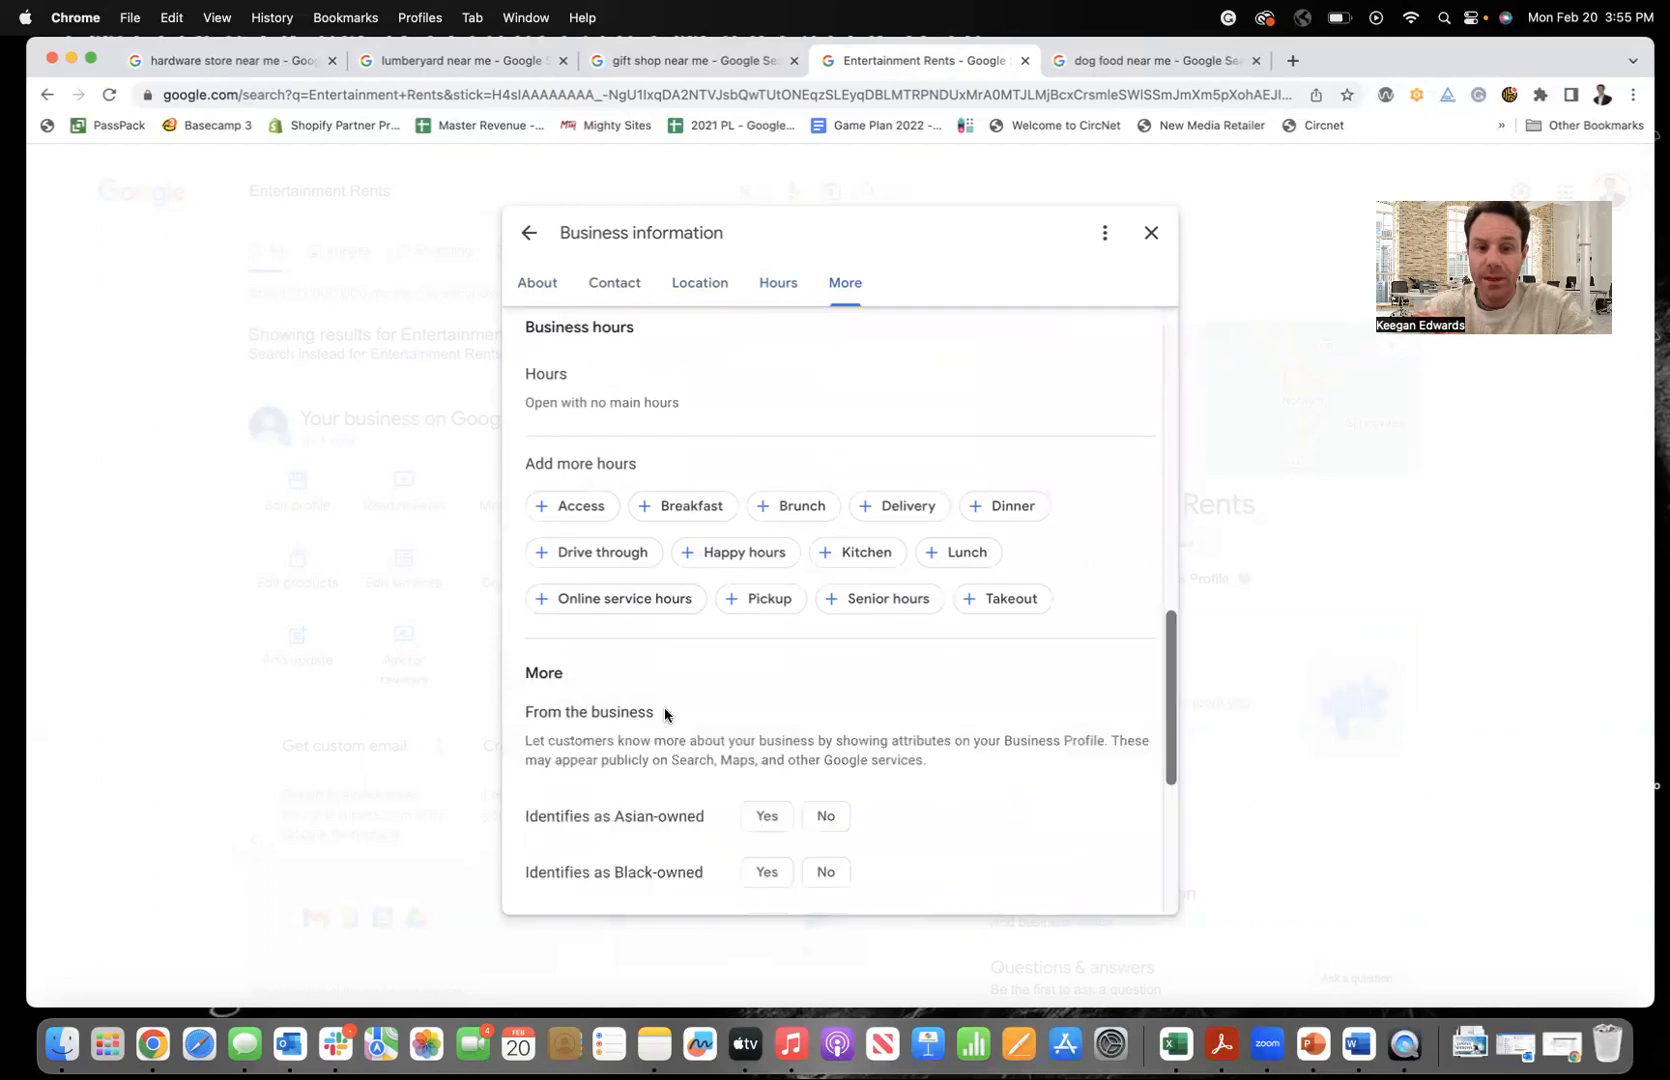
scroll("down", 3)
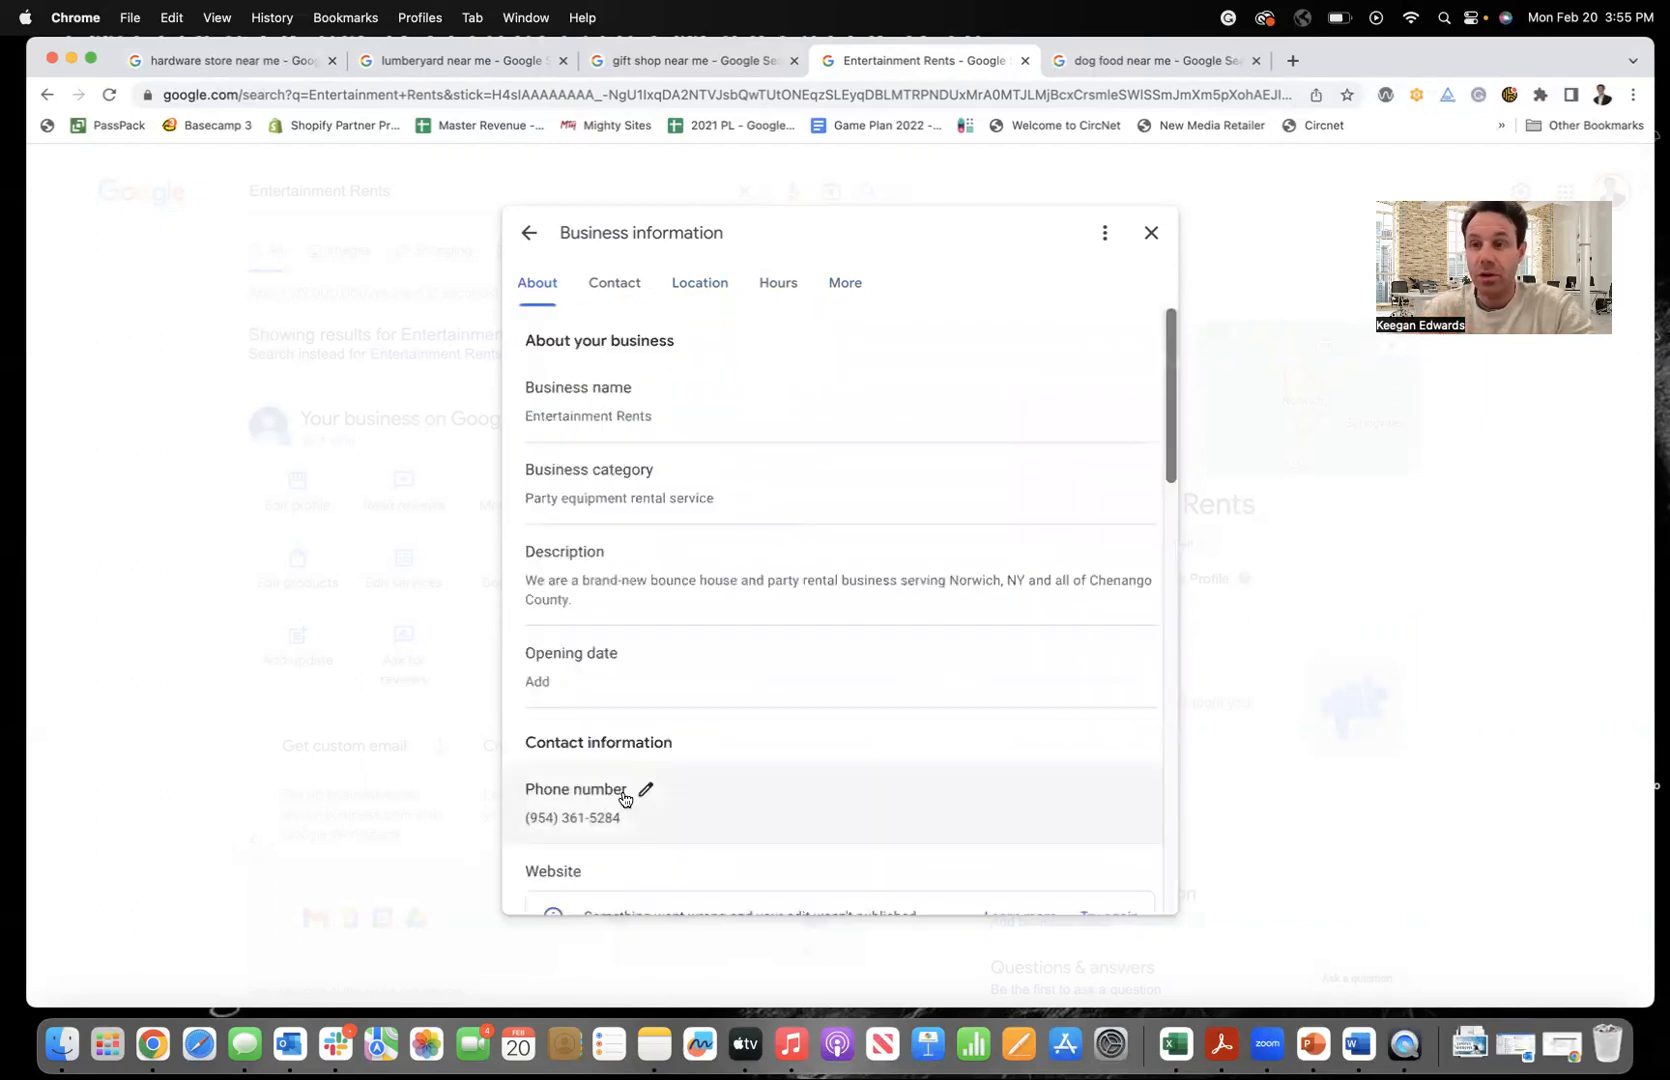
mouse_move(1204, 218)
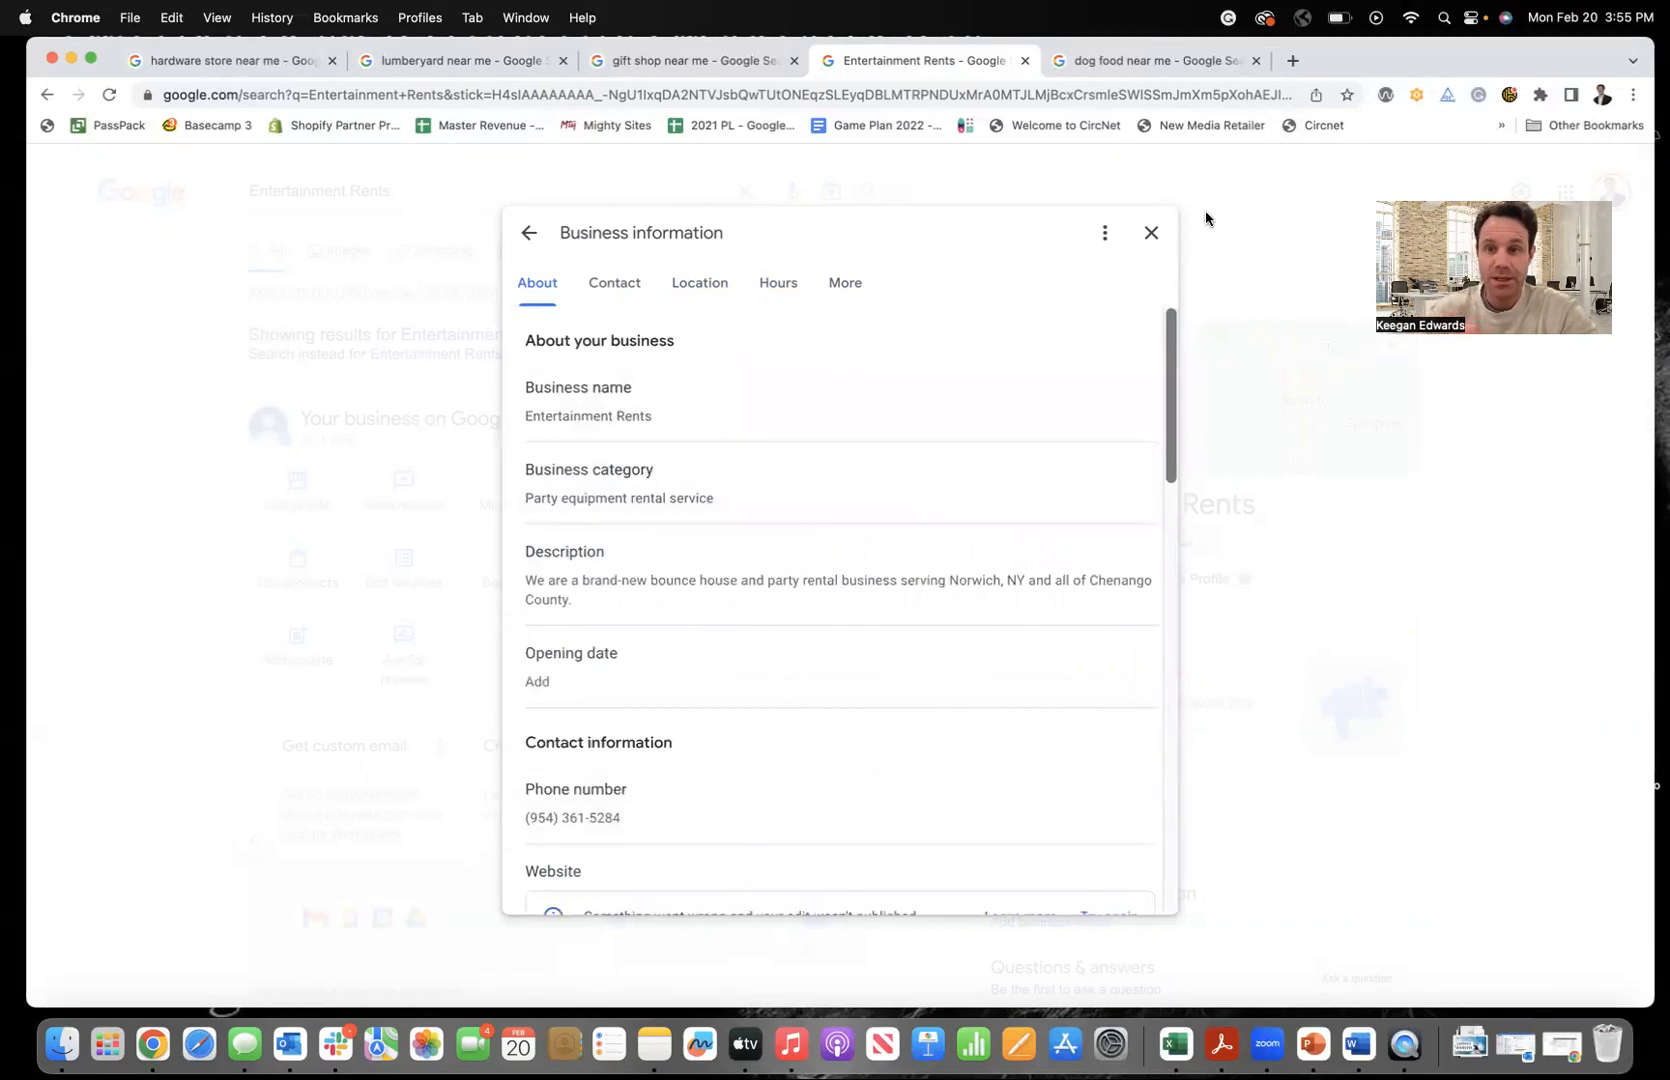
Close the editor, view the 'Get more reviews' shareable link dialog and dismiss it.
left_click(1150, 232)
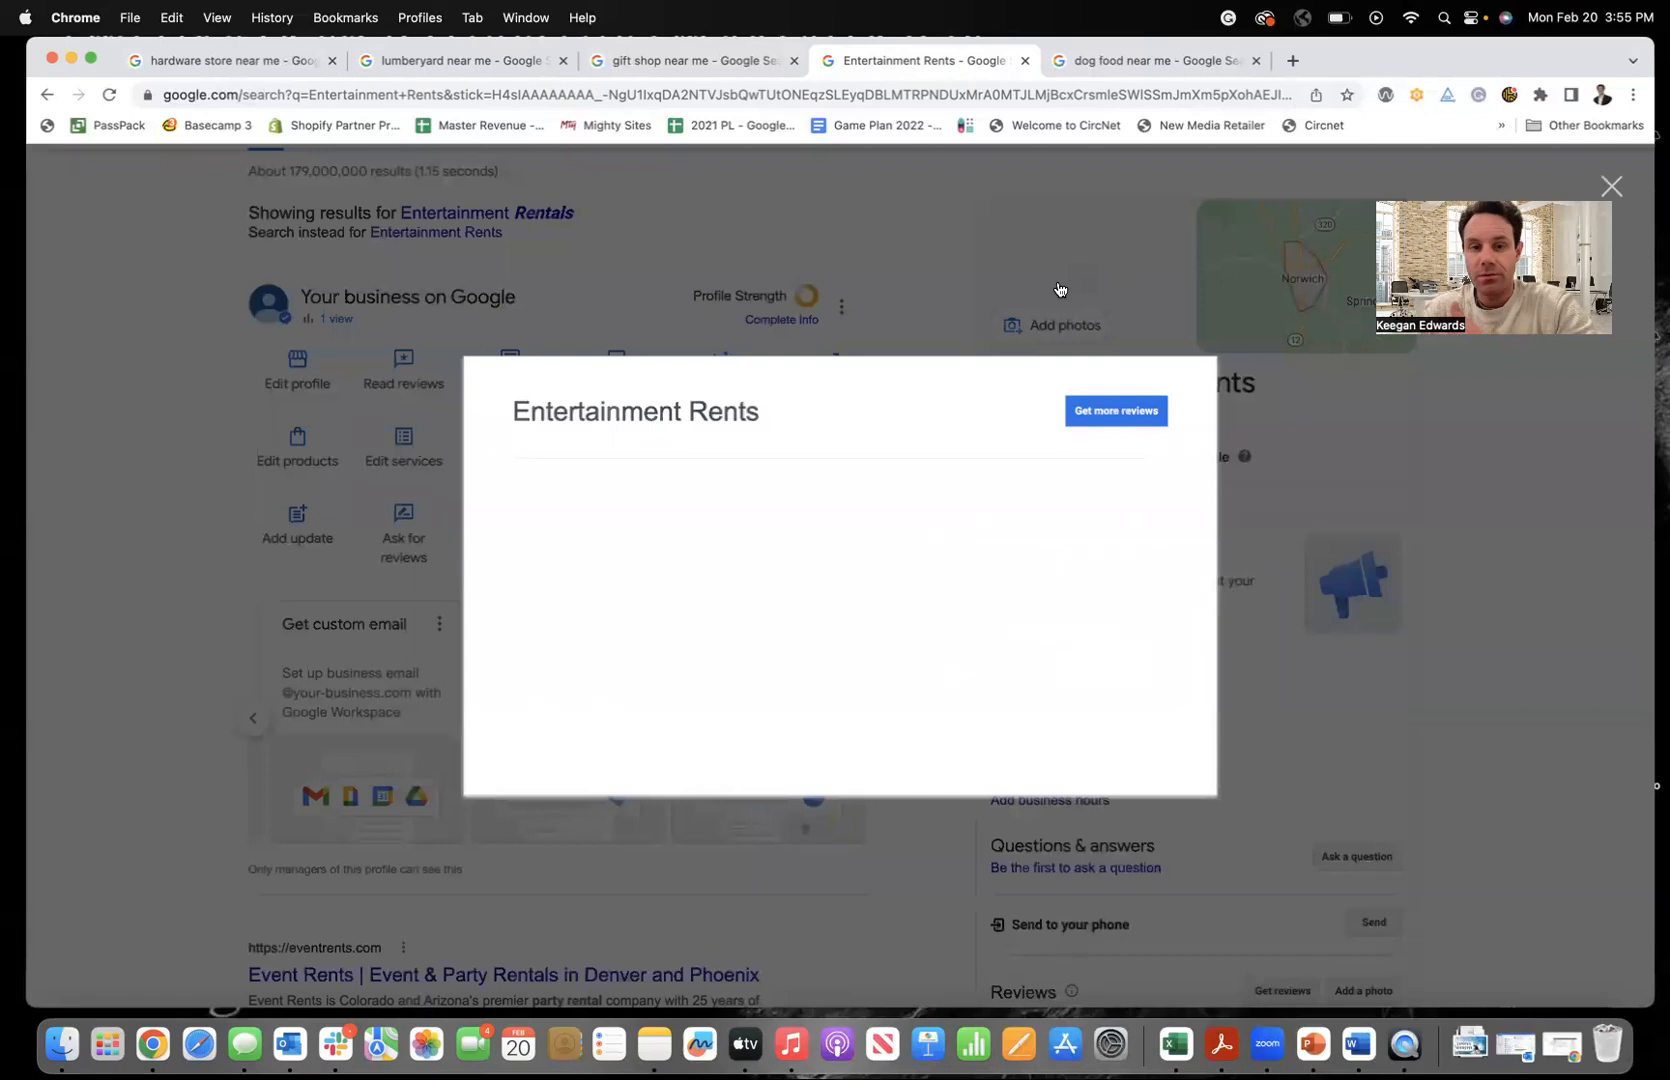
left_click(1116, 410)
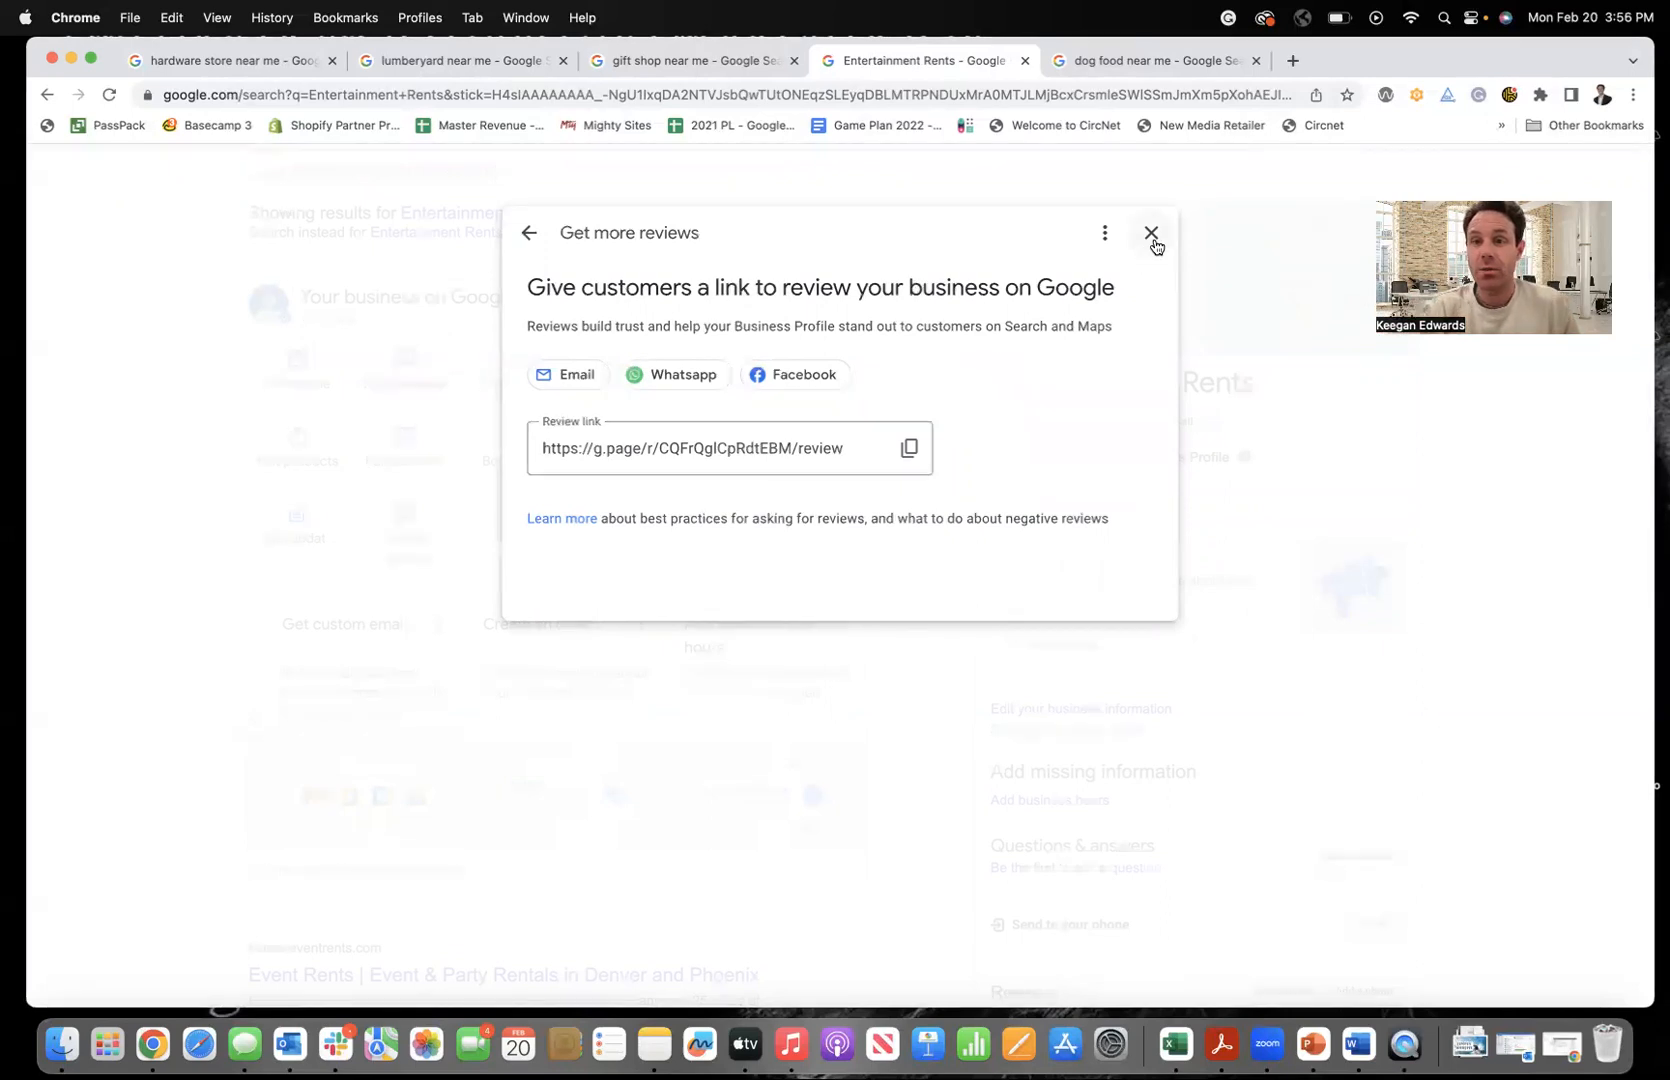
left_click(1152, 234)
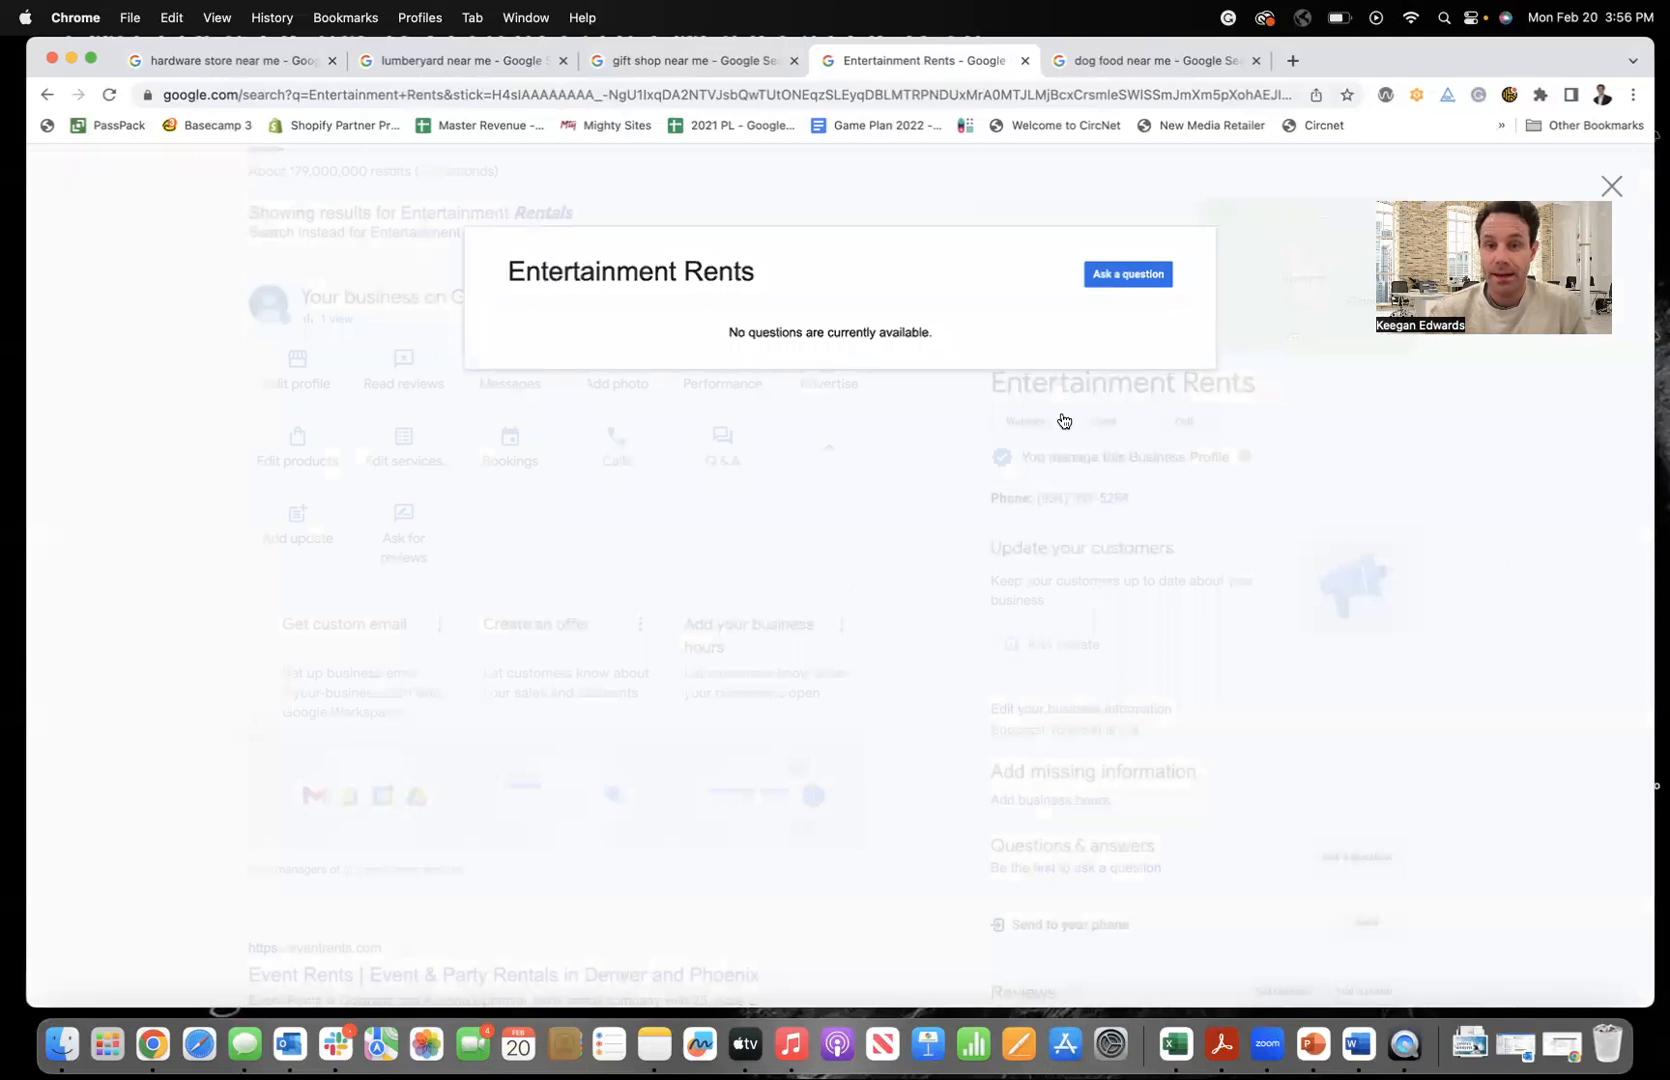
Preview Entertainment Rents' Add update and Edit products dialogs, then return to the lumberyard search.
left_click(1612, 184)
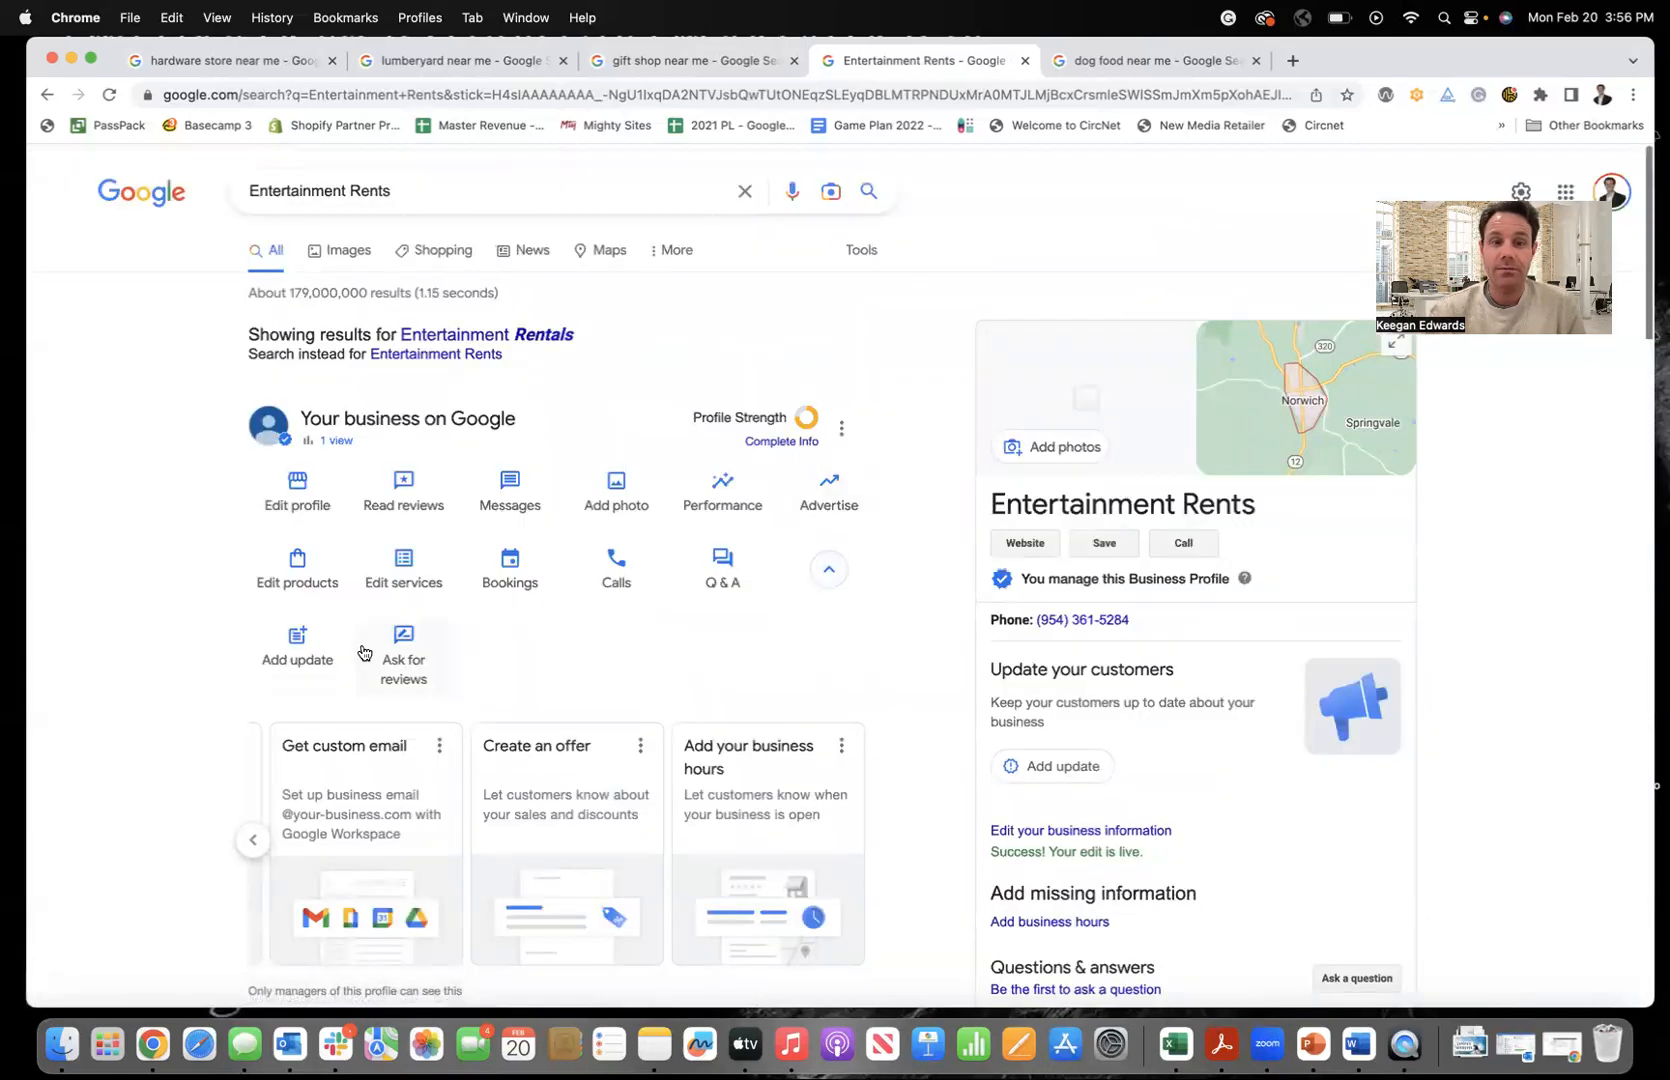
left_click(298, 648)
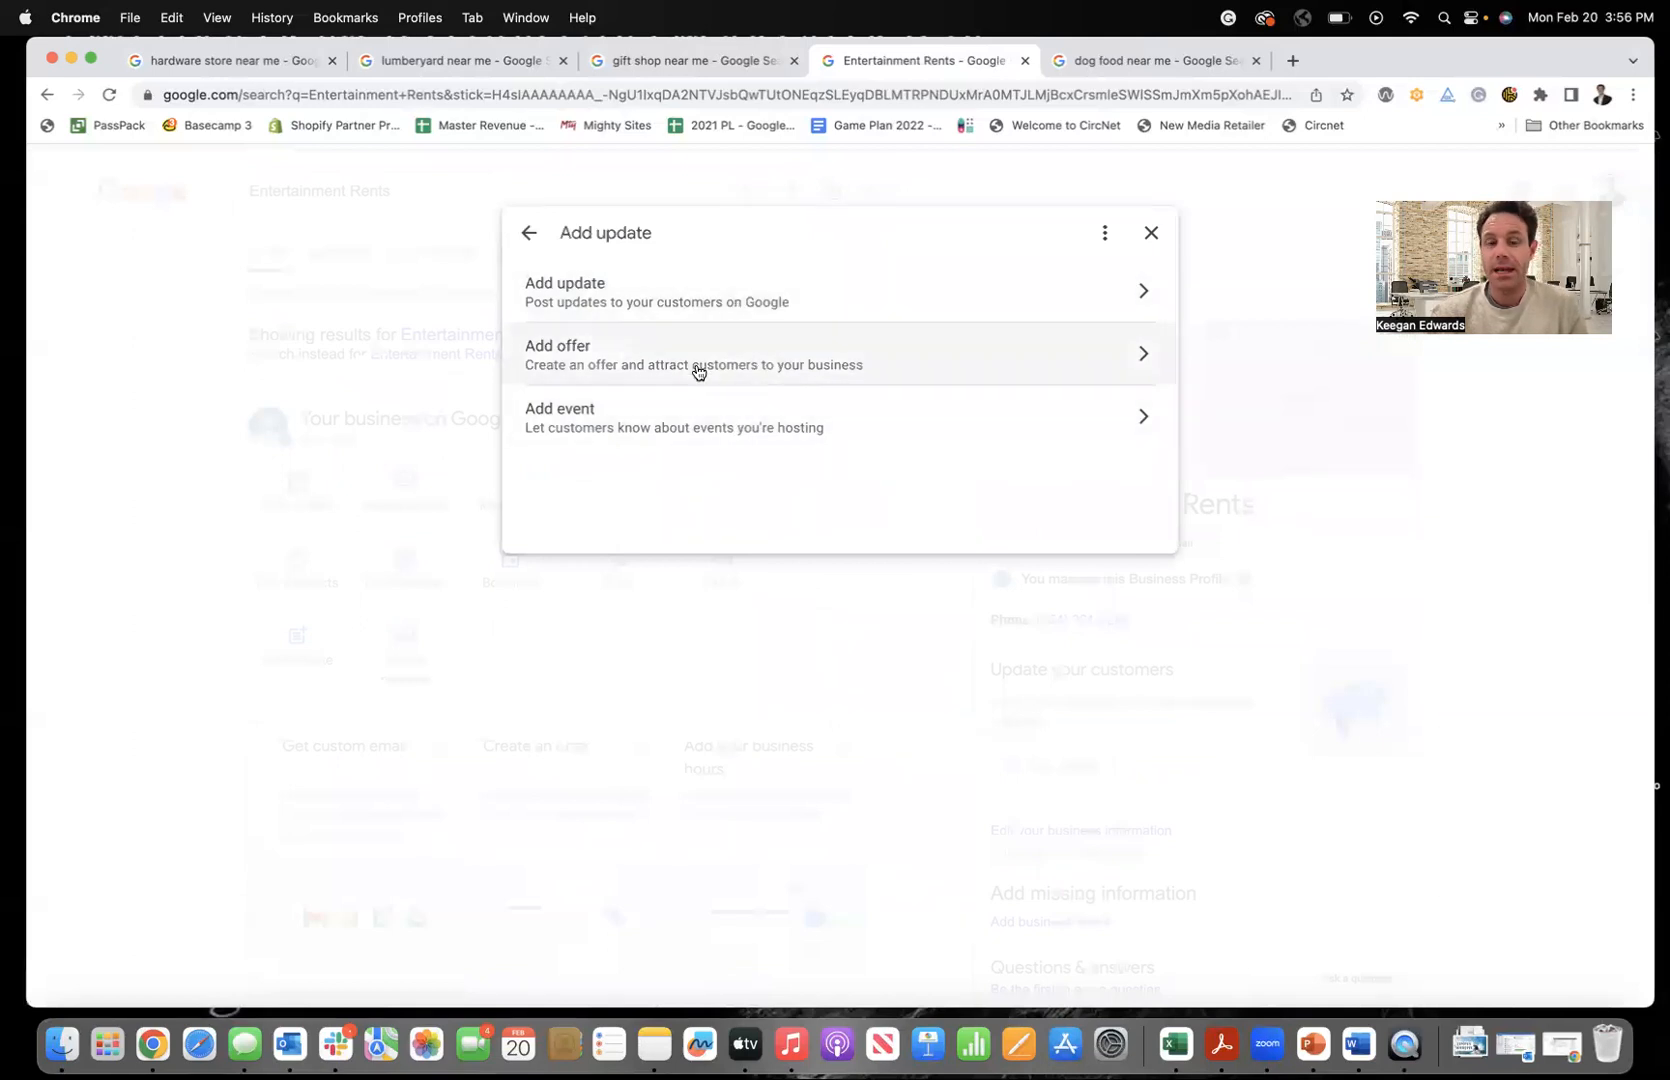
left_click(1150, 232)
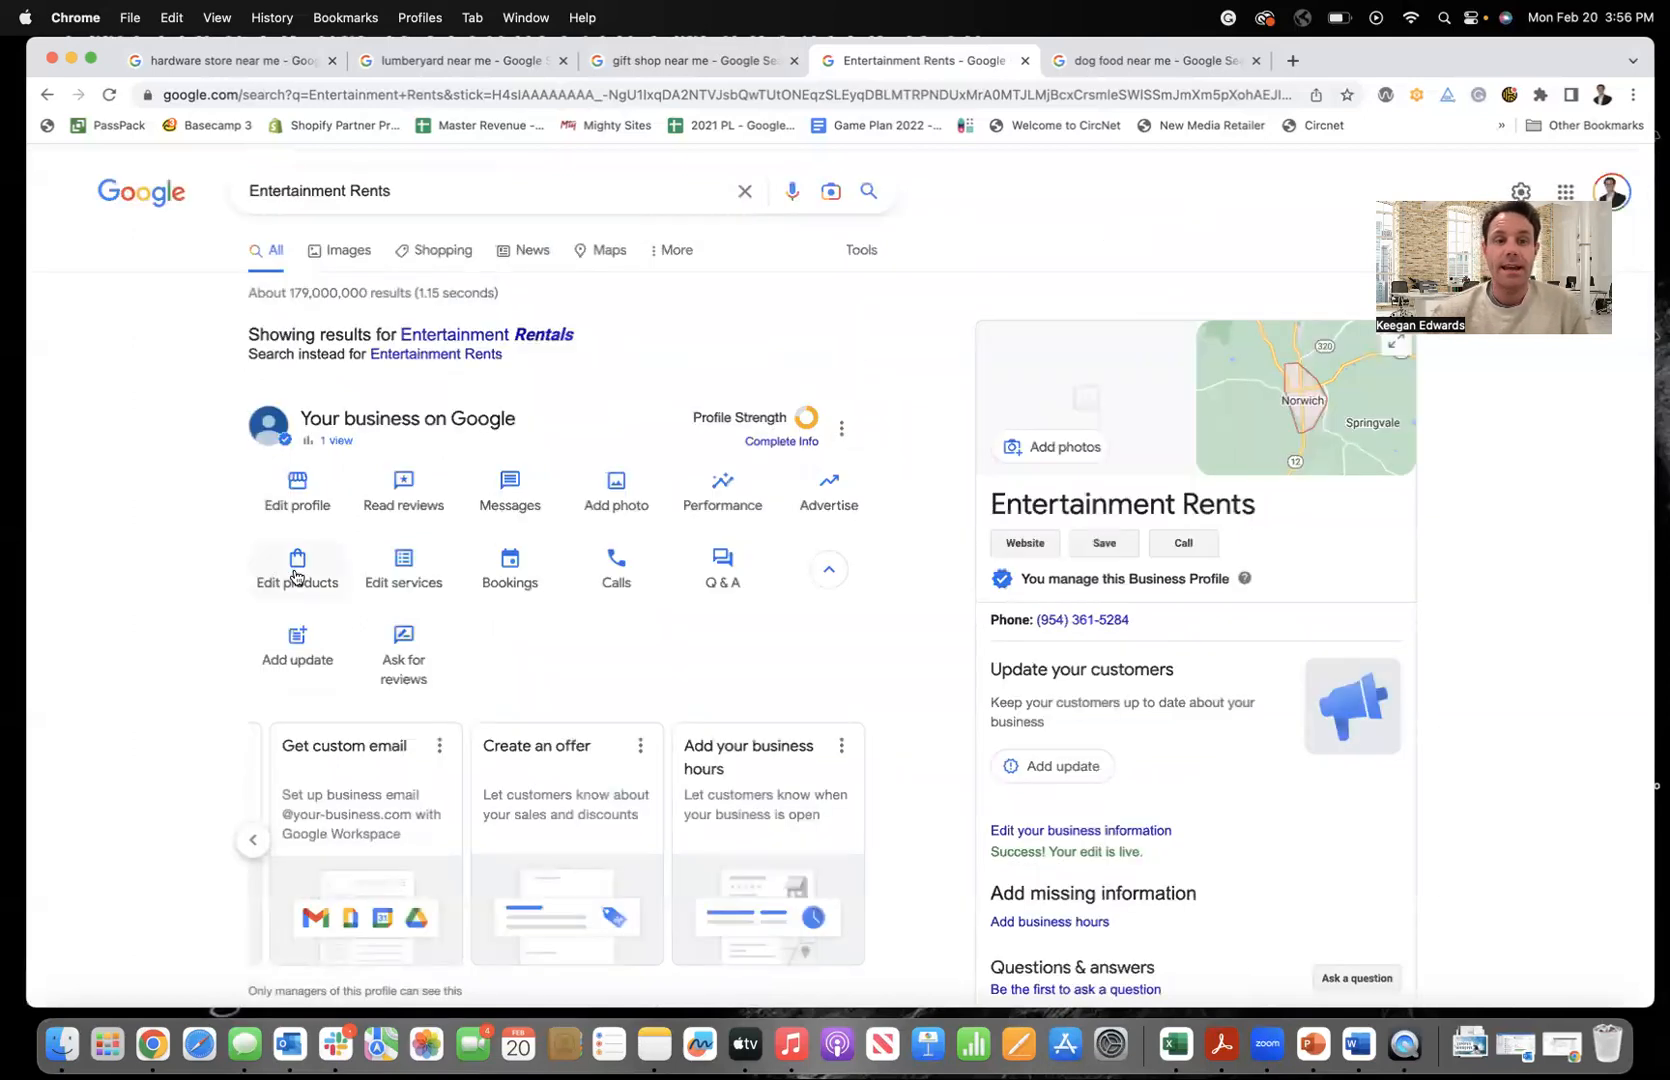
left_click(298, 562)
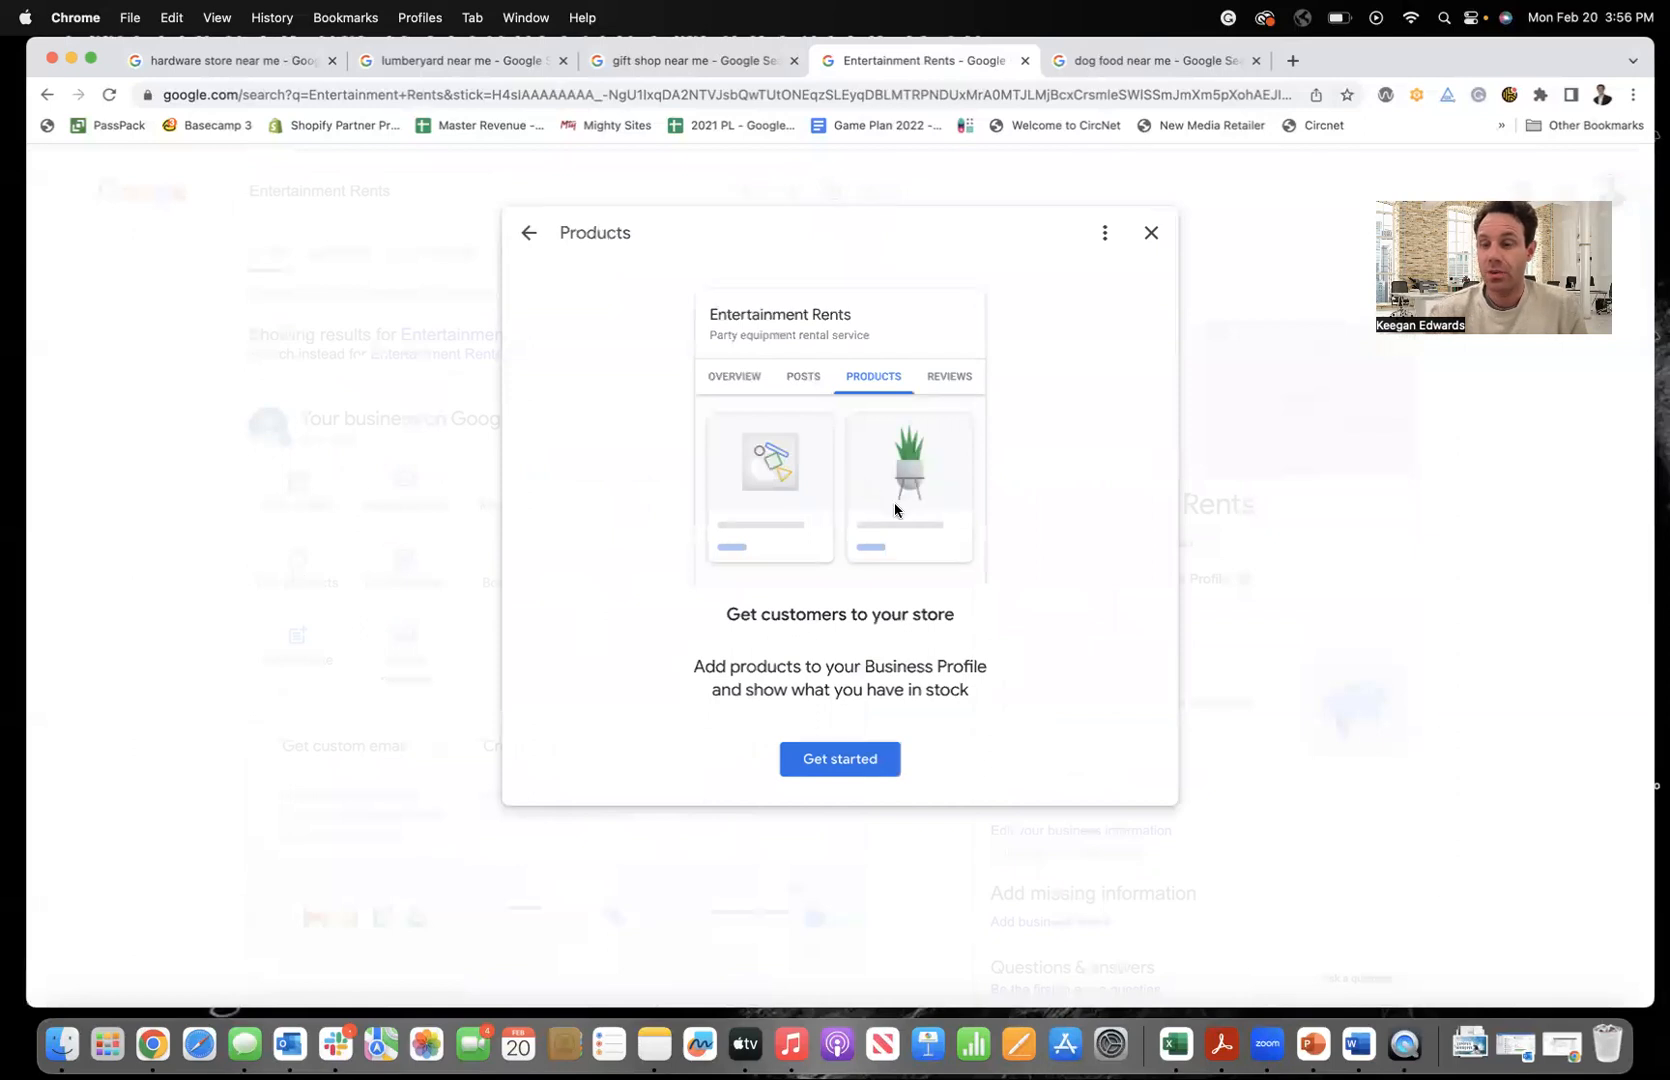
left_click(458, 60)
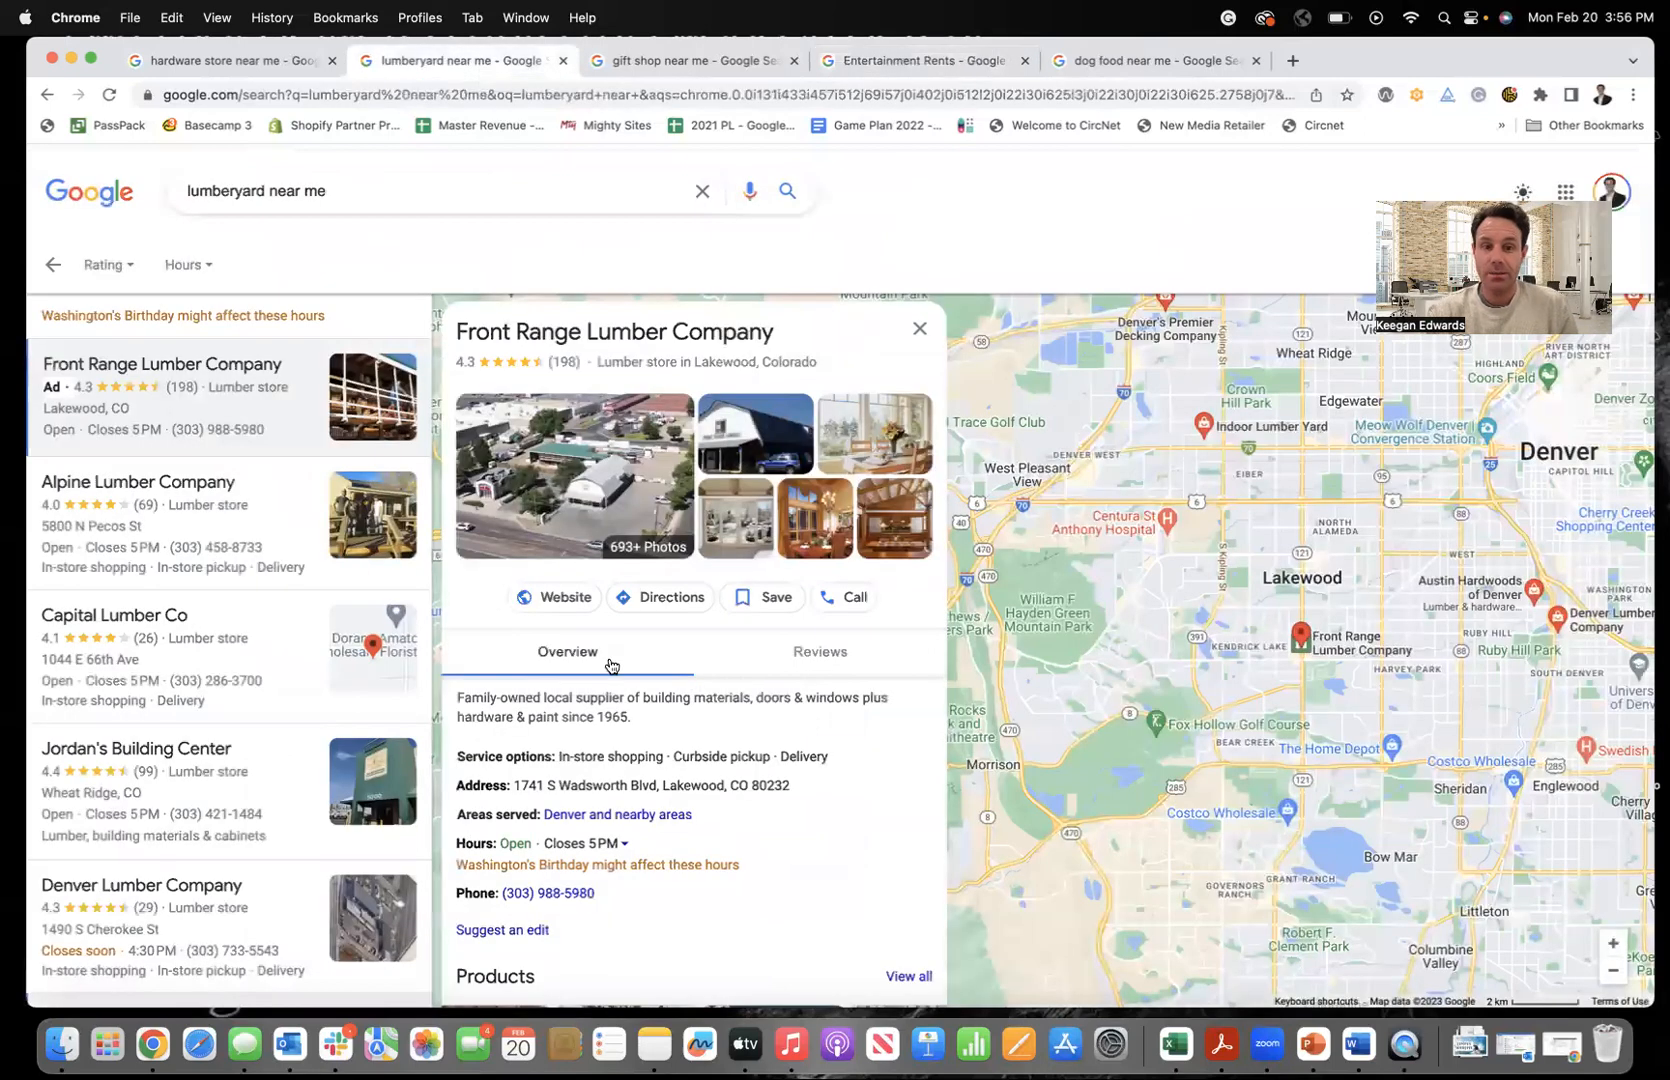
Scroll the Entertainment Rents 'Your business on Google' management panel.
scroll("down", 3)
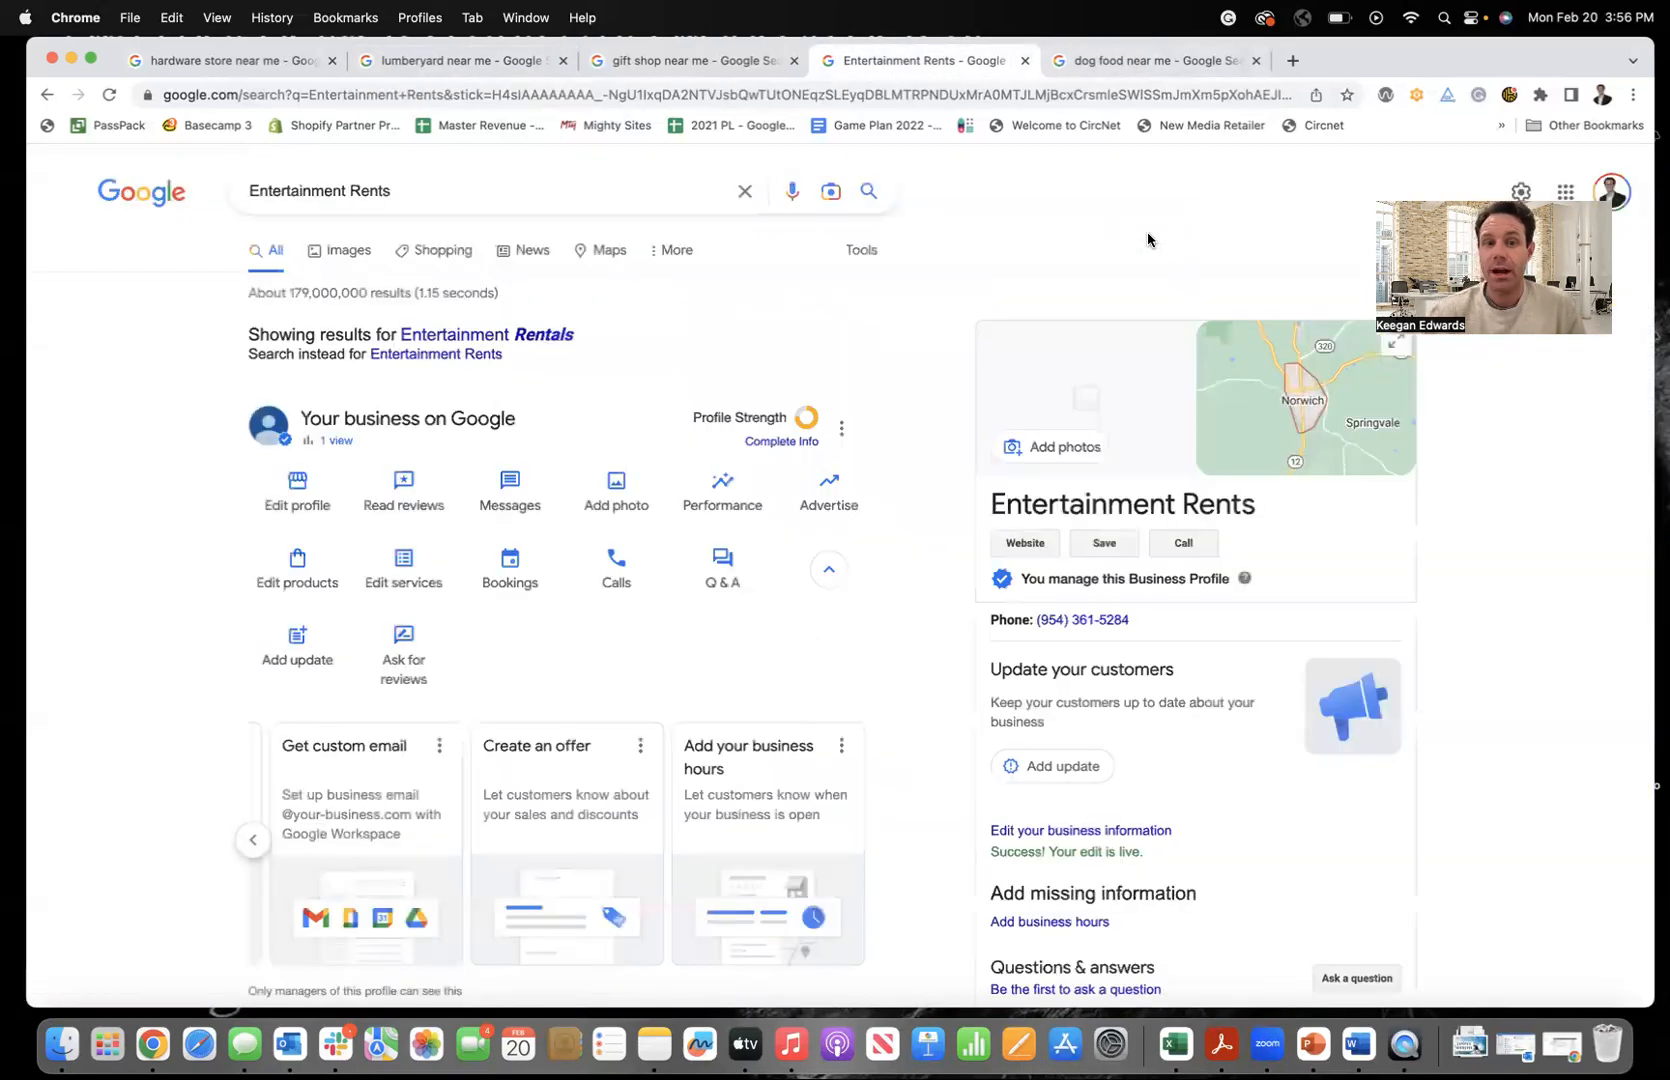
mouse_move(1148, 662)
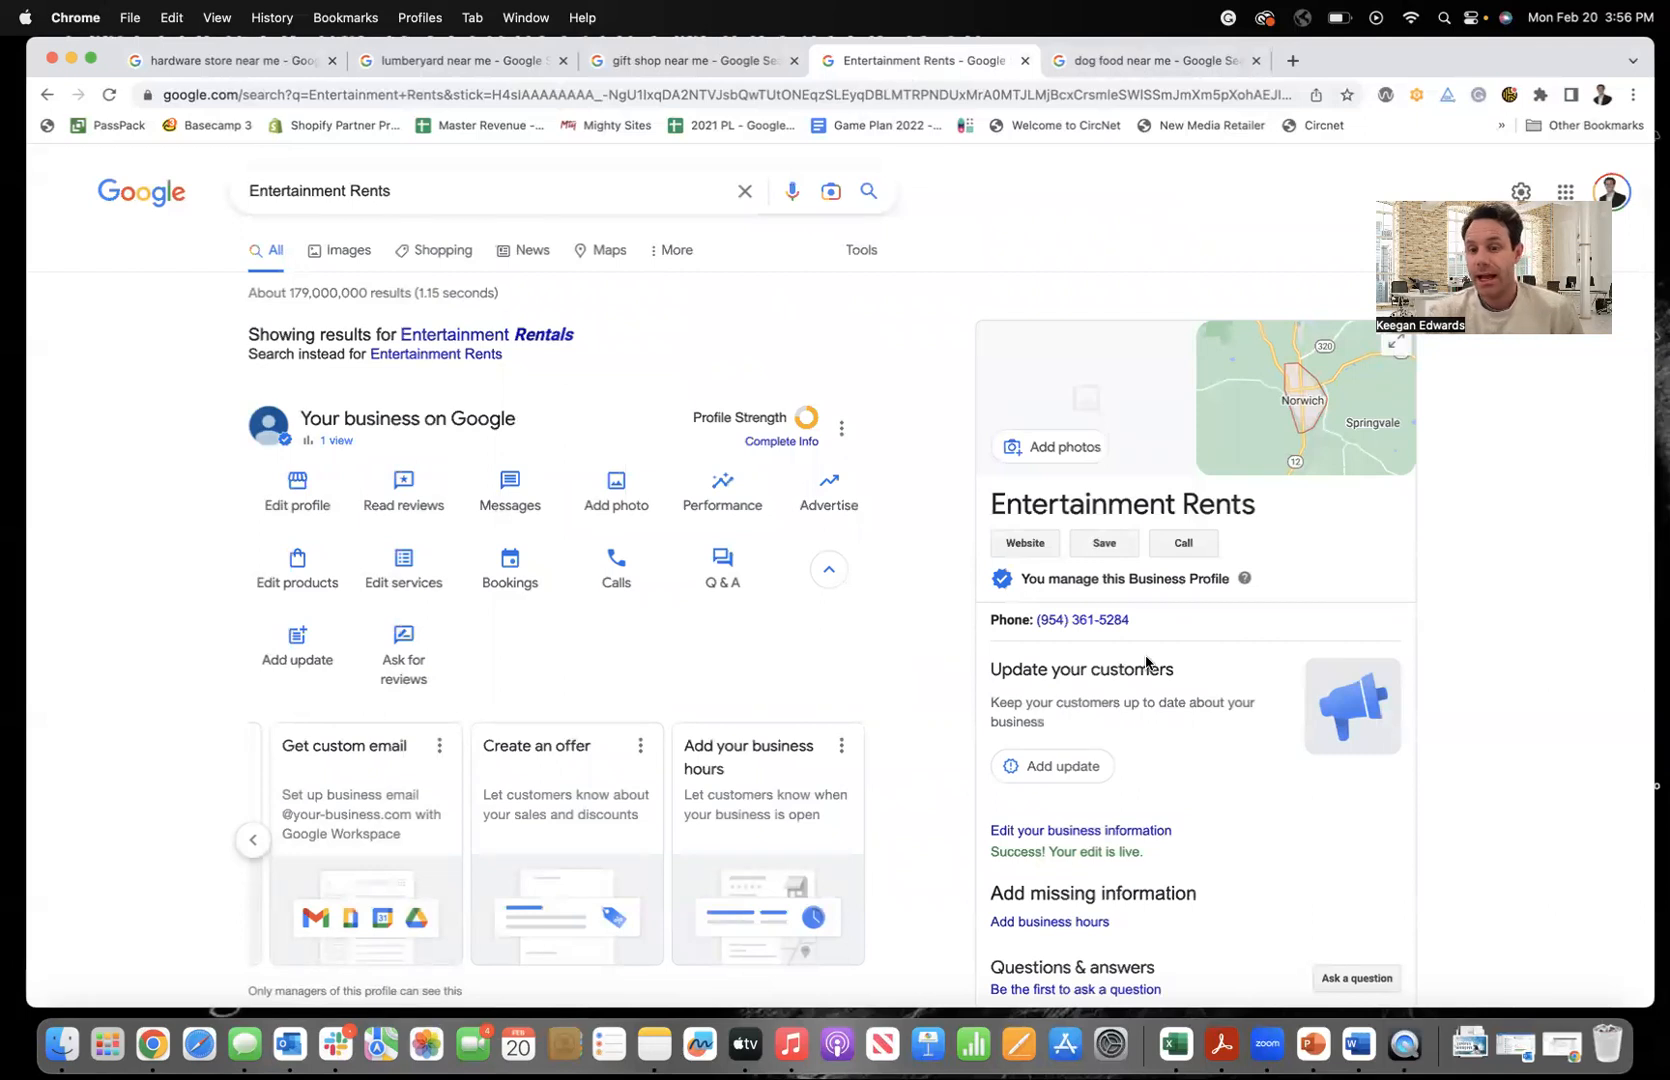
scroll("down", 3)
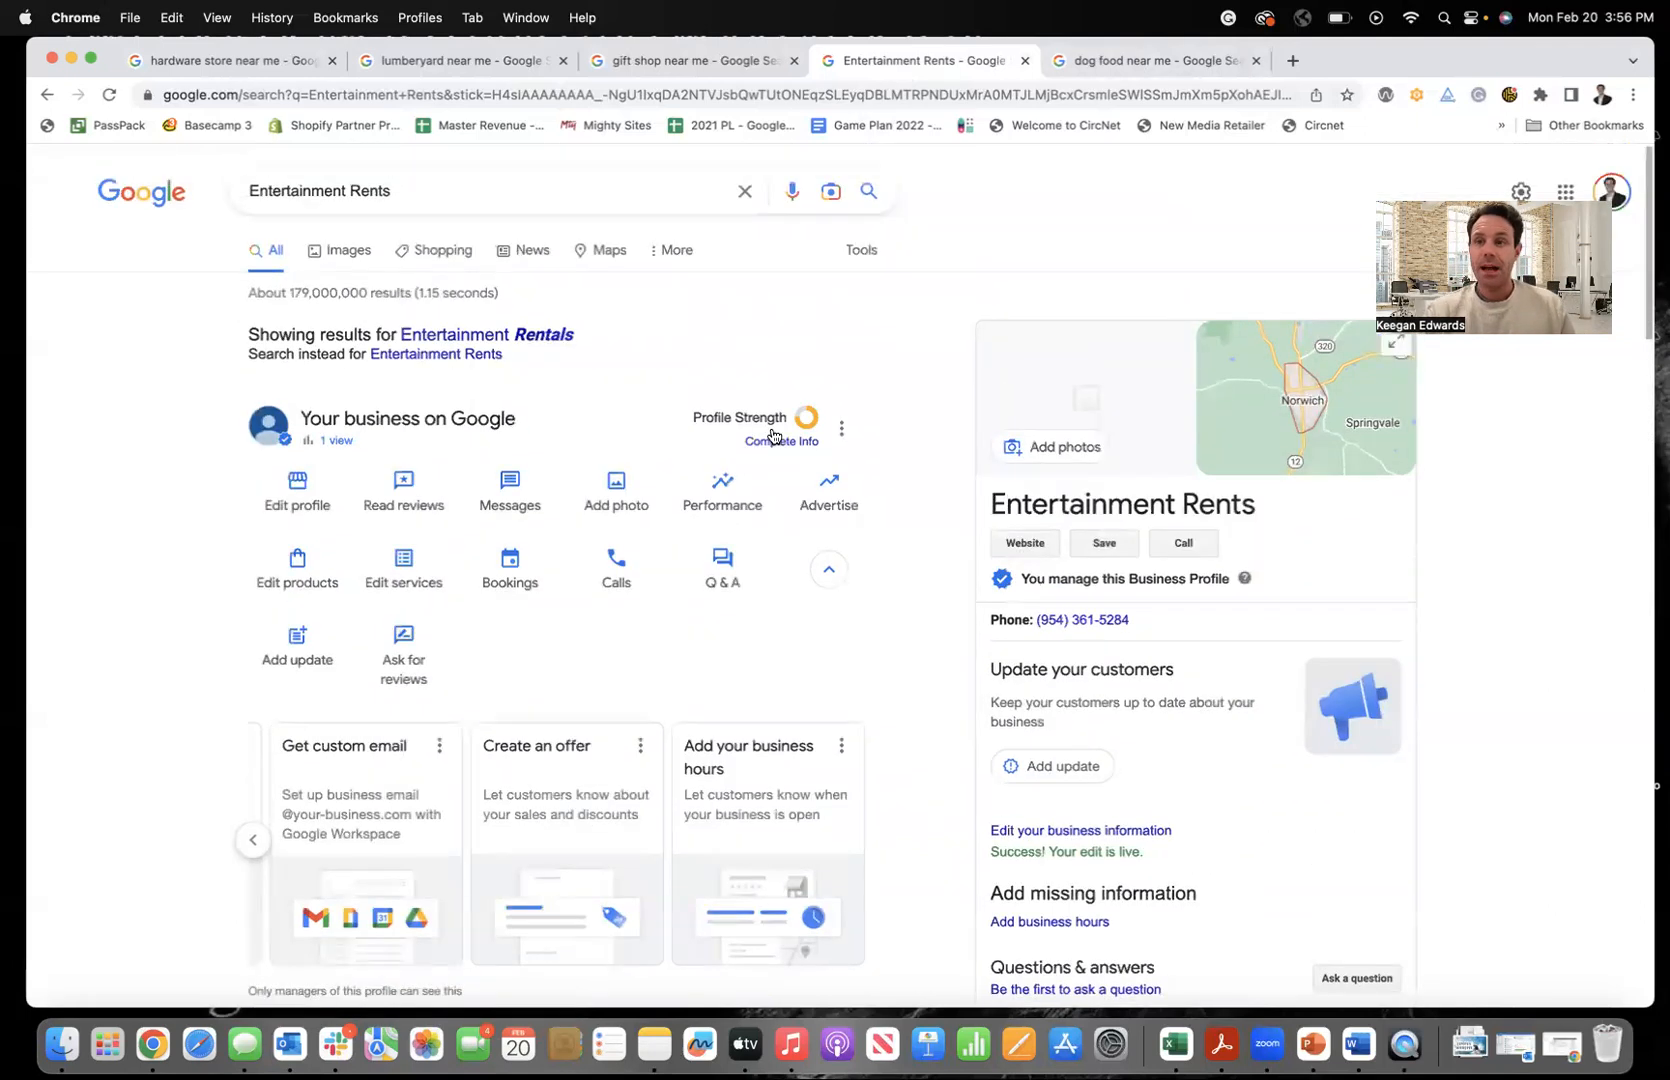
mouse_move(860, 250)
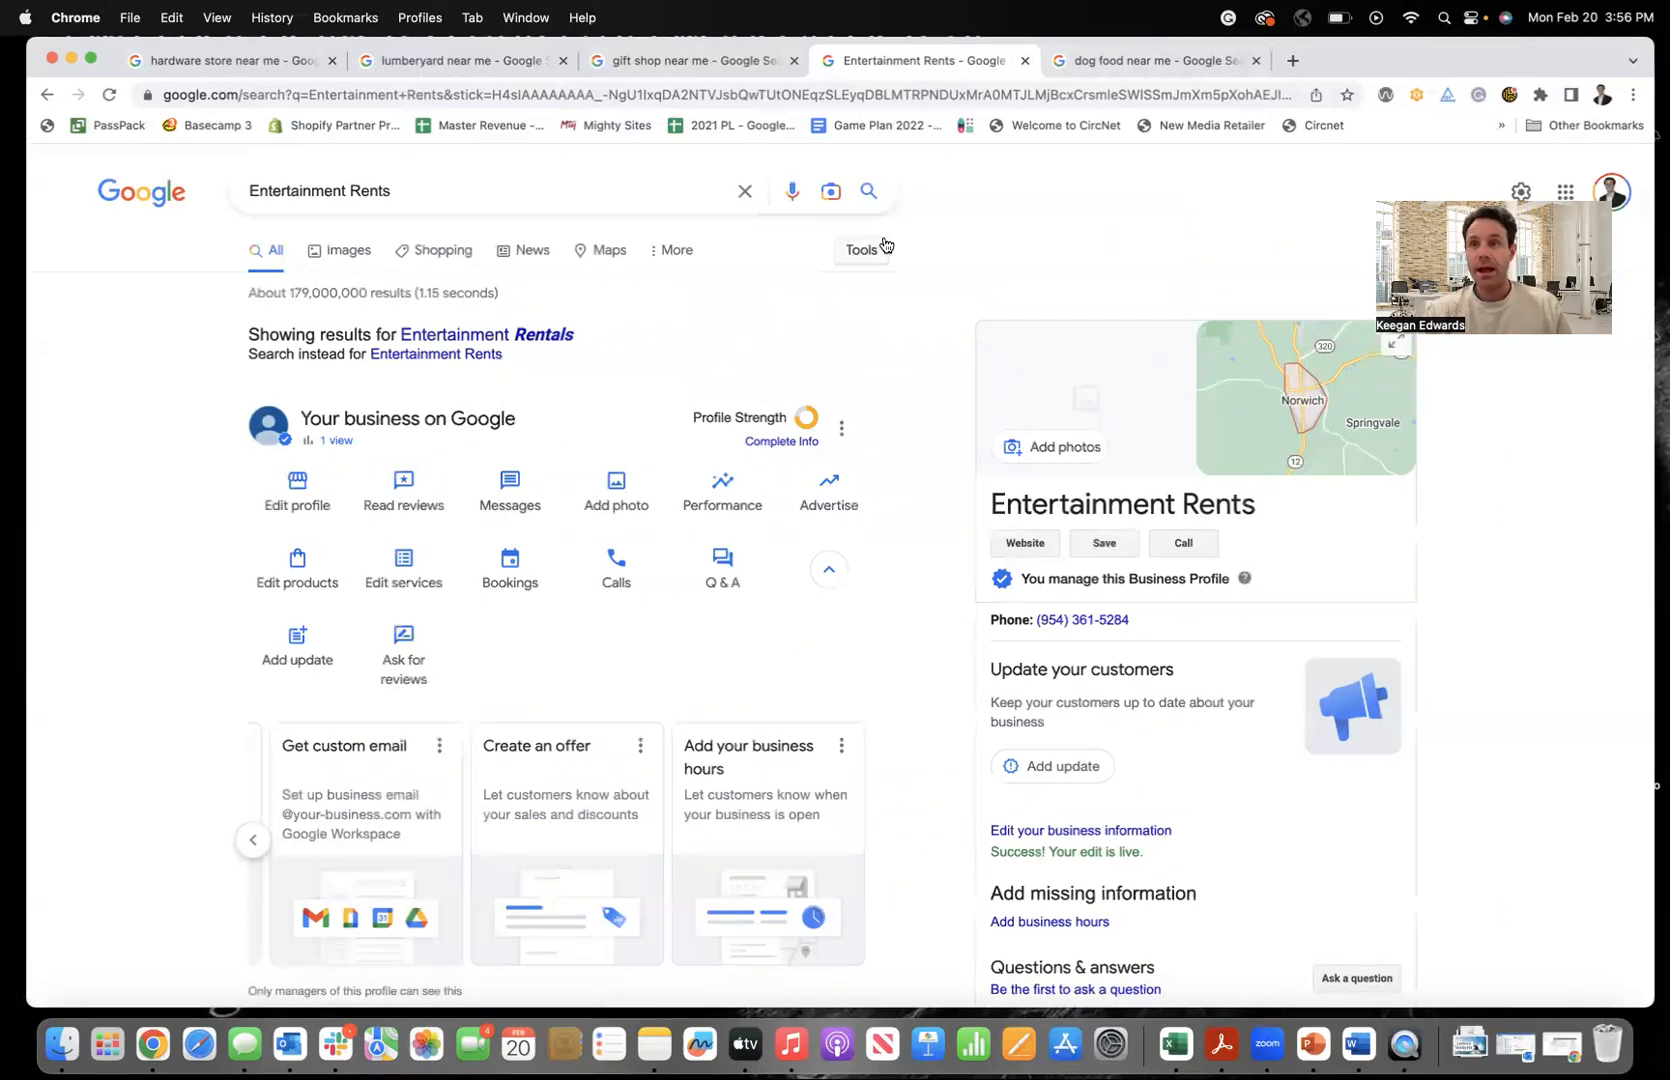